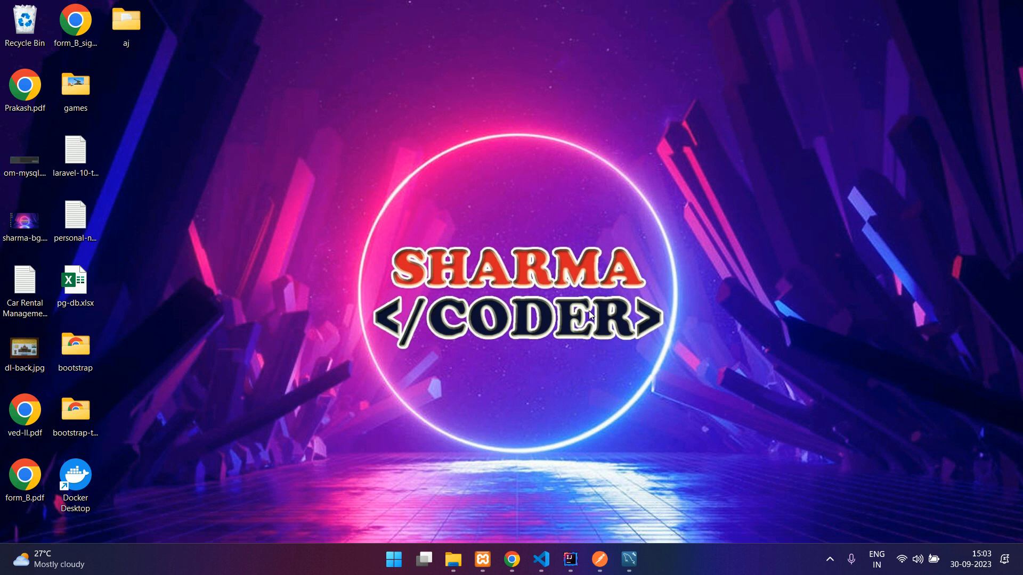
pyautogui.moveTo(565, 346)
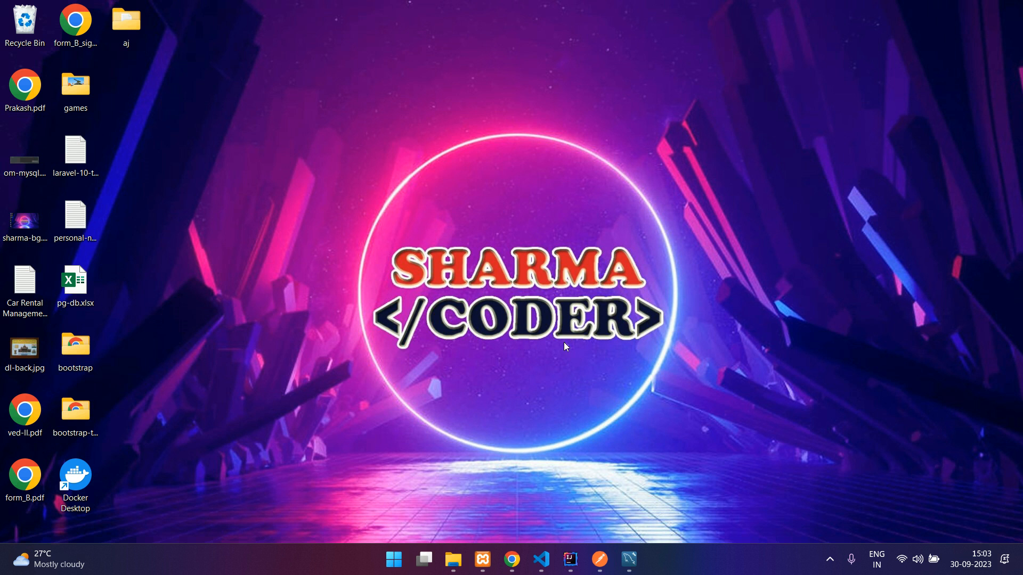
# View the students app in Chrome, then show app.component.html in the students project.
pyautogui.click(511, 559)
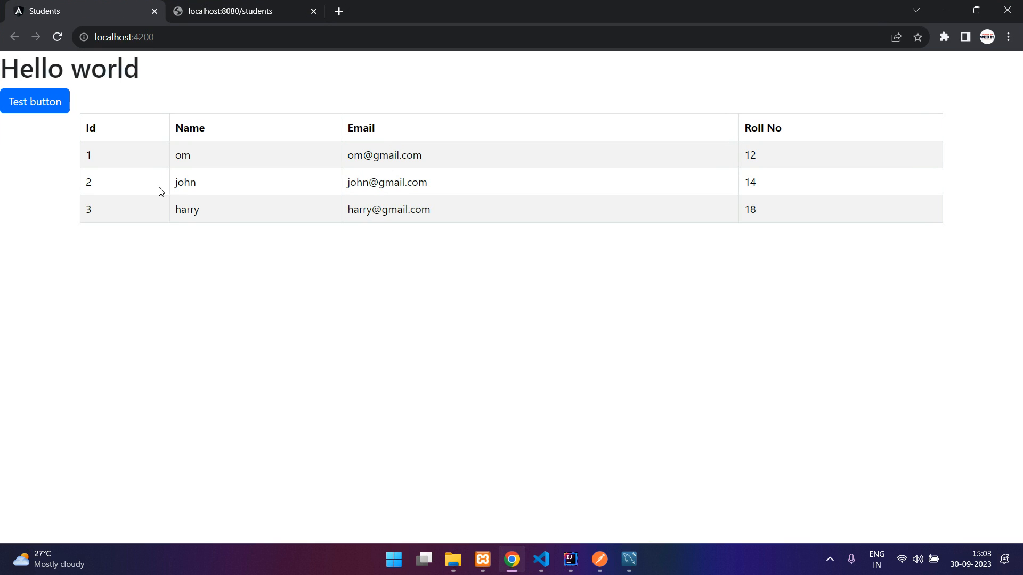
pyautogui.moveTo(569, 445)
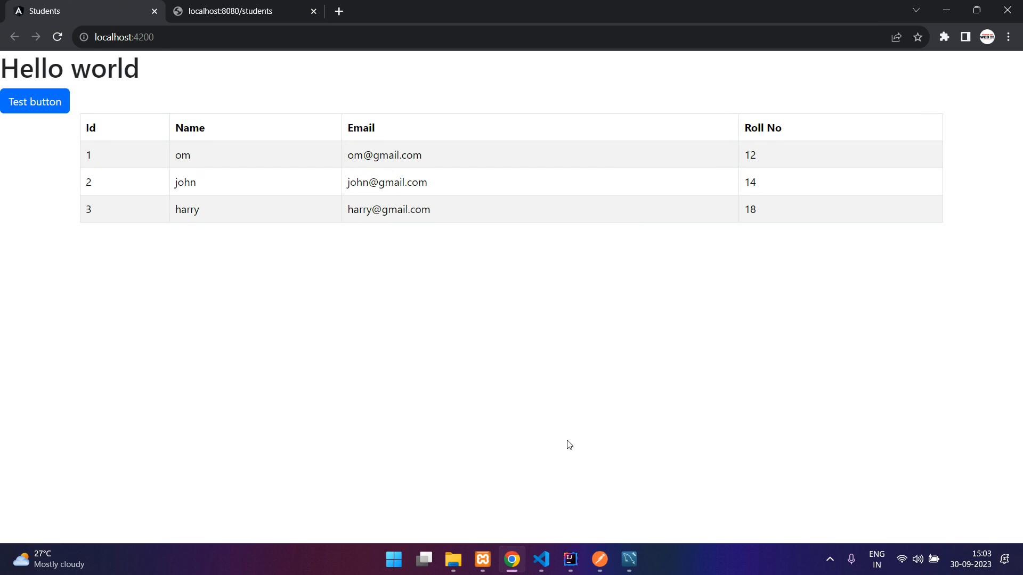
pyautogui.click(541, 559)
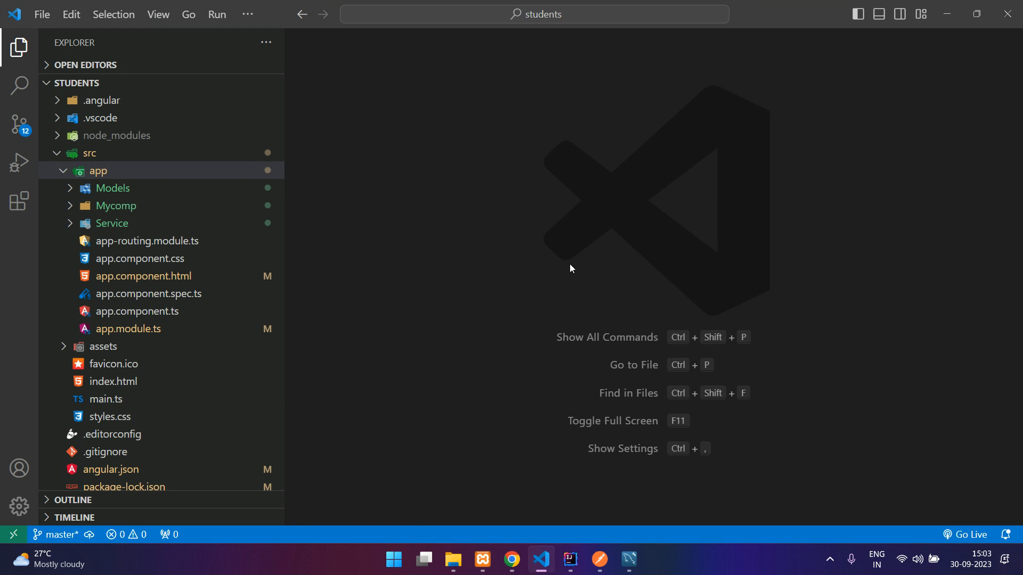
pyautogui.moveTo(112, 223)
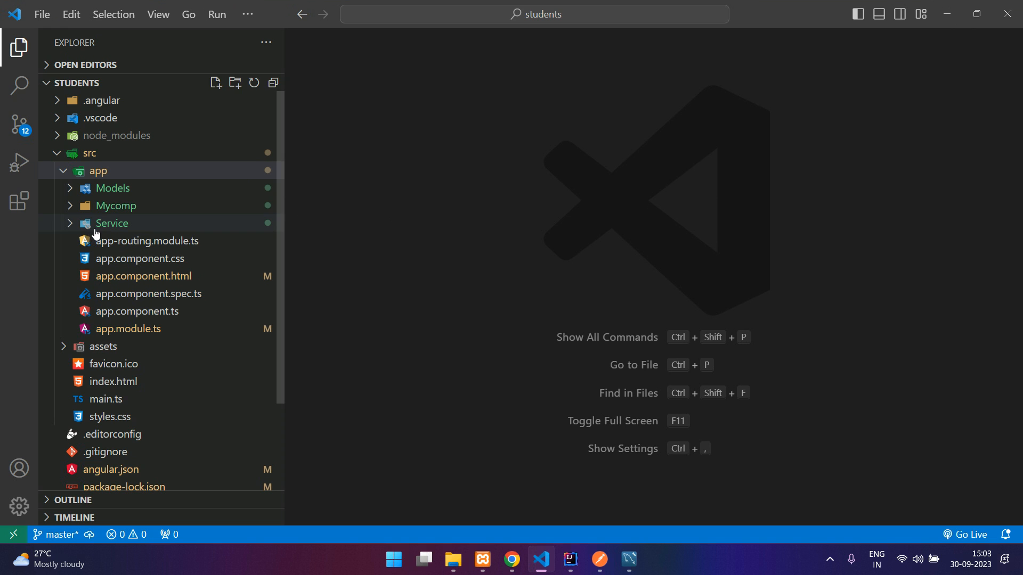
pyautogui.moveTo(154, 216)
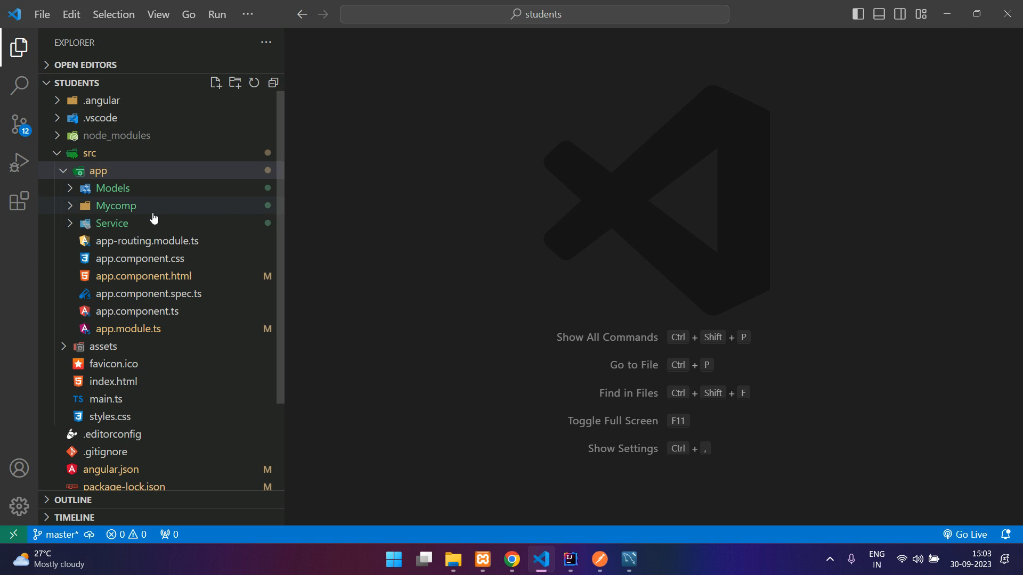
pyautogui.click(116, 206)
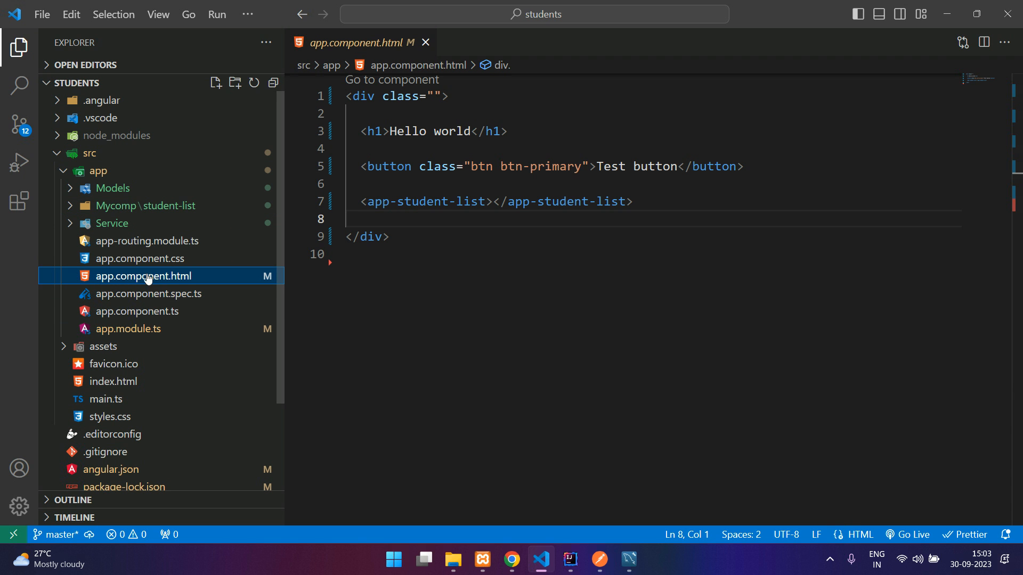
pyautogui.moveTo(141, 246)
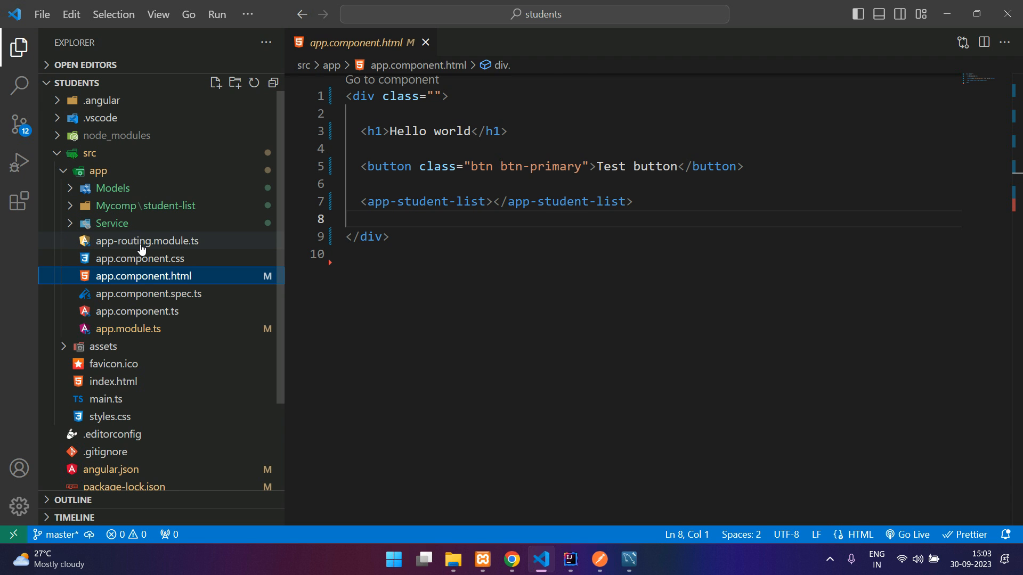
# In app-routing.module.ts start a route entry with path "students" in the routes array.
pyautogui.click(146, 241)
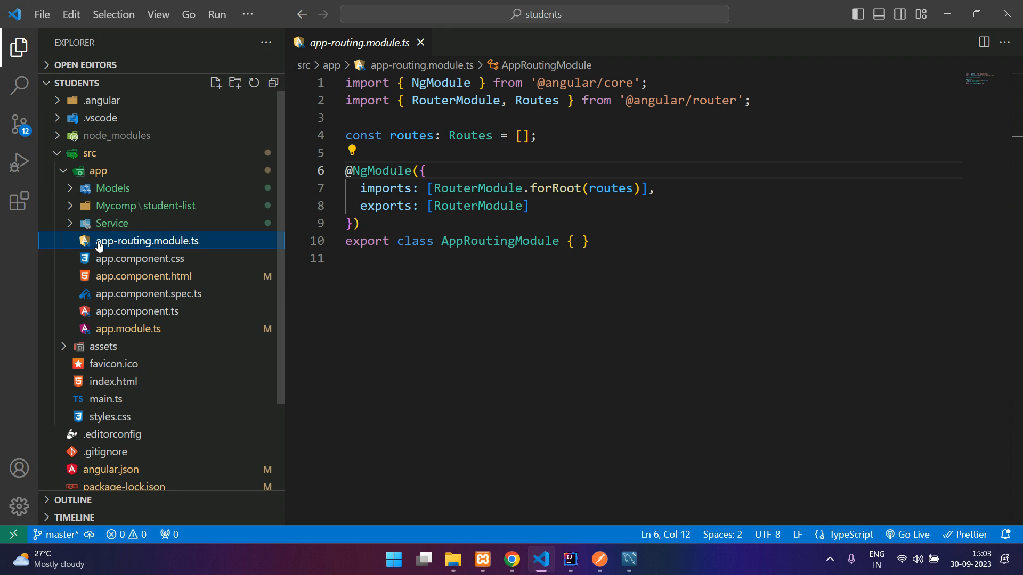
pyautogui.moveTo(206, 249)
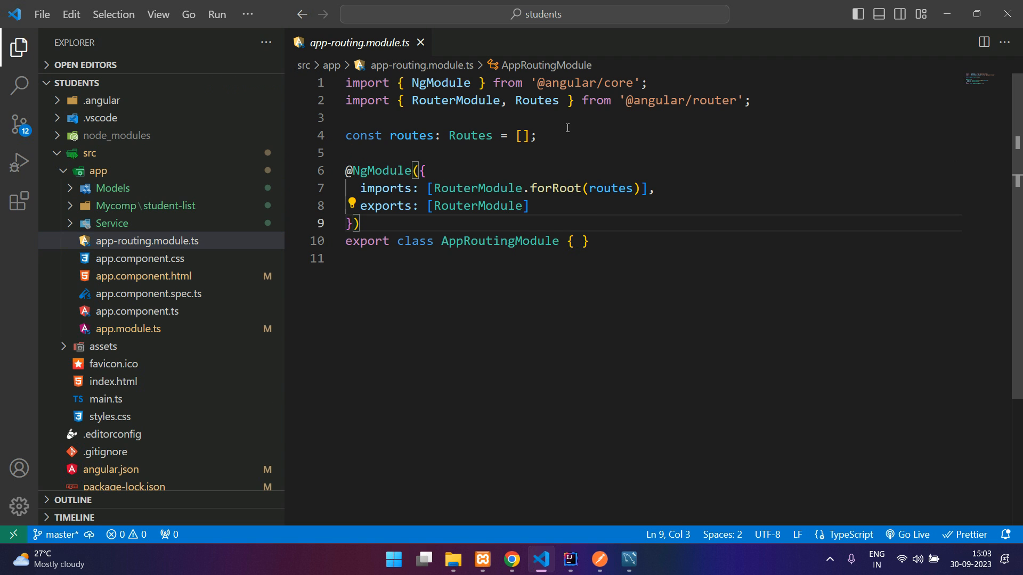
pyautogui.doubleClick(470, 135)
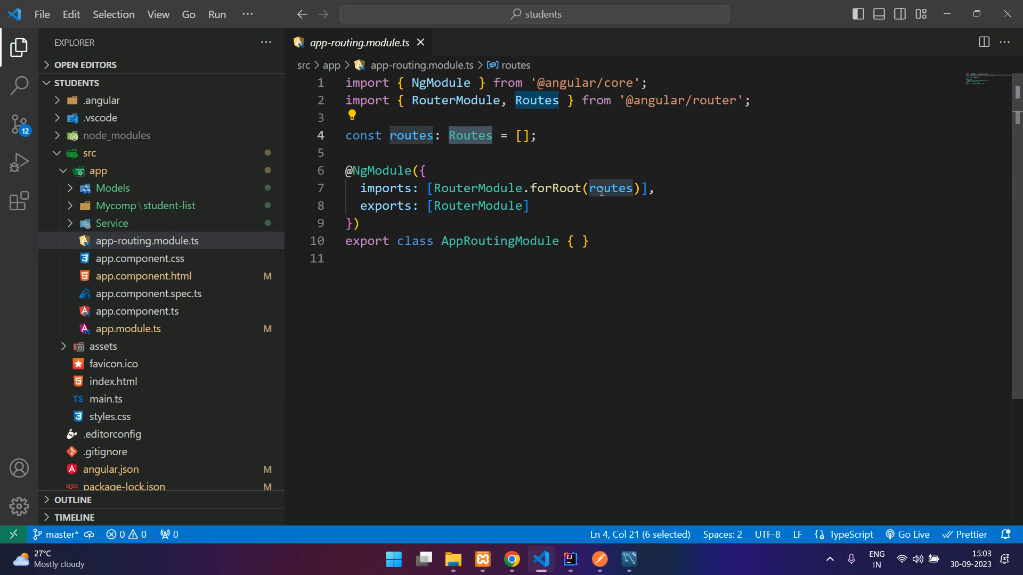
pyautogui.doubleClick(385, 188)
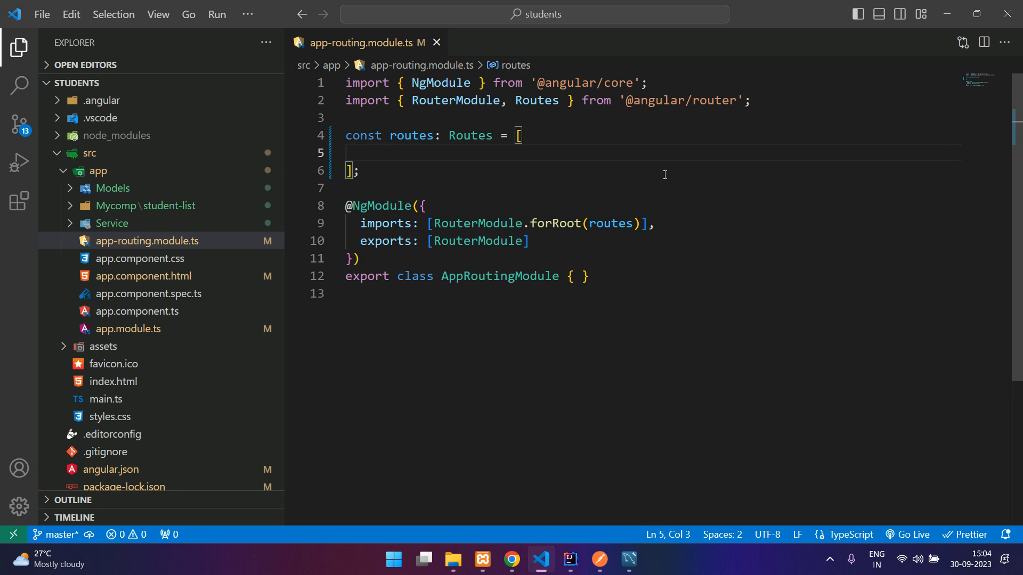
pyautogui.write('{ }')
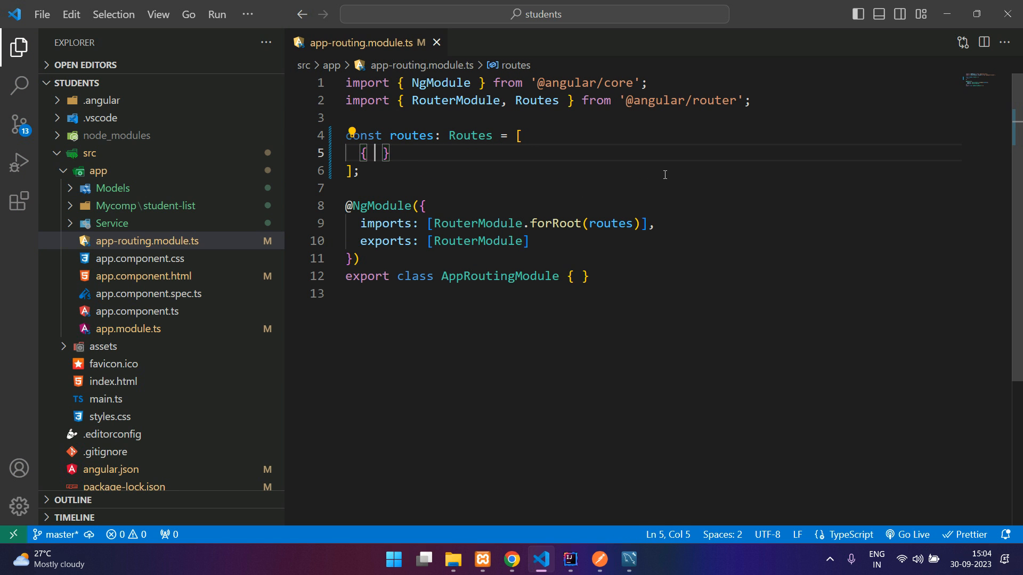
pyautogui.write('path')
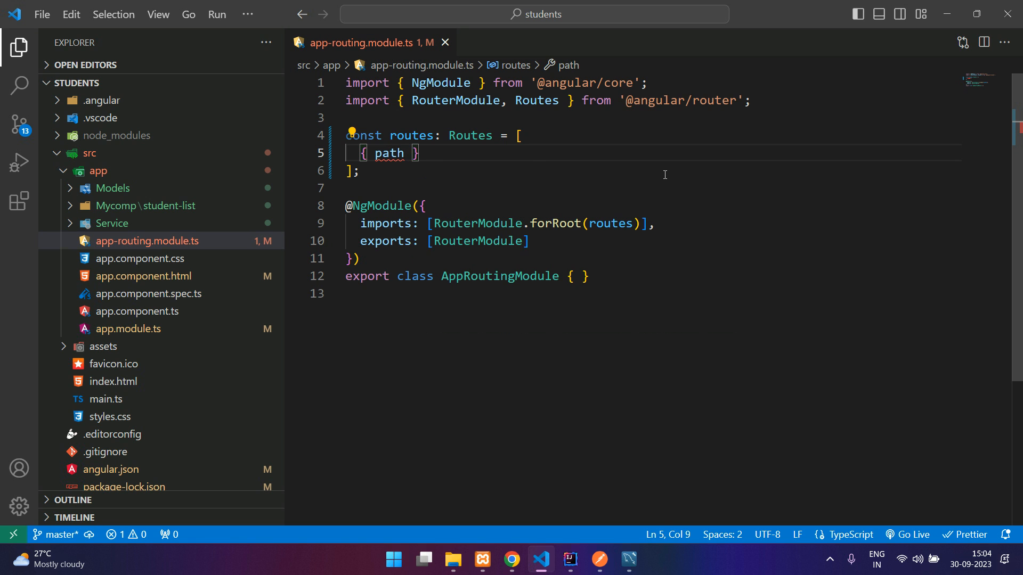
pyautogui.write(': ""')
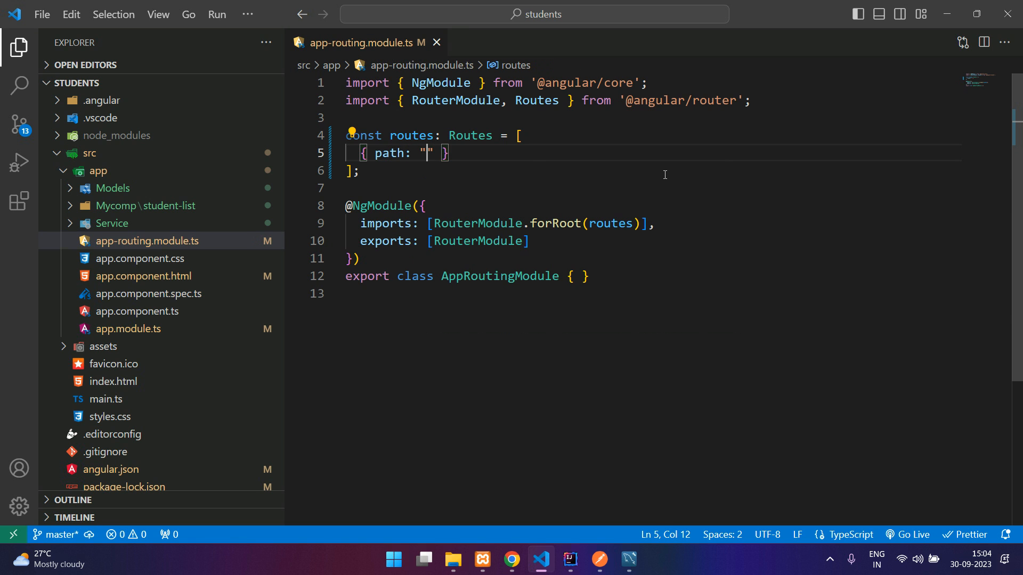
pyautogui.write('studn')
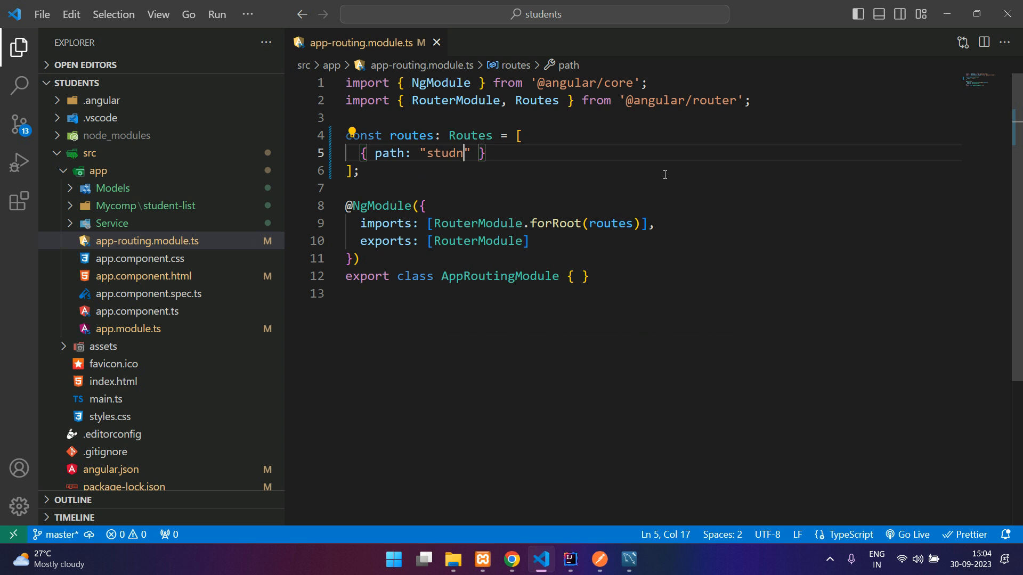
pyautogui.write('ents')
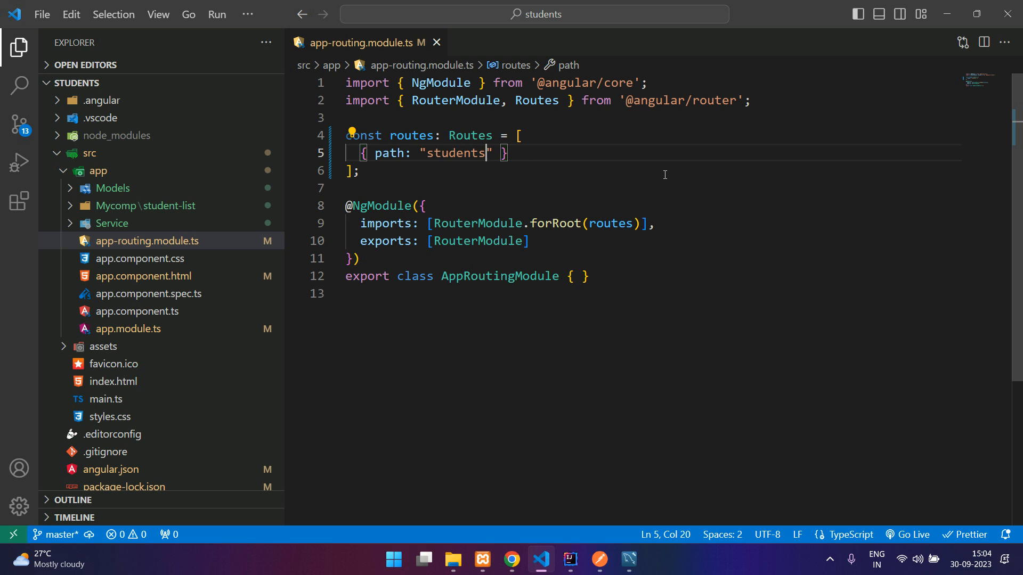
pyautogui.write('",')
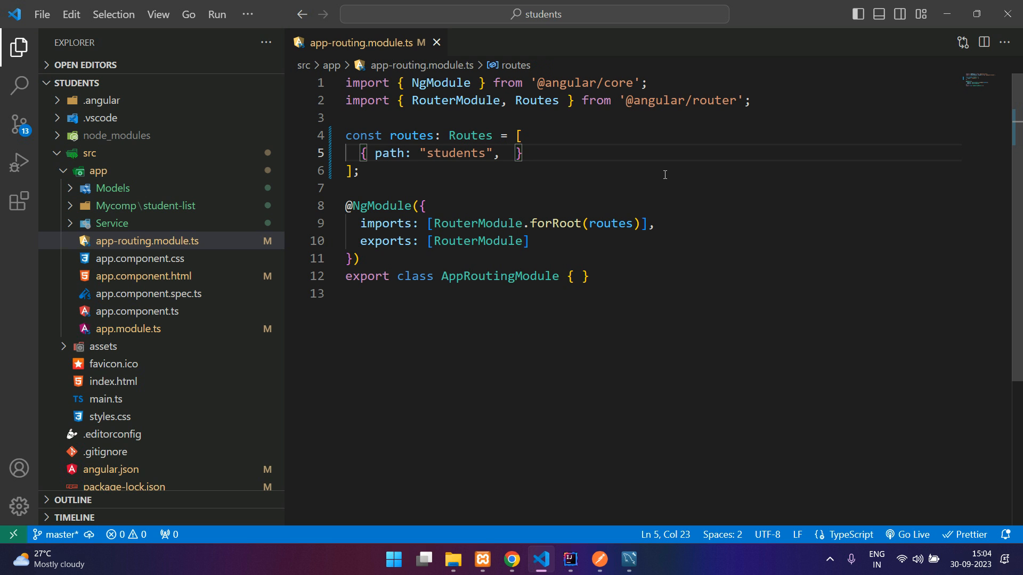
# Map that route to StudentListComponent and leave a new line for the next route.
pyautogui.write('component')
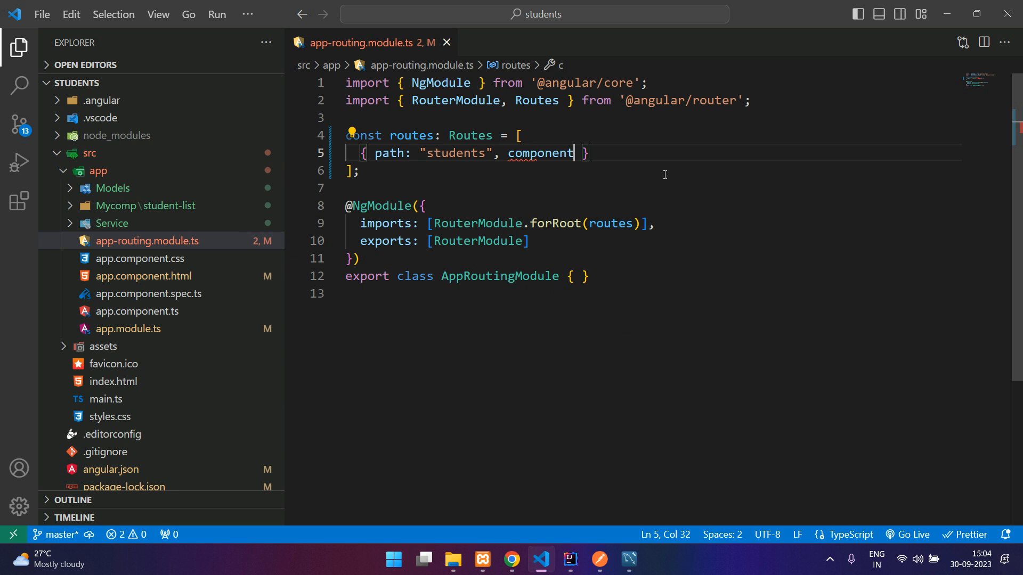
pyautogui.write(':')
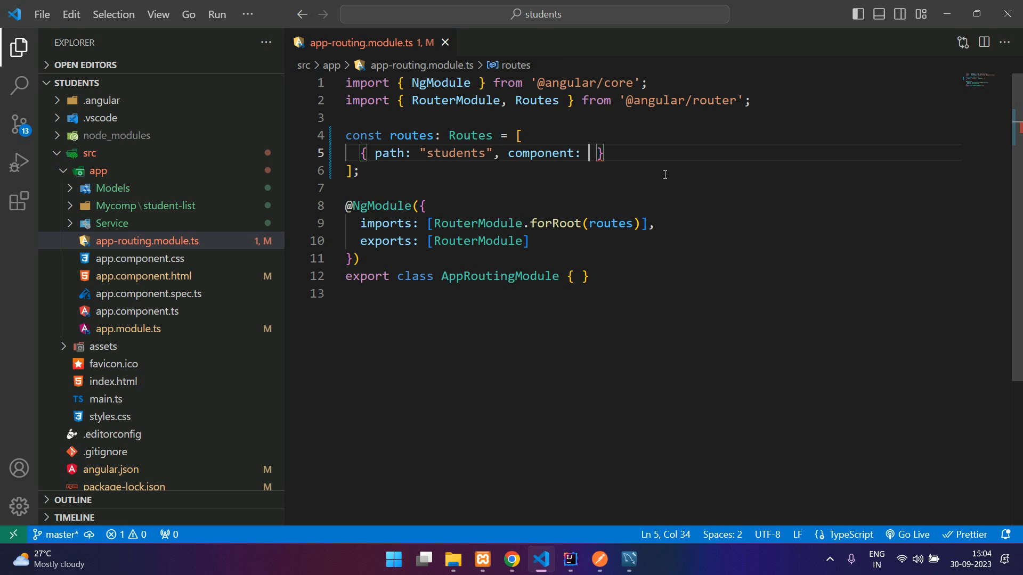
pyautogui.write('StudentListComponent')
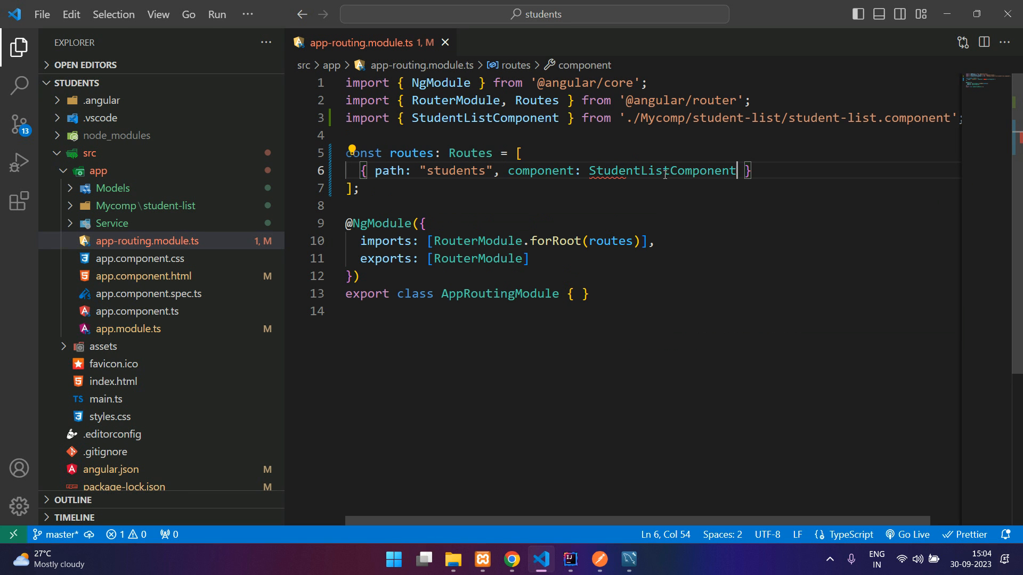
pyautogui.write(',')
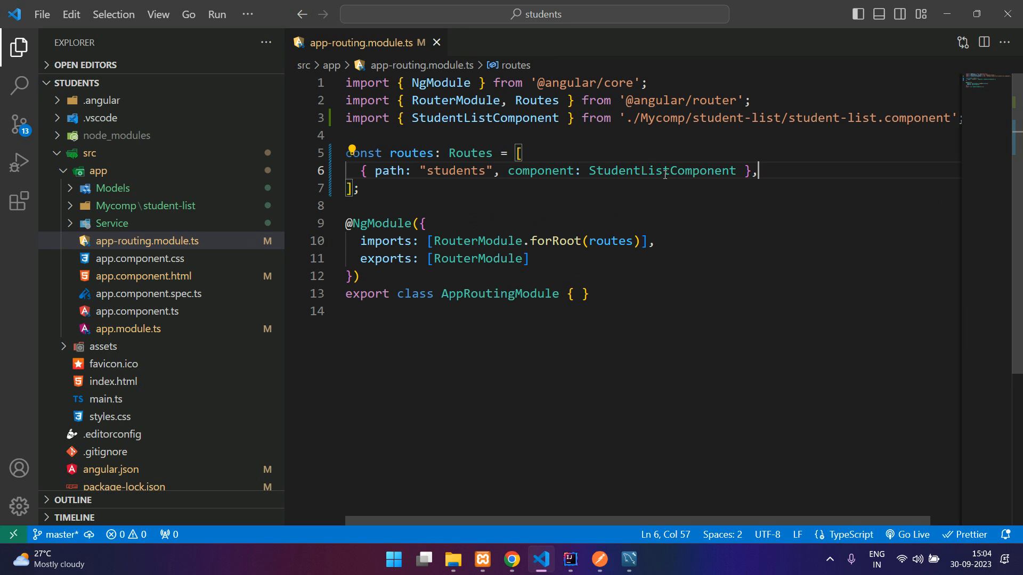
pyautogui.press('Enter')
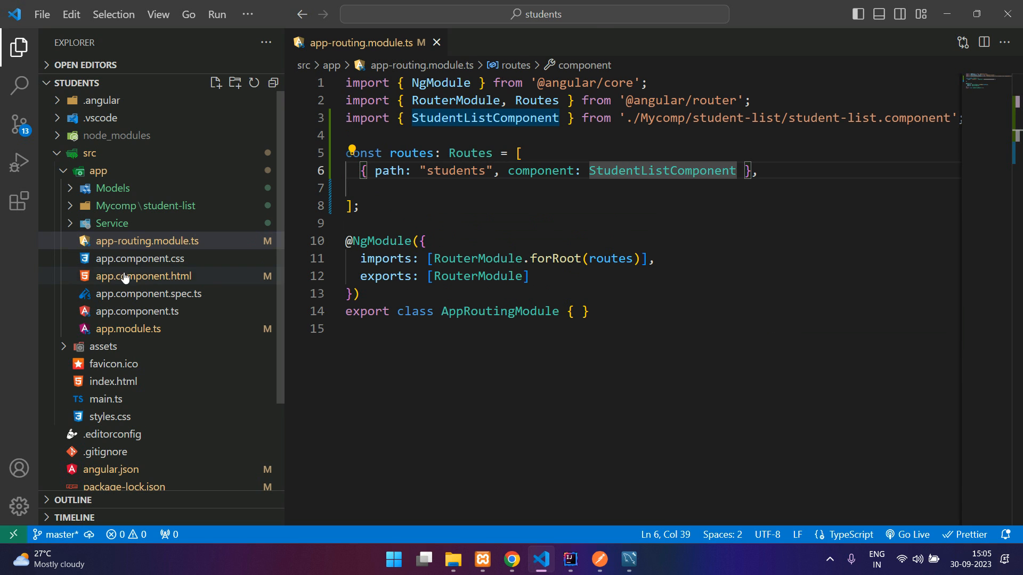
# Insert <router-outlet></router-outlet> before the closing div, then show the routing module.
pyautogui.click(135, 275)
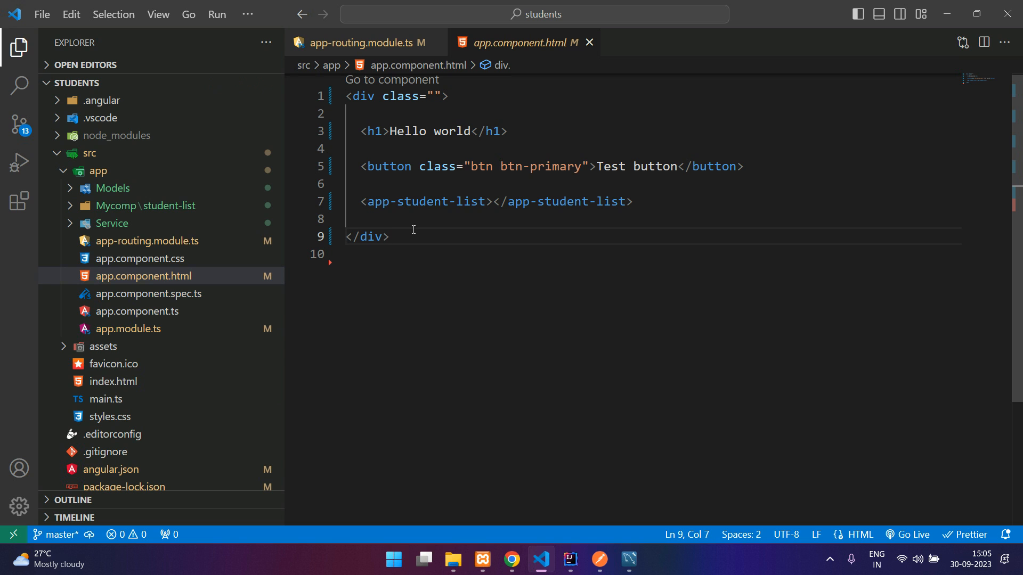
pyautogui.moveTo(443, 232)
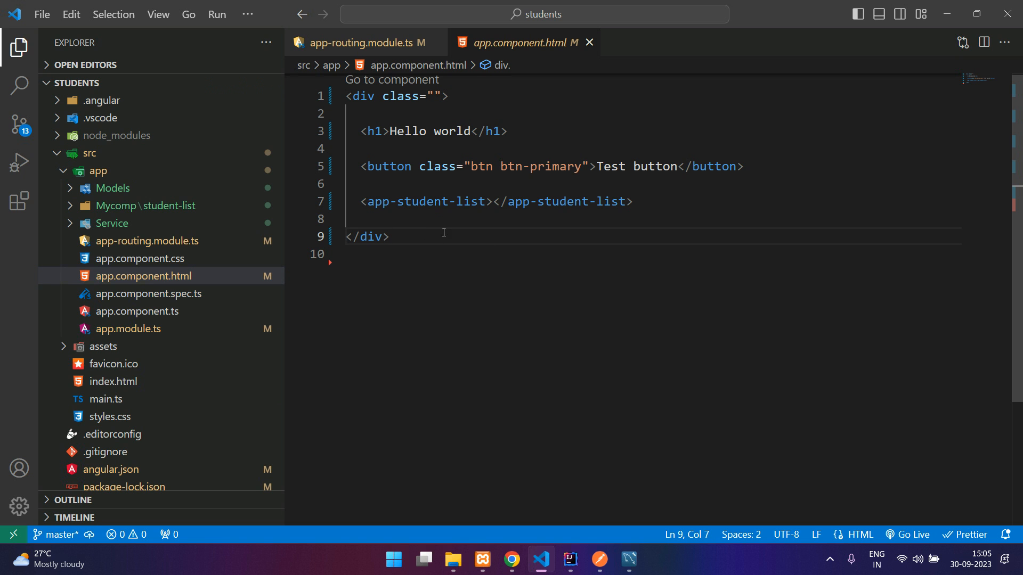
pyautogui.click(421, 219)
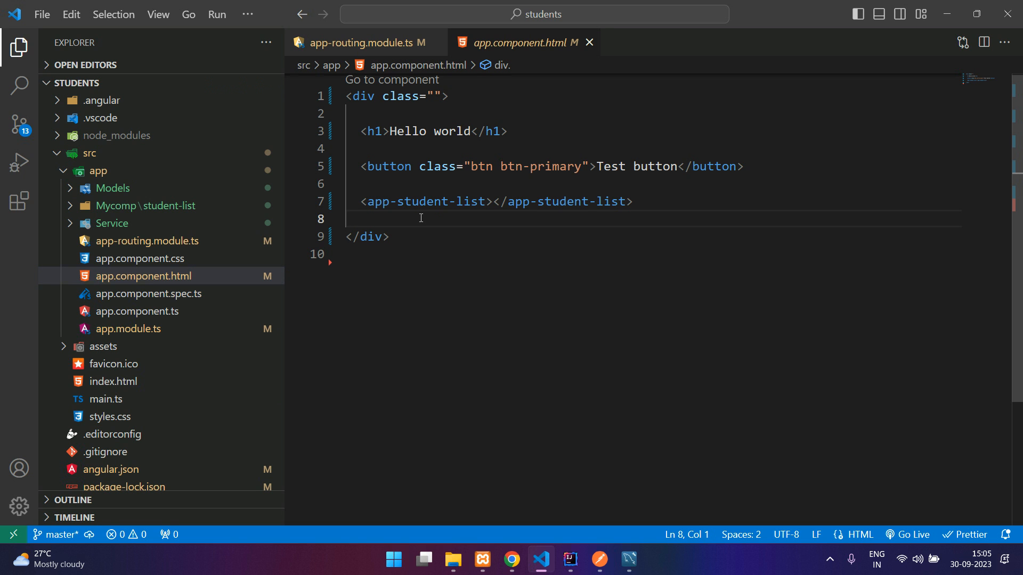
pyautogui.press('Return')
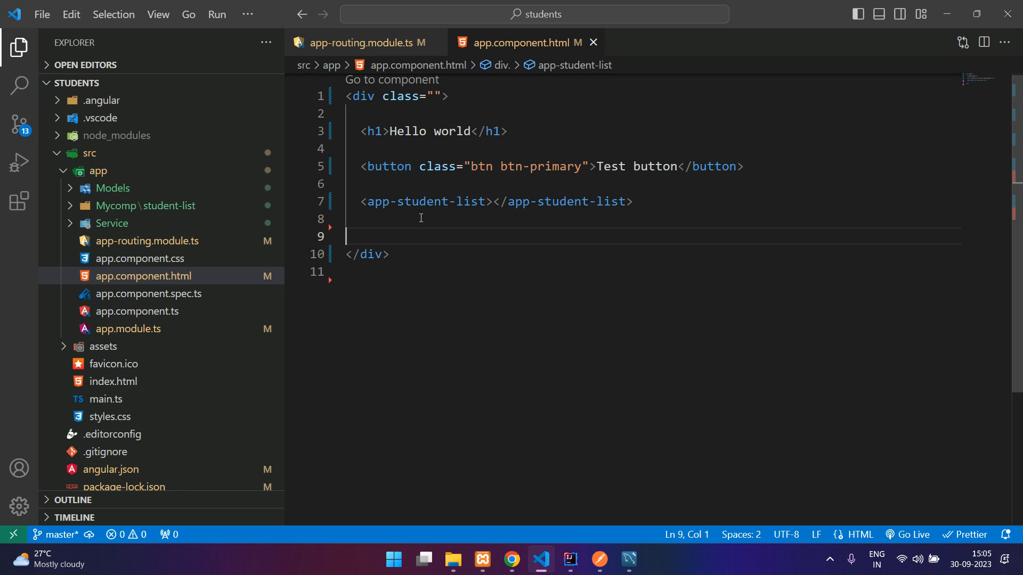
pyautogui.write('<router-outlet></router-outlet>')
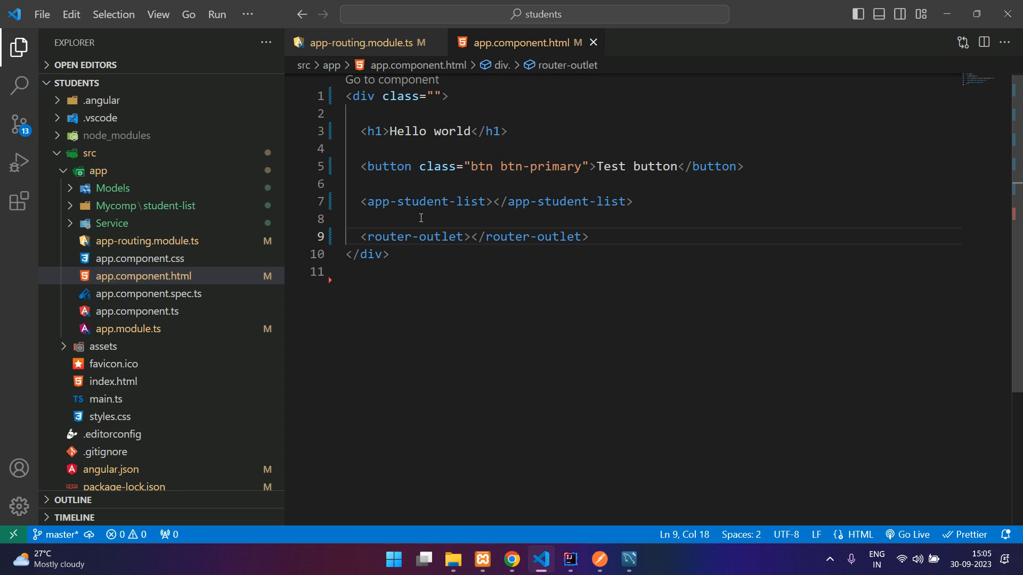
pyautogui.click(363, 43)
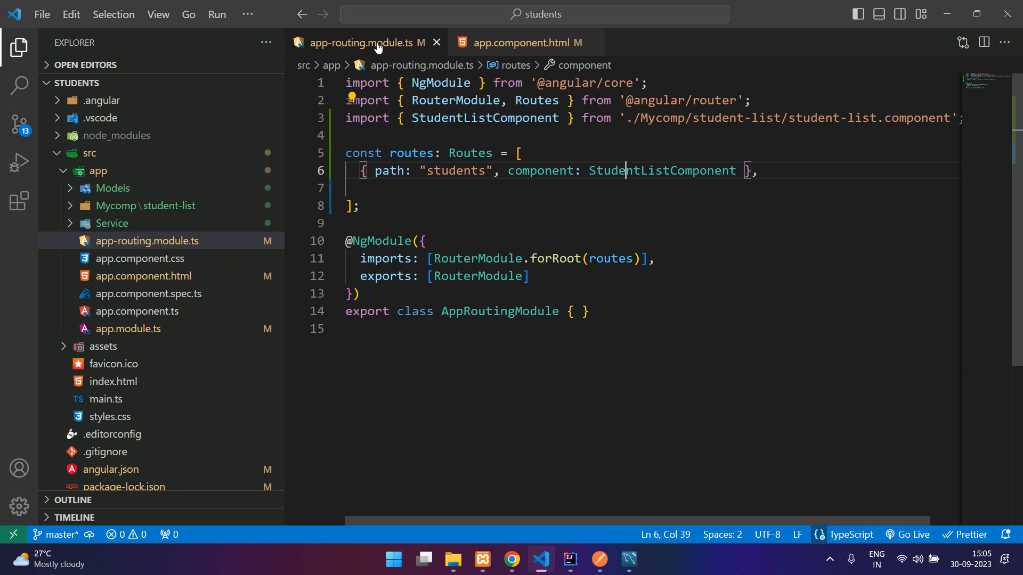
pyautogui.doubleClick(455, 170)
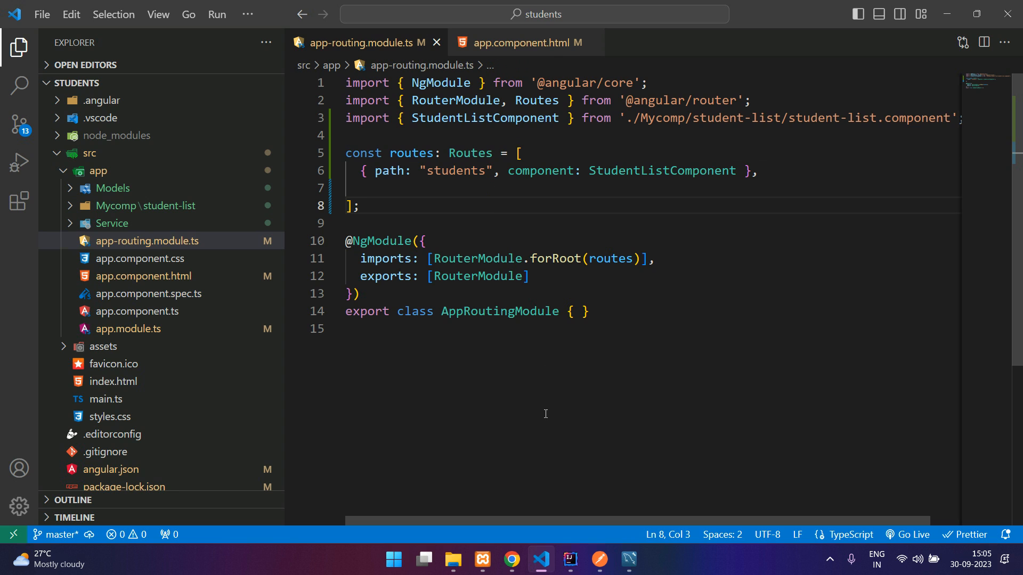
# Load localhost:4200/students showing the table twice and compare with app.component.html.
pyautogui.click(511, 560)
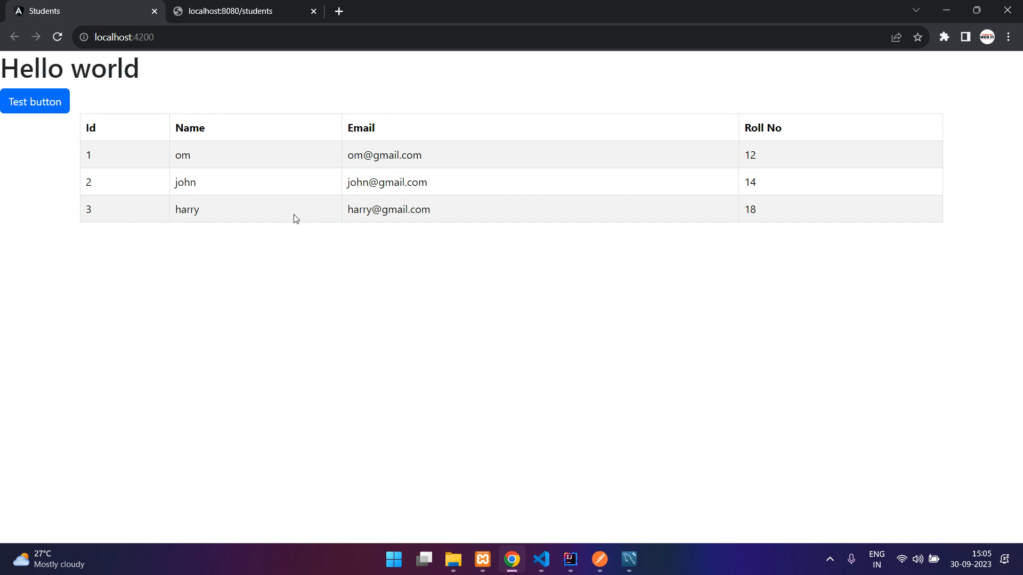
pyautogui.moveTo(289, 93)
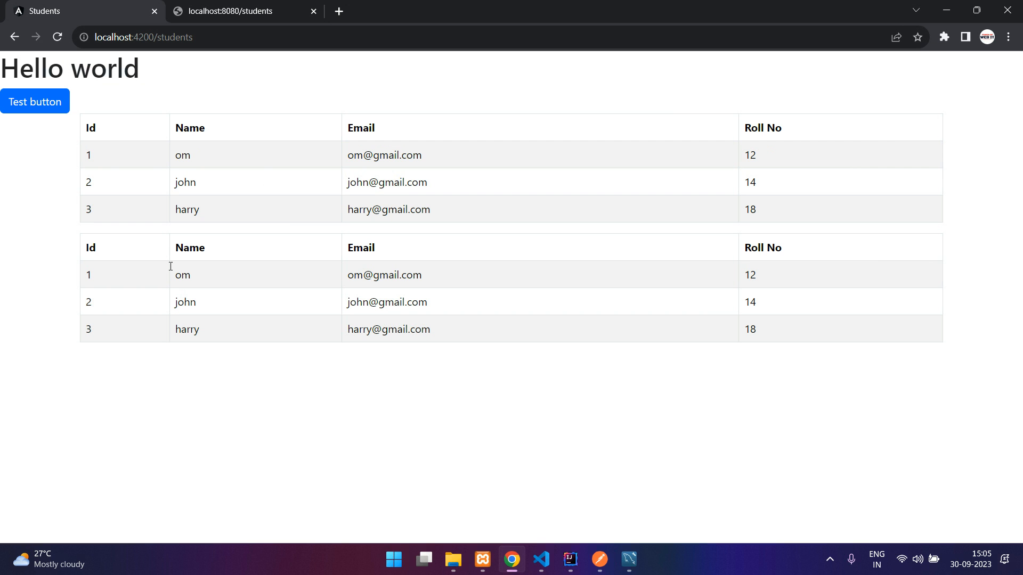
pyautogui.moveTo(435, 300)
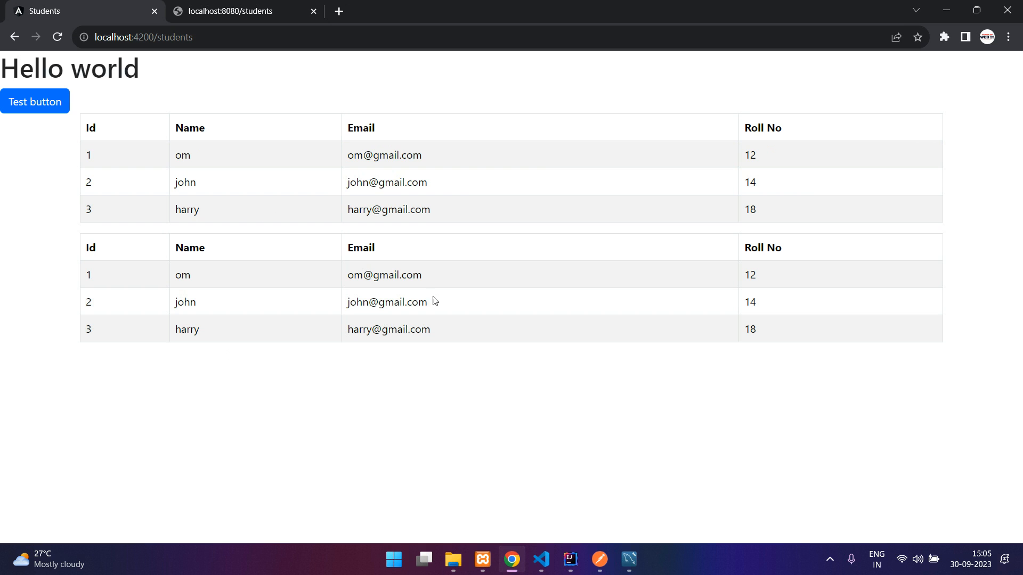
pyautogui.click(541, 560)
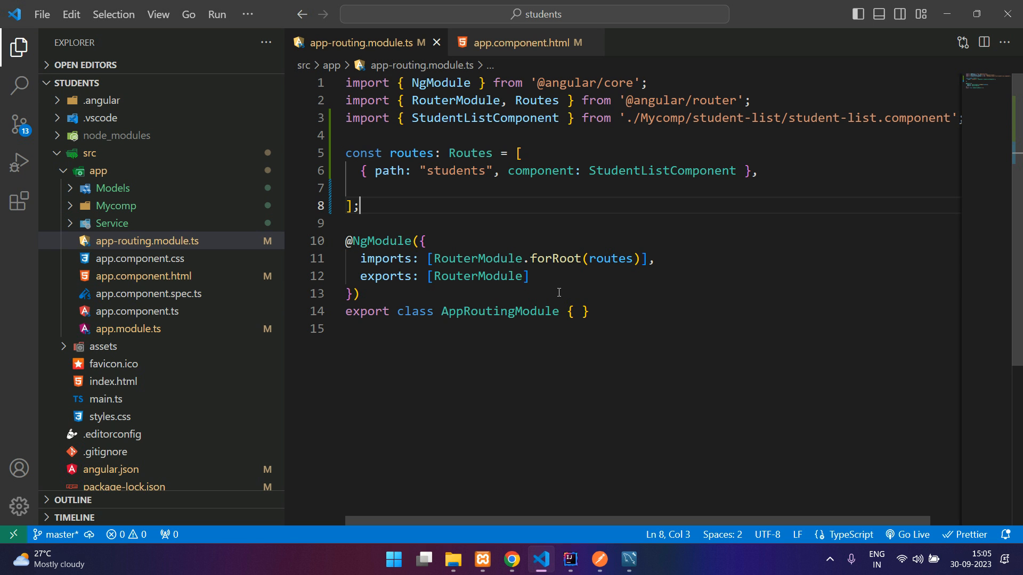
pyautogui.click(522, 43)
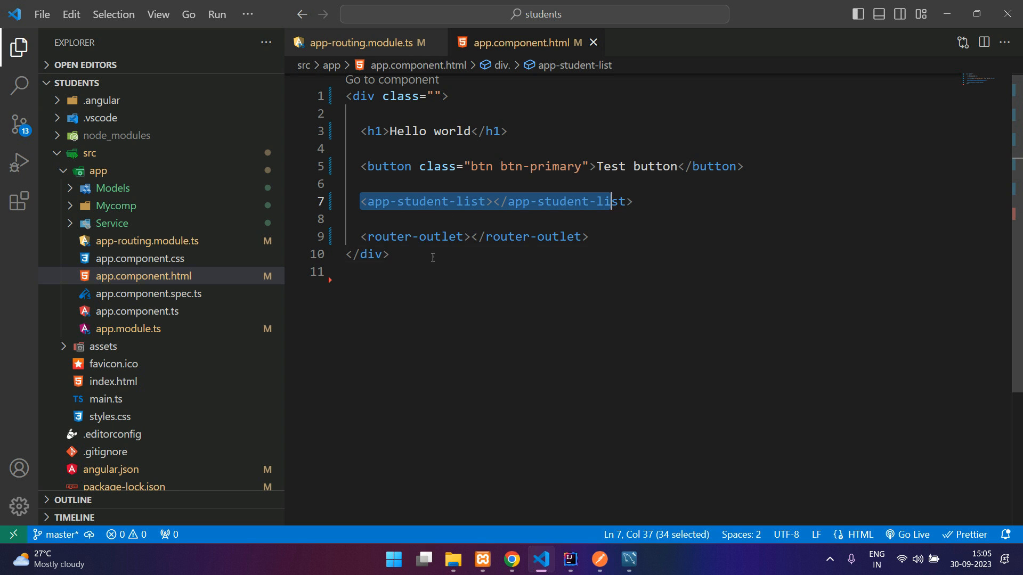
pyautogui.press('ctrl+a')
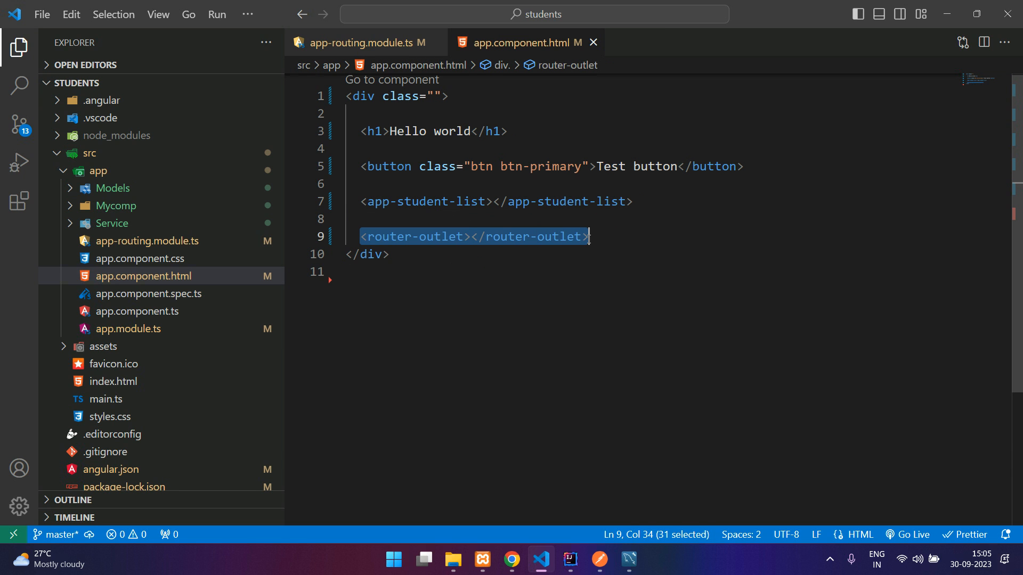
pyautogui.click(510, 560)
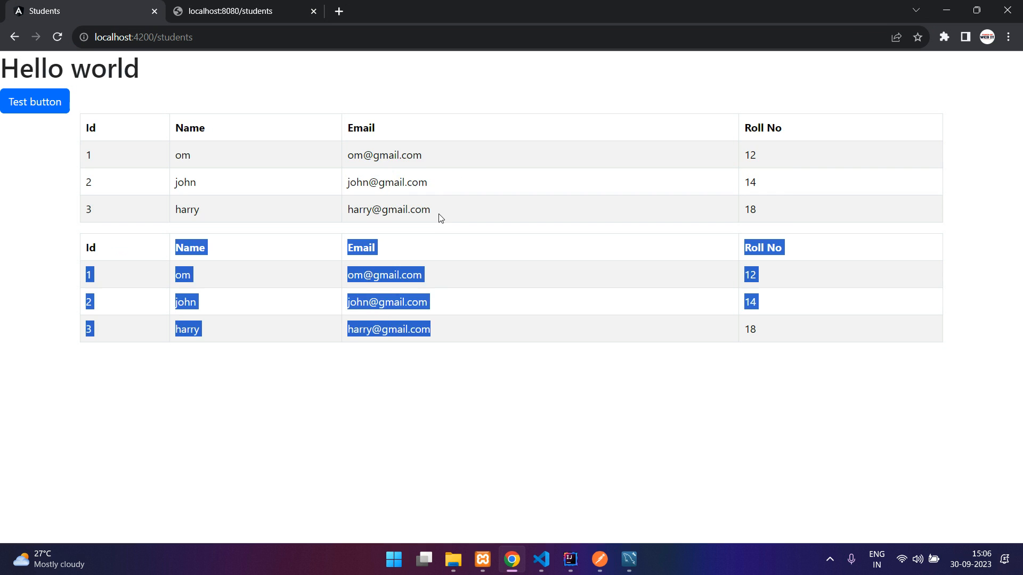
pyautogui.click(563, 454)
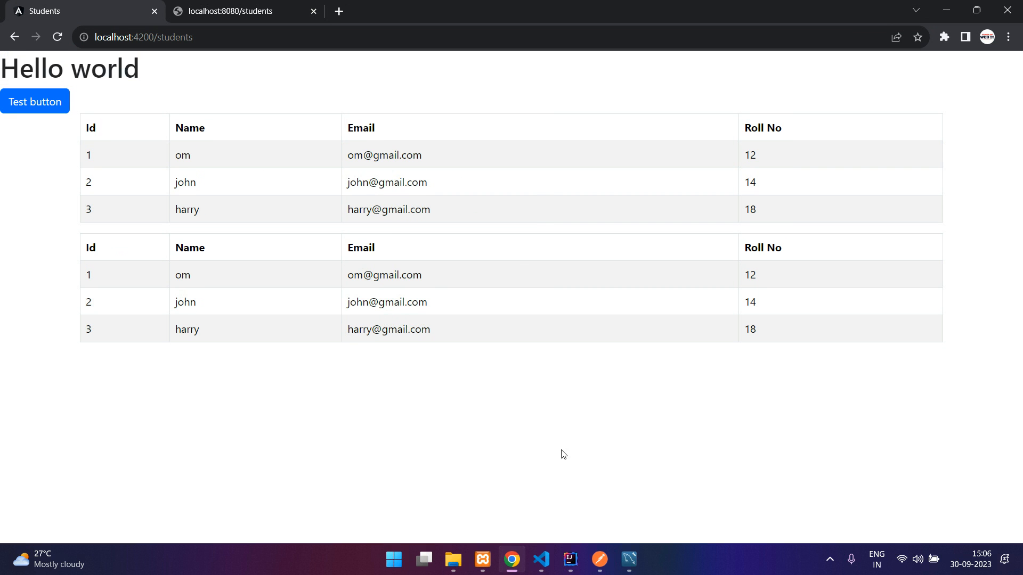
# Delete the div, h1, button and app-student-list lines, keeping only the router-outlet.
pyautogui.click(541, 560)
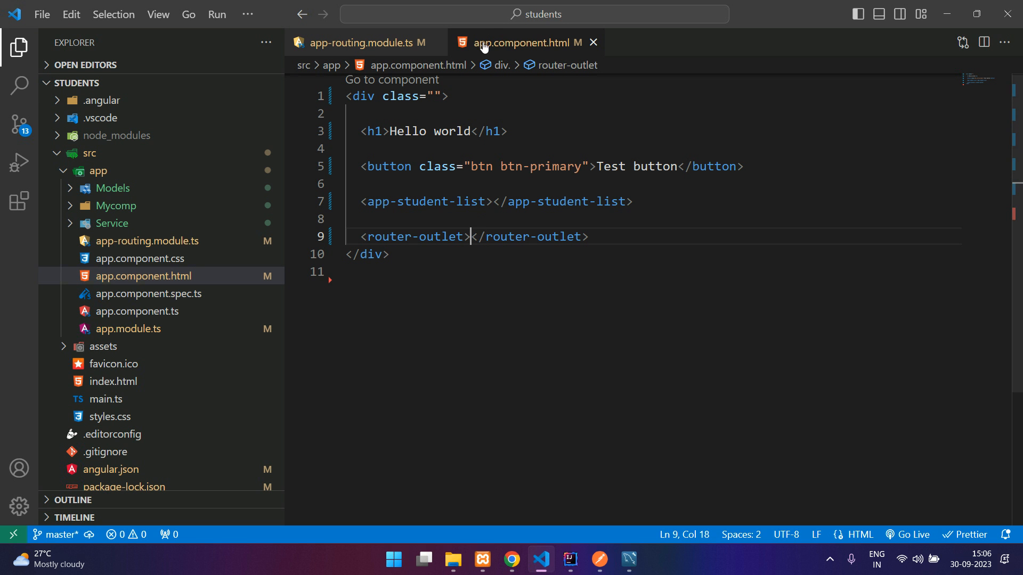
pyautogui.click(630, 201)
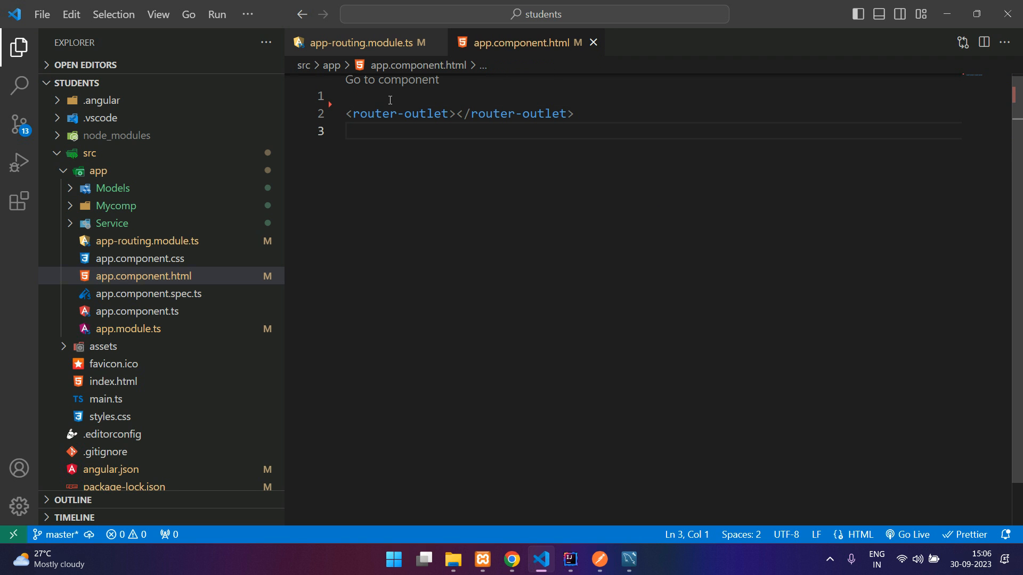
pyautogui.click(362, 43)
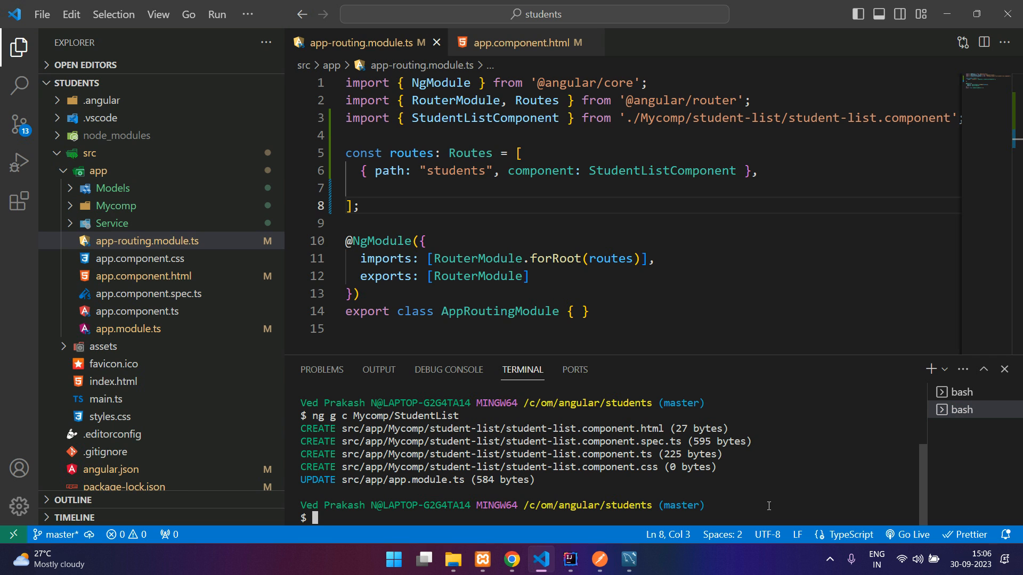
# Run ng g c Mycomp/StudentCreate in the terminal to scaffold the component.
pyautogui.write('g')
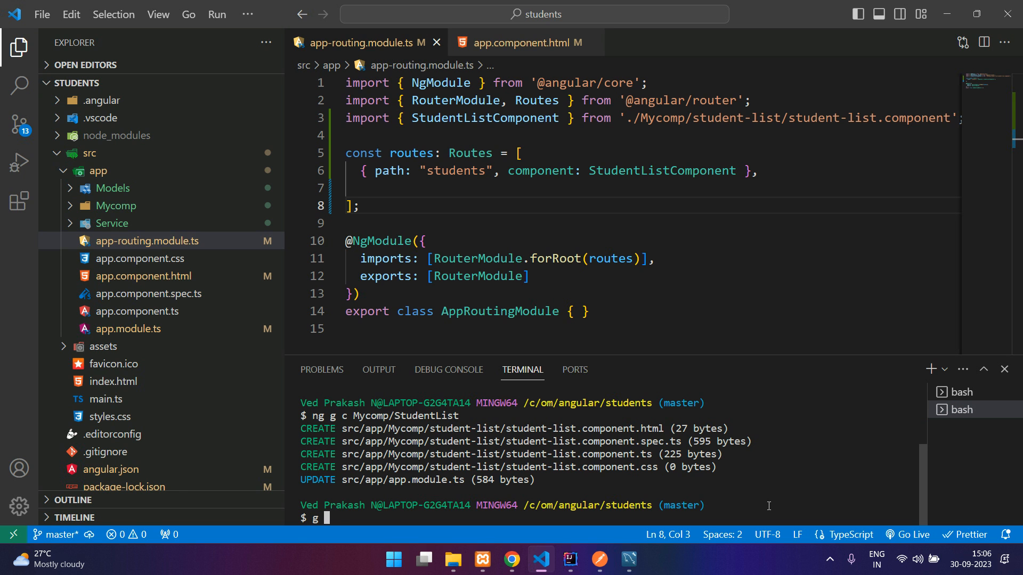
pyautogui.write('ng g')
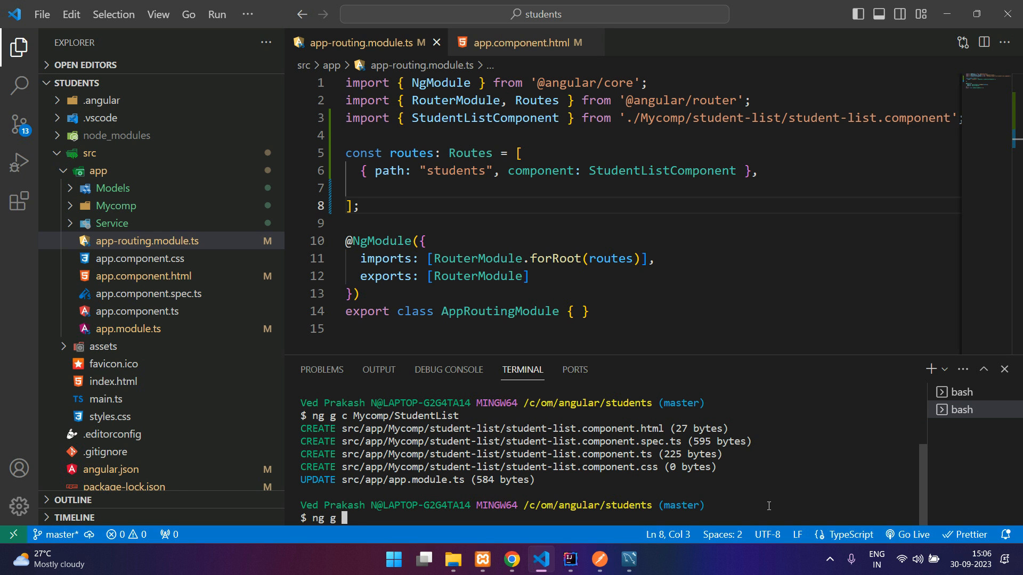
pyautogui.write('c Mycomp/')
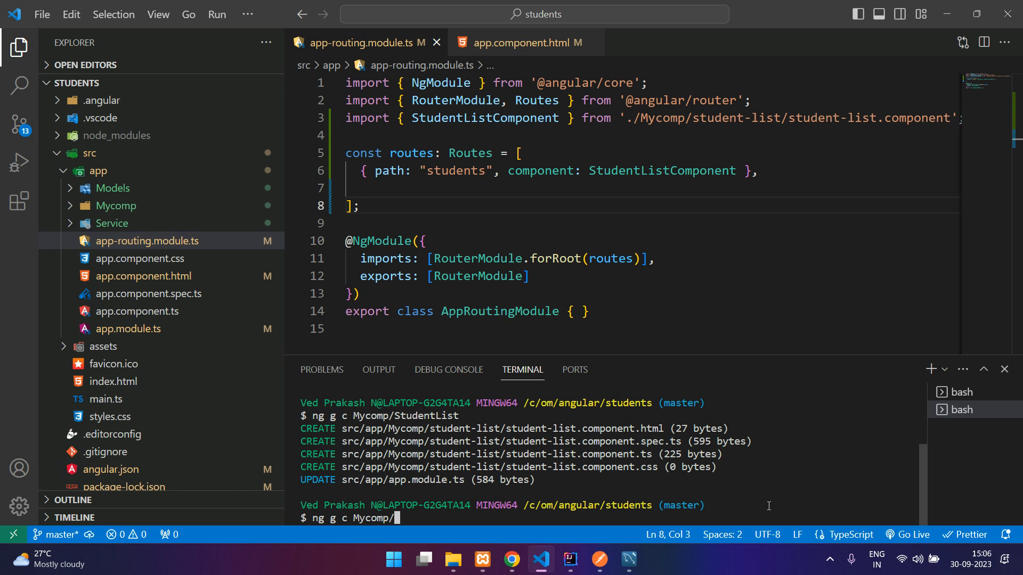
pyautogui.write('StudentCreate')
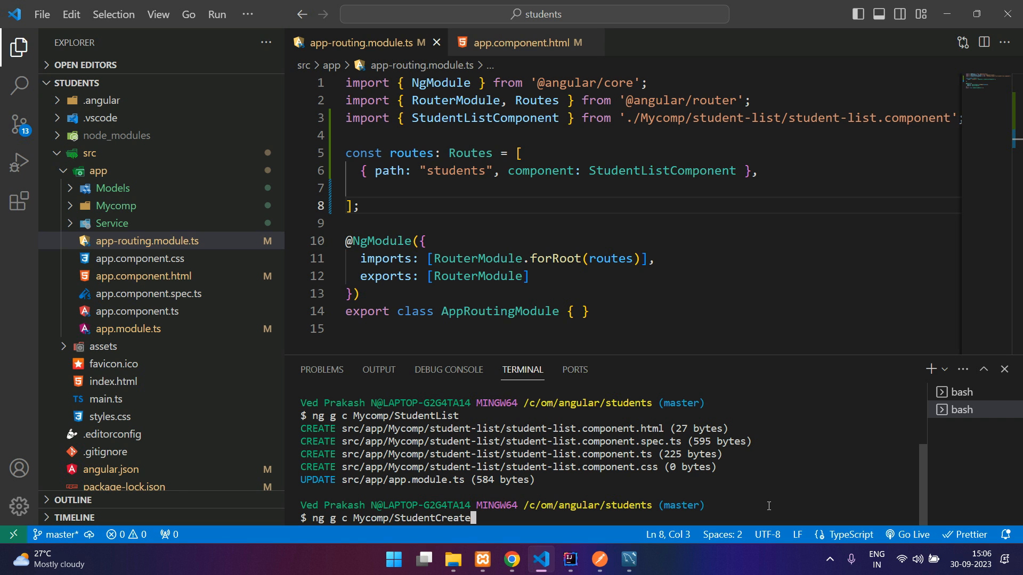
pyautogui.press('Return')
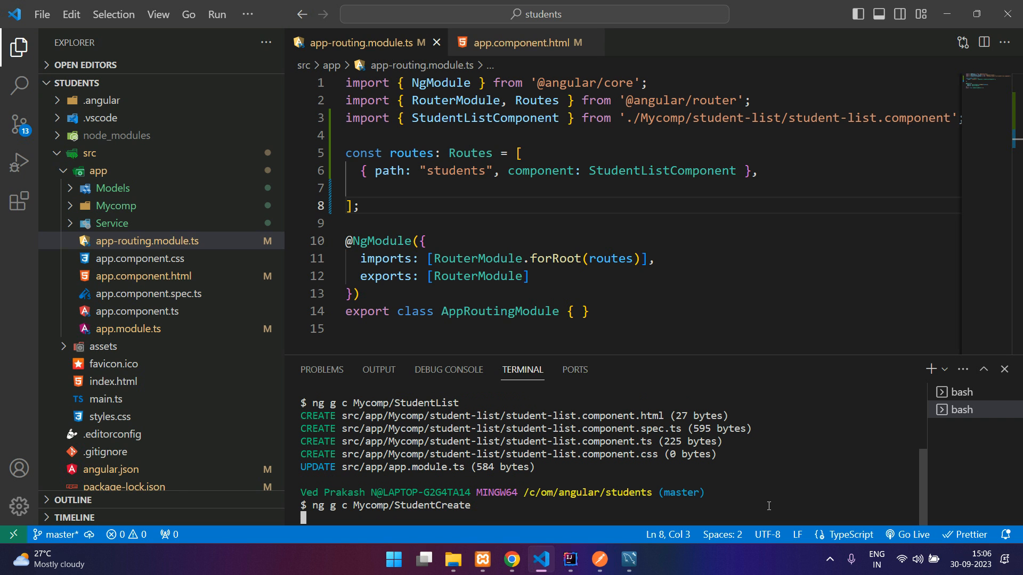
pyautogui.press('Return')
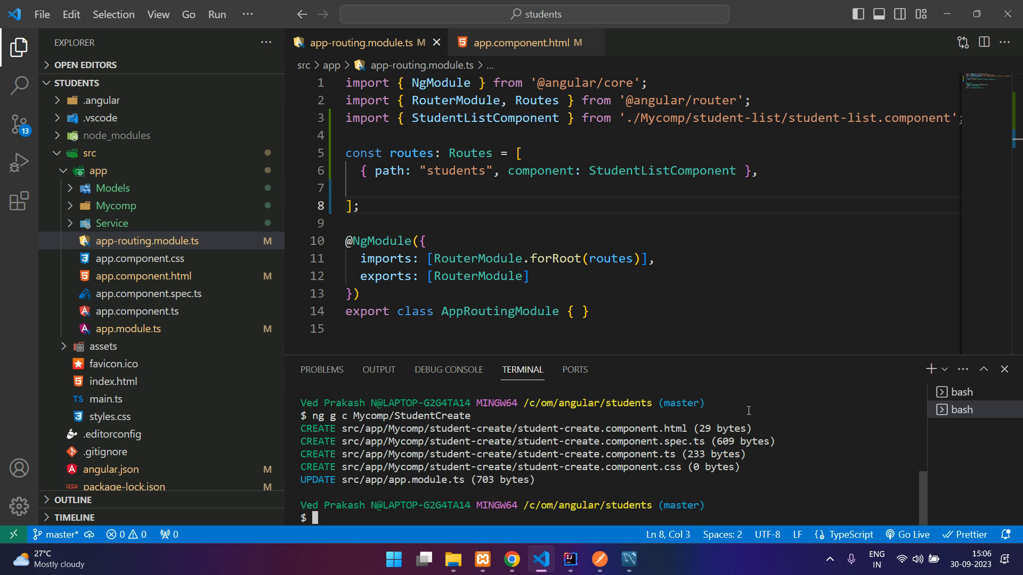
pyautogui.moveTo(101, 206)
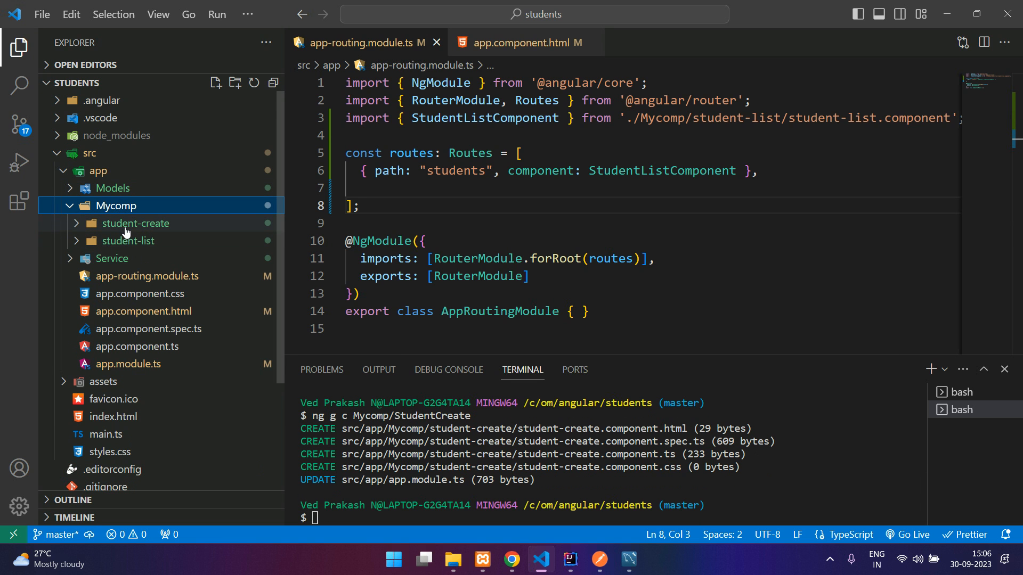
# Add { path: "students/add", component: StudentCreateComponent } with its auto-import.
pyautogui.click(136, 222)
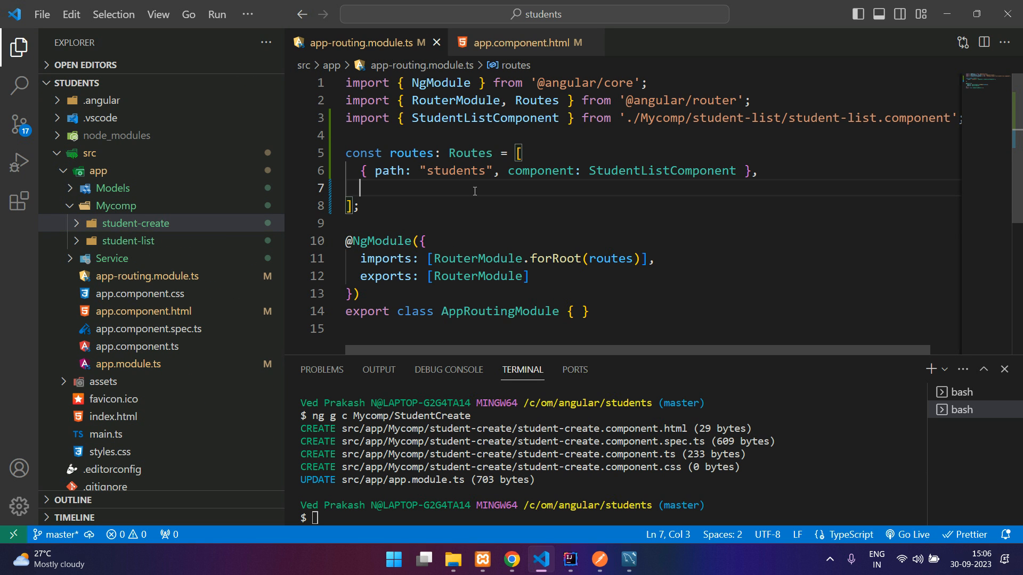
pyautogui.write('{ path:')
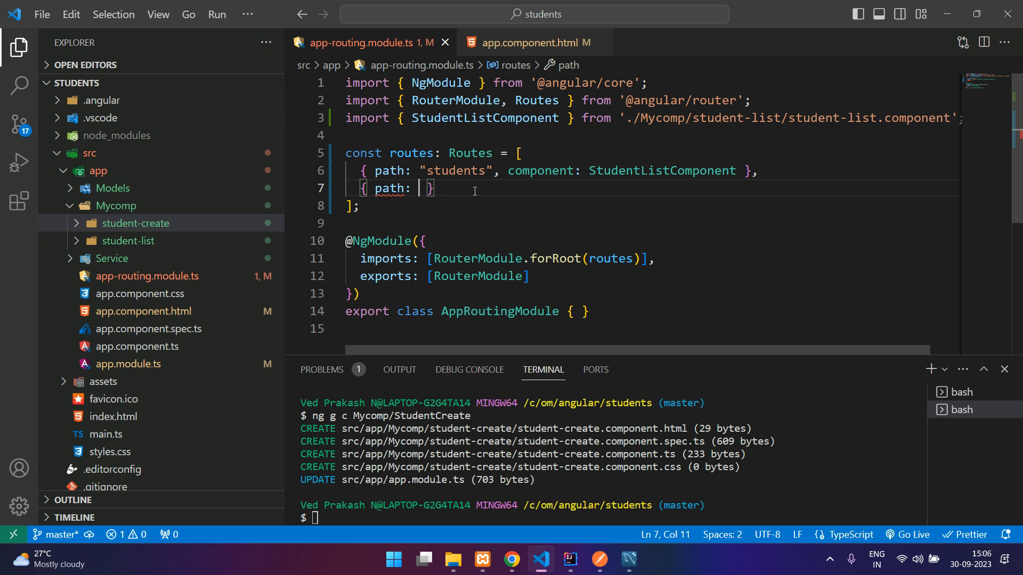
pyautogui.write('""')
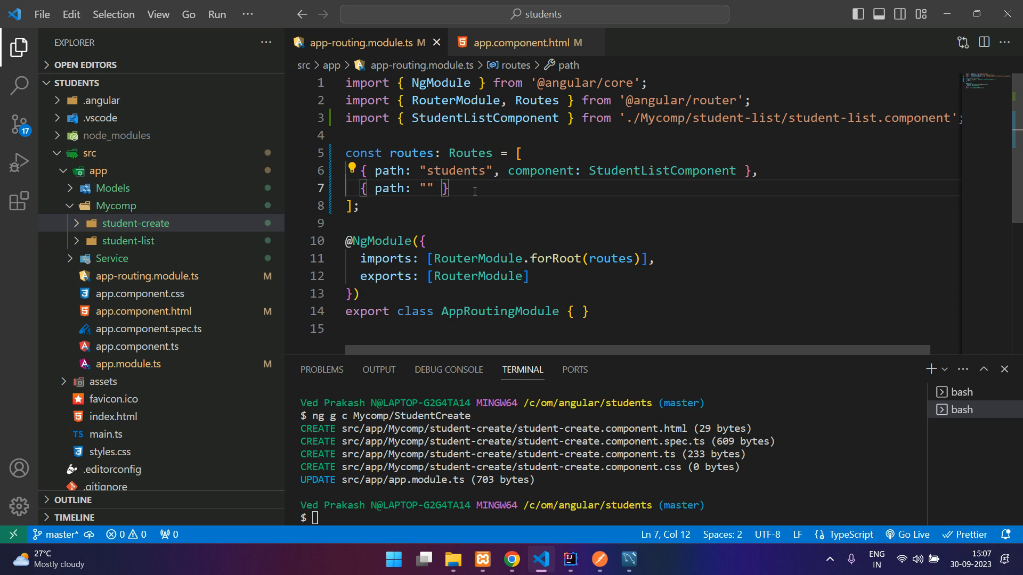
pyautogui.write('students')
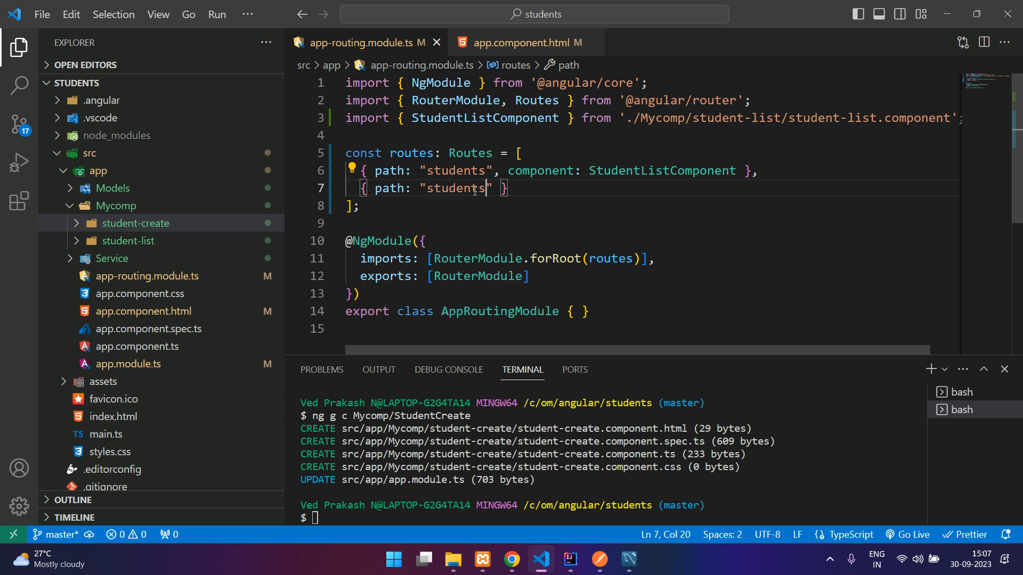
pyautogui.write('/add')
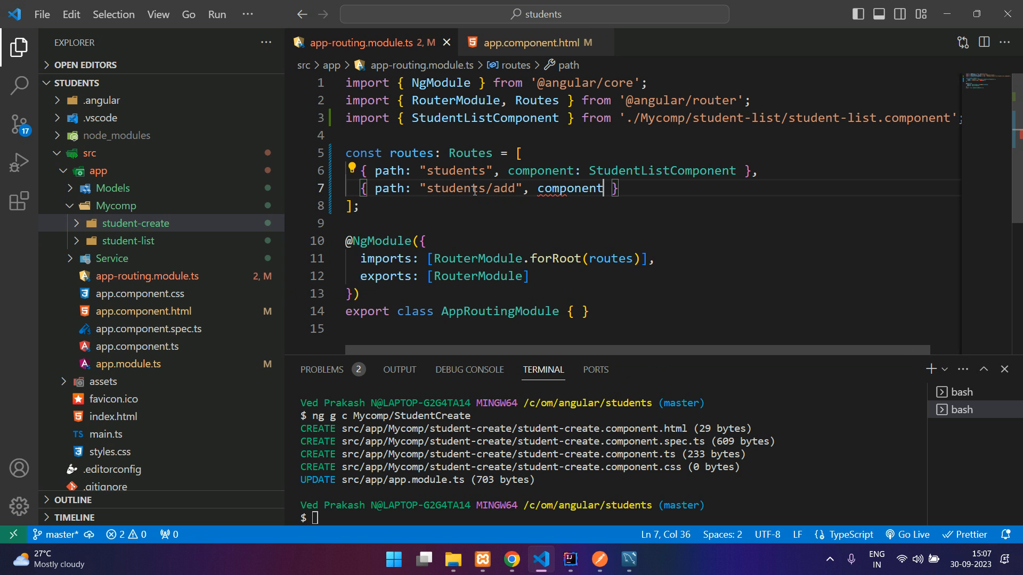
pyautogui.write('Studn')
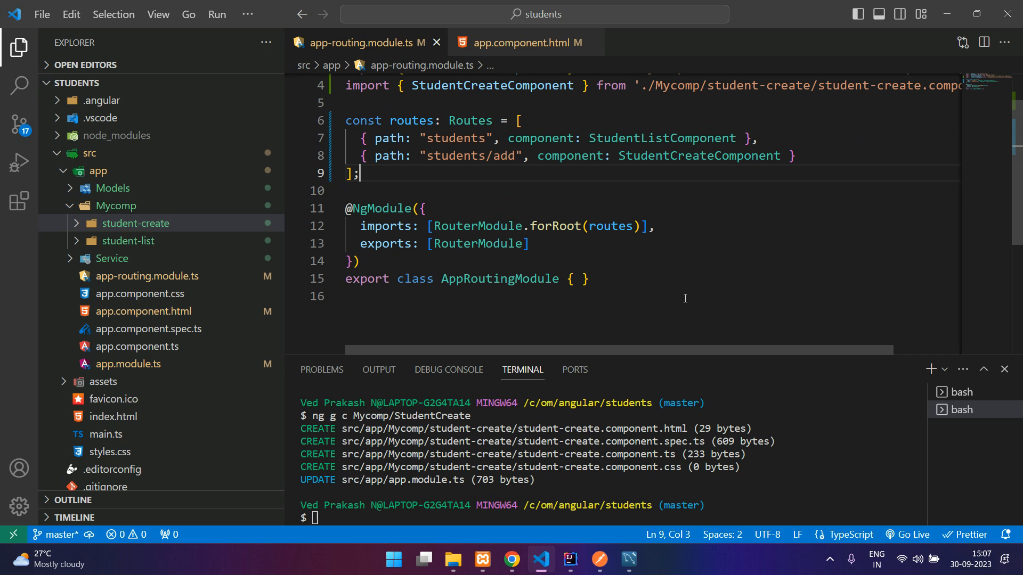
pyautogui.moveTo(511, 559)
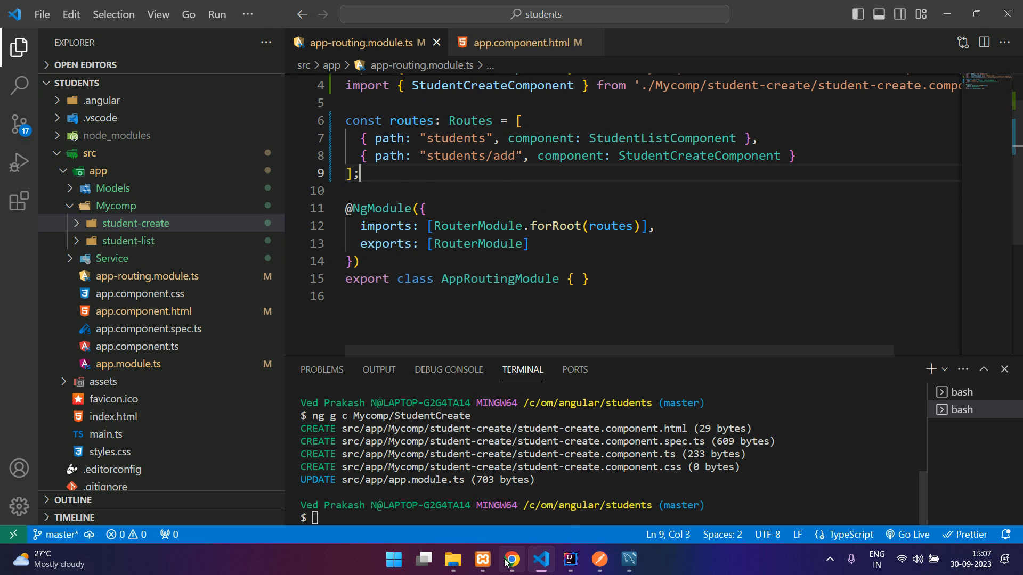
# Check localhost:4200/students shows one student table, then return to the editor.
pyautogui.click(512, 559)
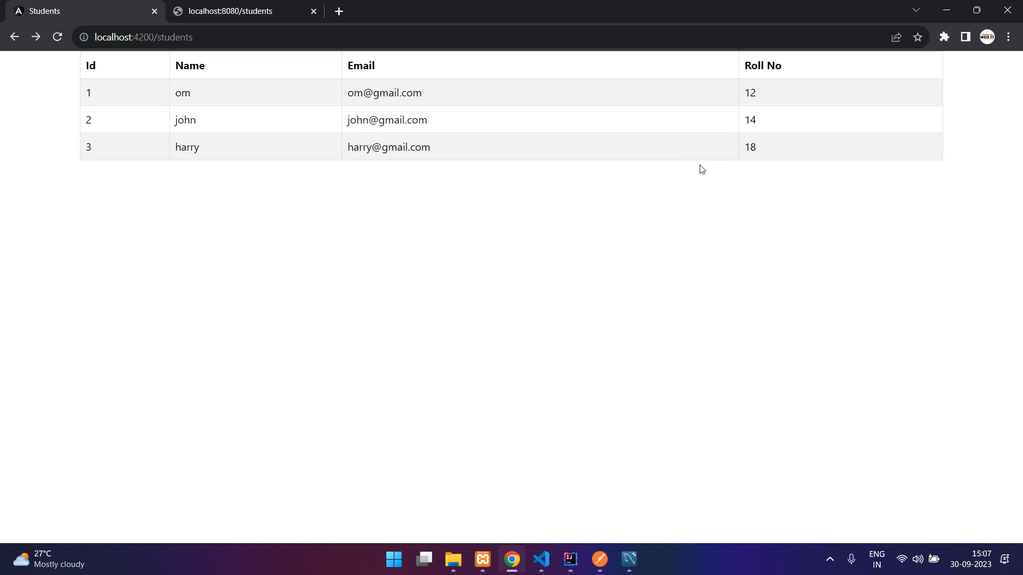
pyautogui.moveTo(540, 559)
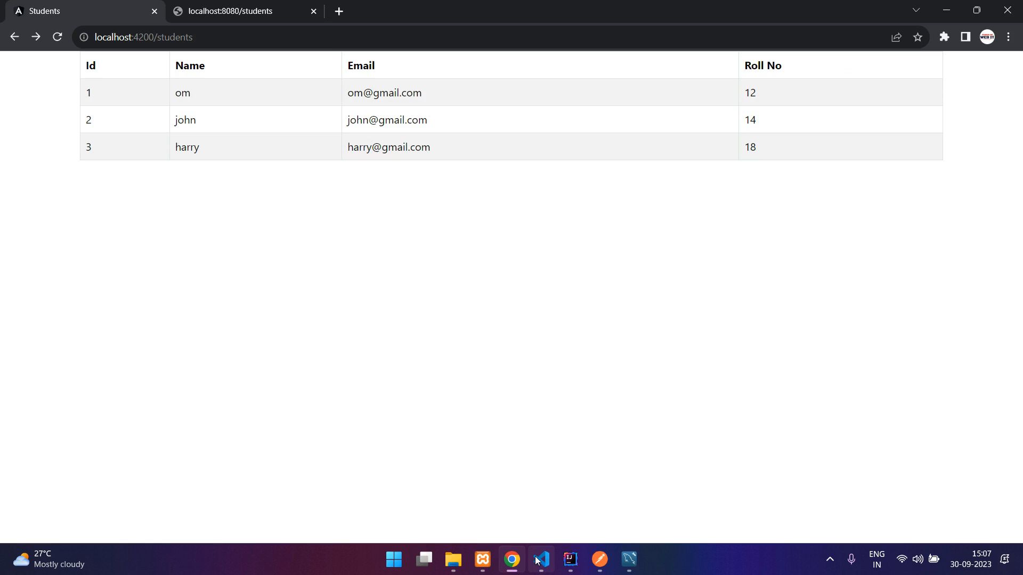
pyautogui.click(541, 559)
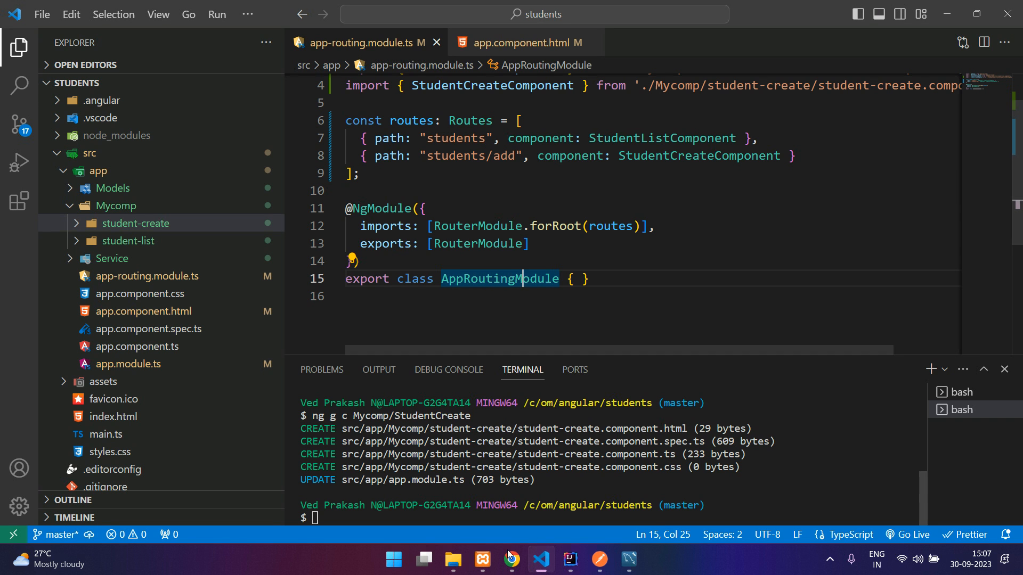
# On getbootstrap.com copy the Nav example markup with Home, Features and Pricing links.
pyautogui.click(511, 559)
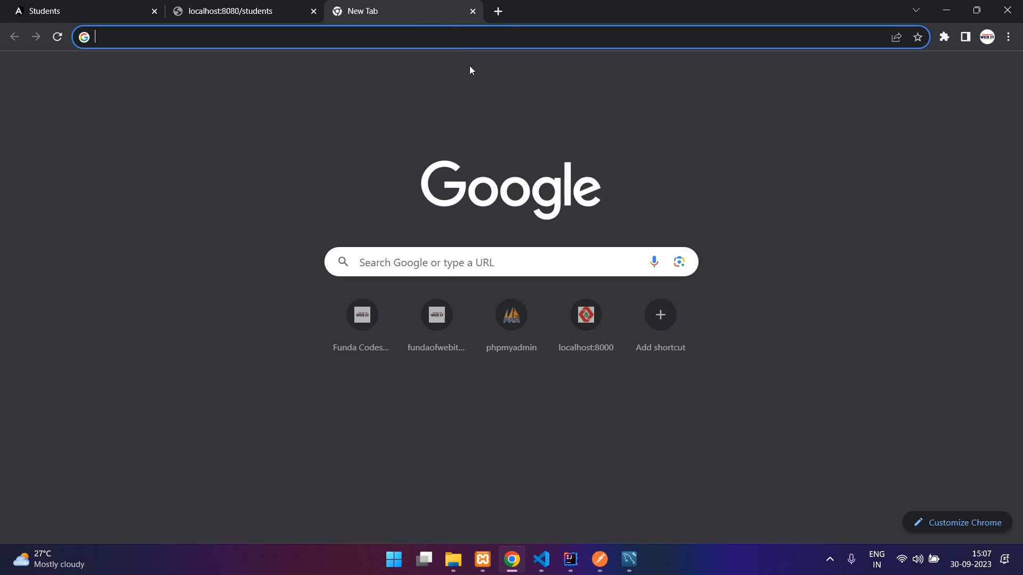
pyautogui.write('getbootstrap.com')
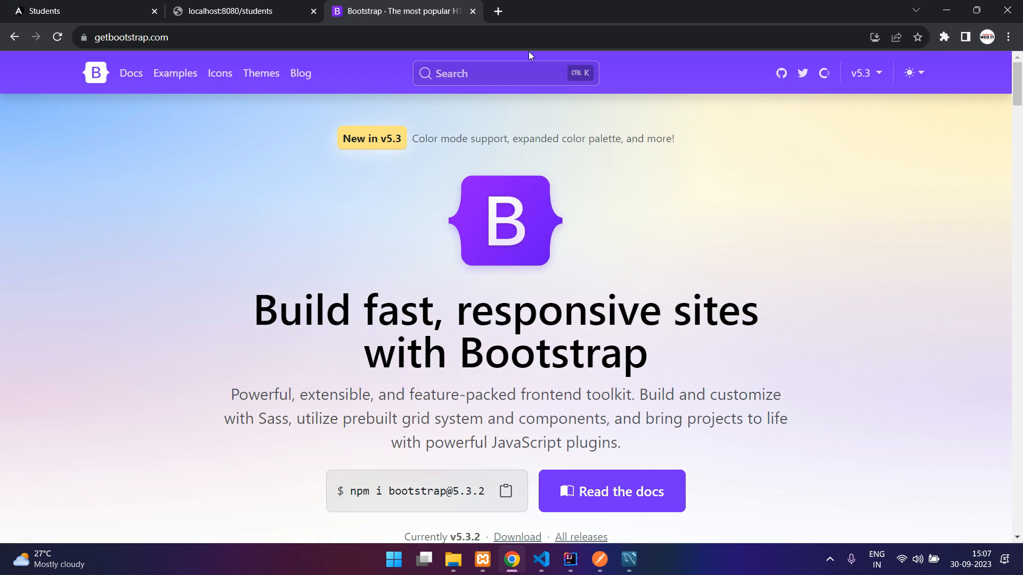
pyautogui.click(505, 73)
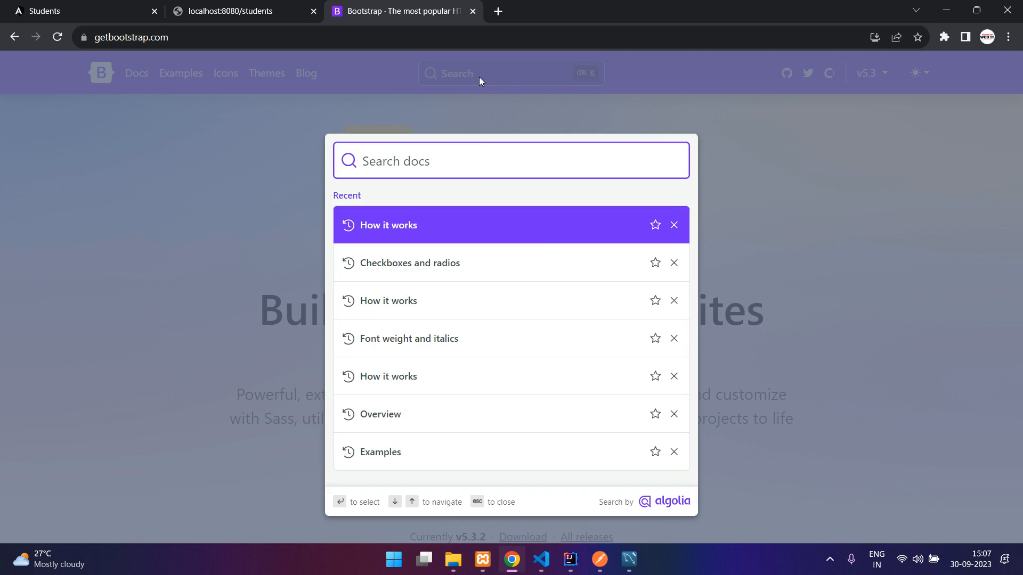
pyautogui.click(389, 225)
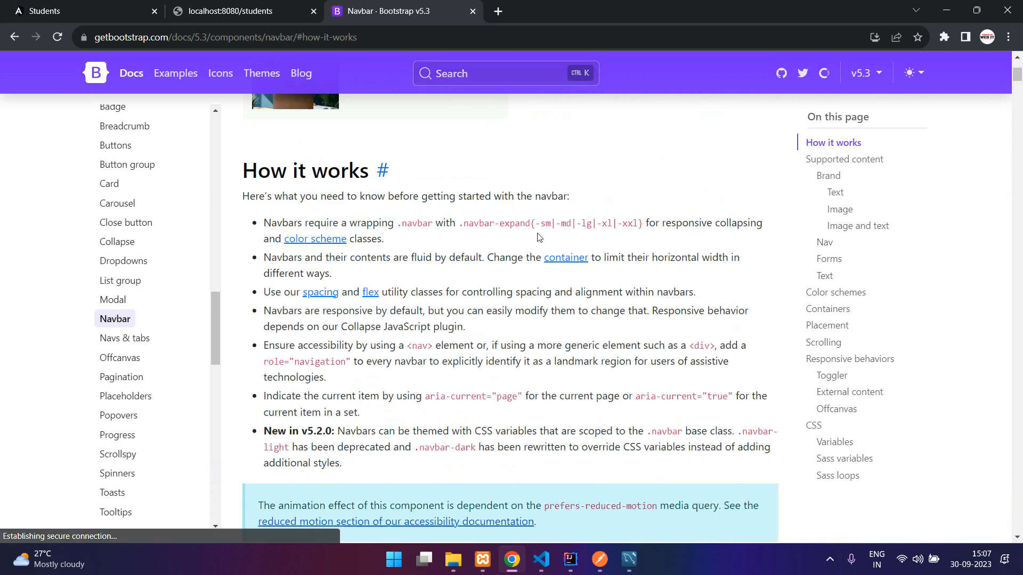
pyautogui.scroll(-3)
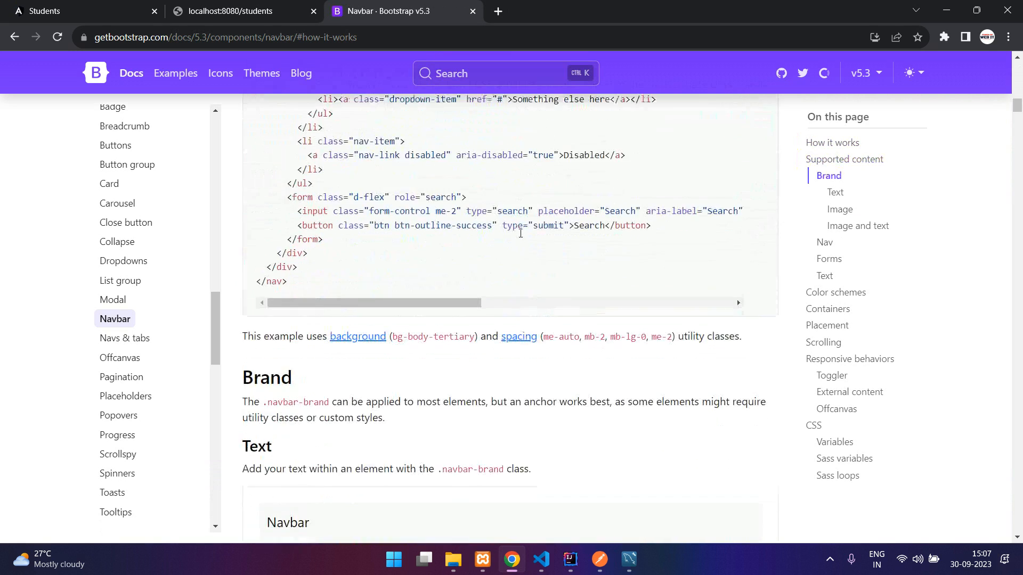
pyautogui.scroll(-3)
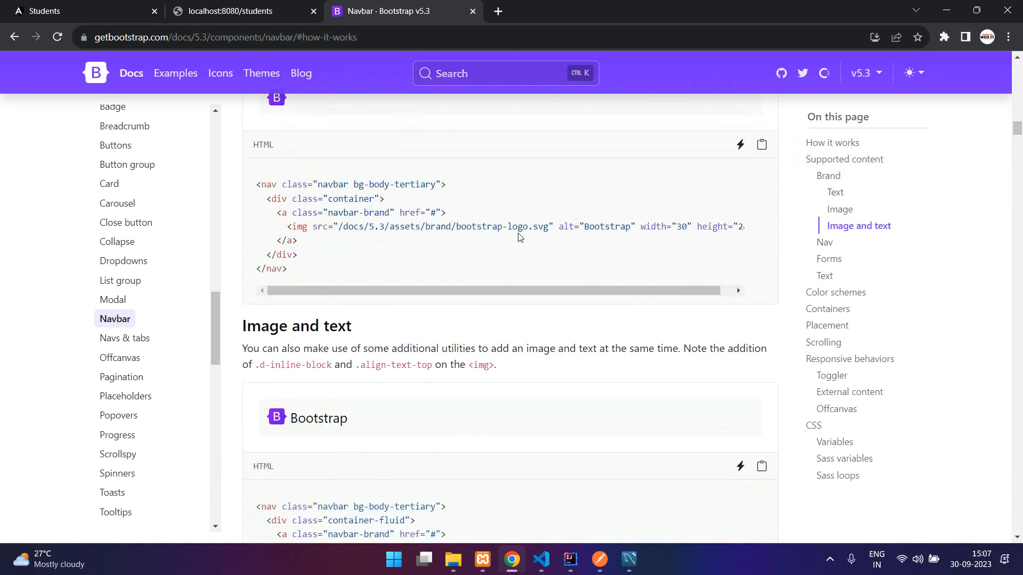
pyautogui.scroll(-3)
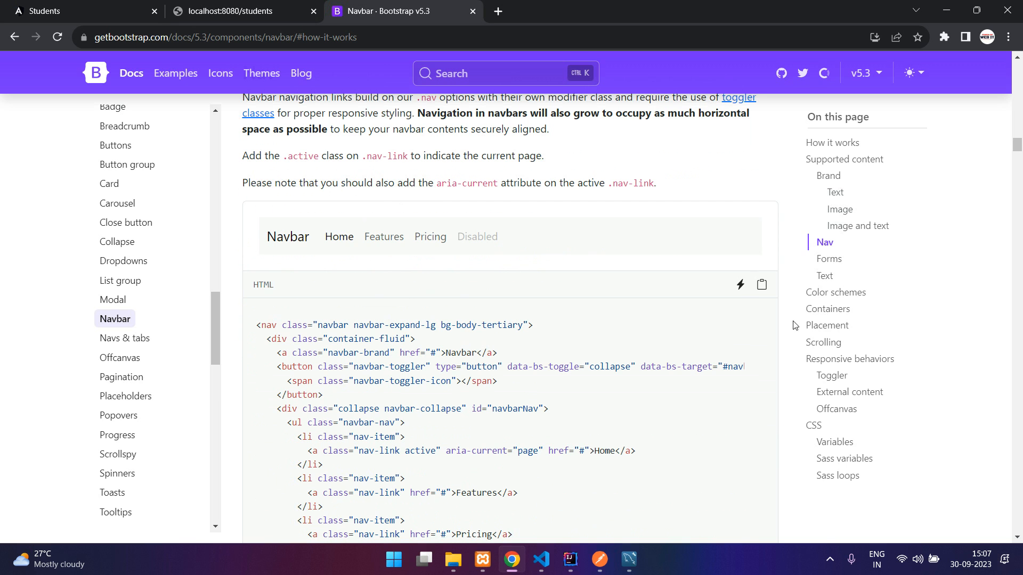
pyautogui.click(760, 284)
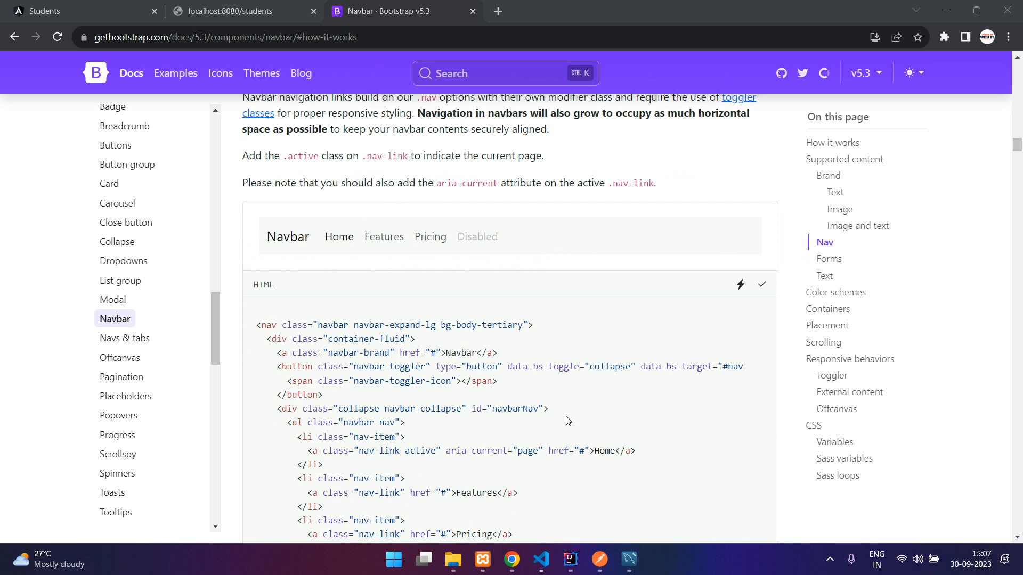
pyautogui.click(540, 560)
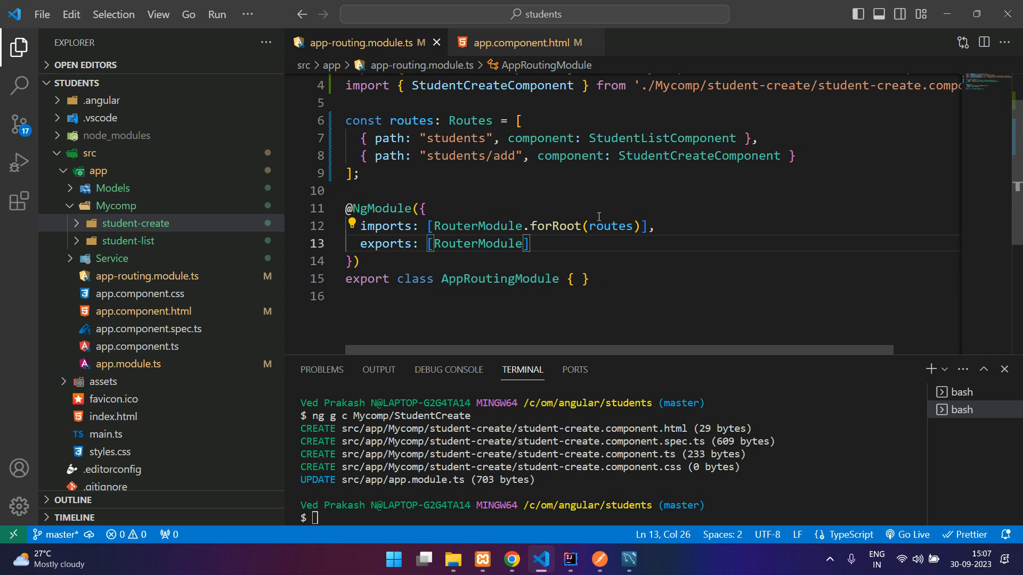
pyautogui.moveTo(128, 241)
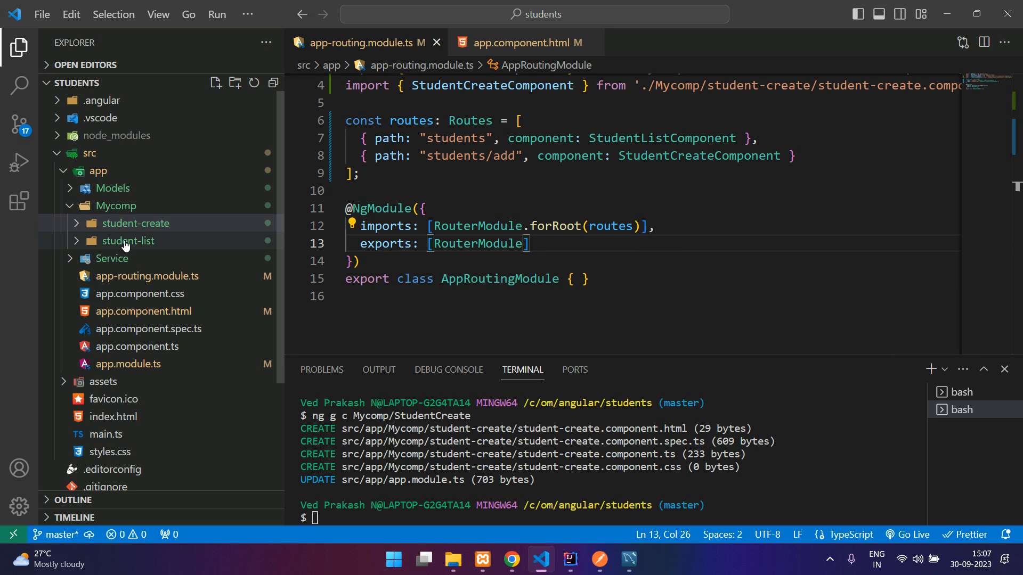
# Create a folder named partials under app and begin an ng generate command.
pyautogui.click(129, 241)
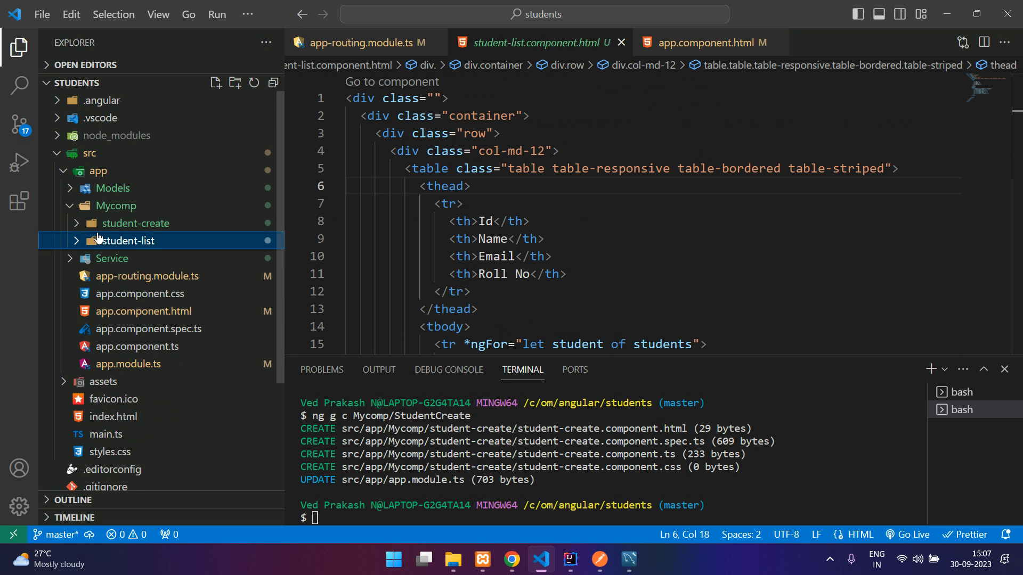
pyautogui.click(136, 223)
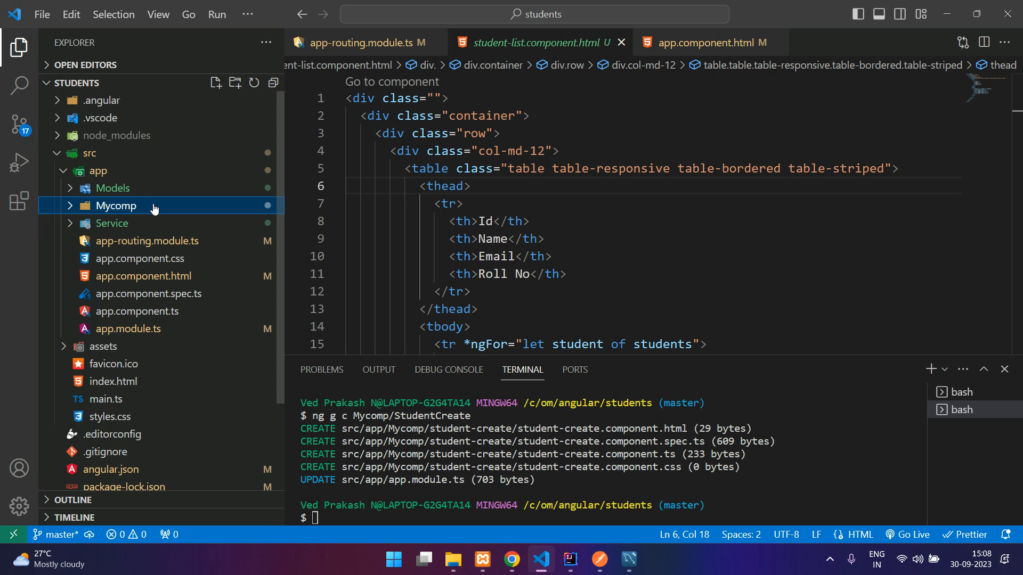
pyautogui.click(97, 170)
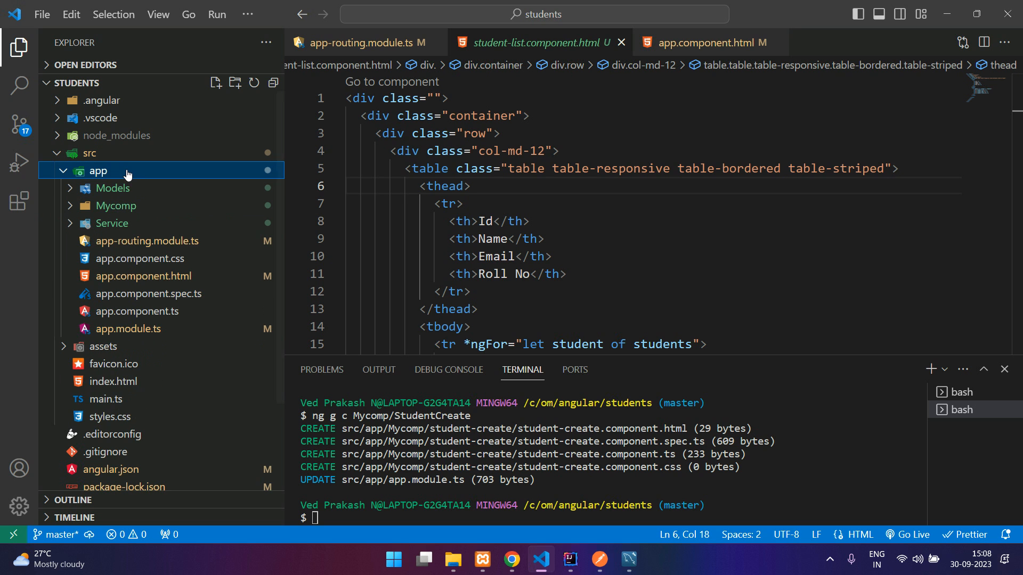
pyautogui.click(117, 206)
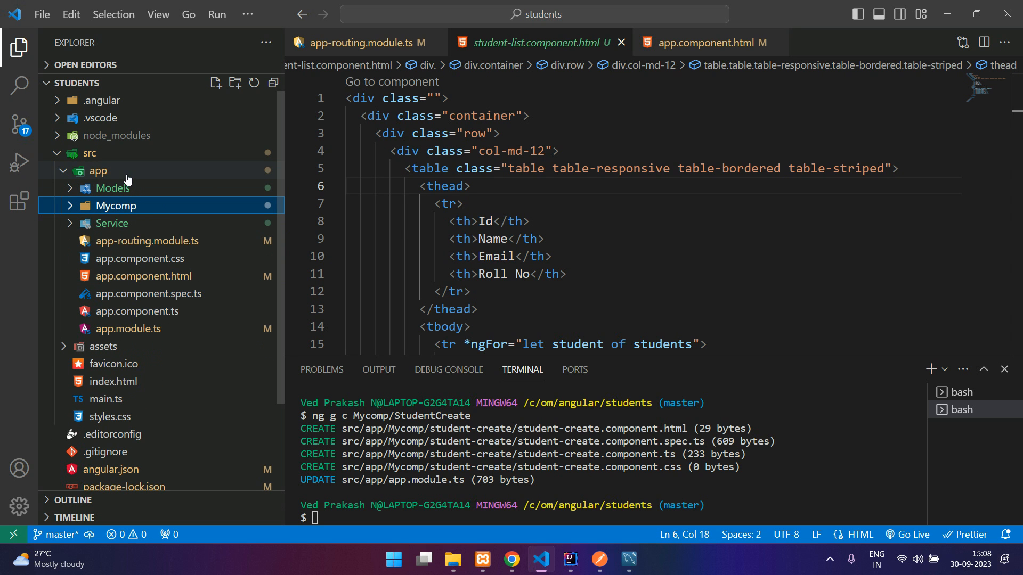
pyautogui.click(98, 170)
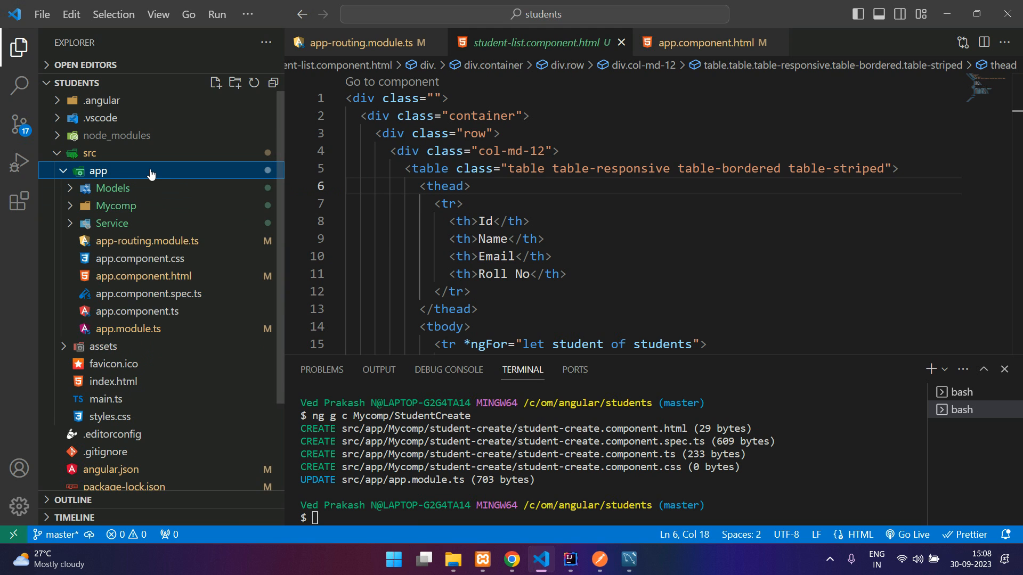
pyautogui.click(215, 82)
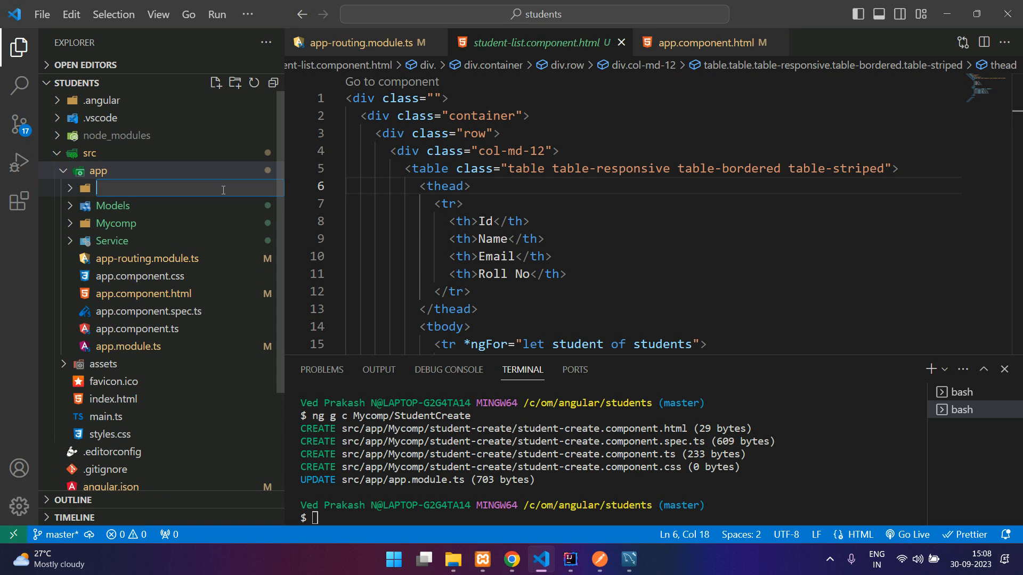
pyautogui.write('partials')
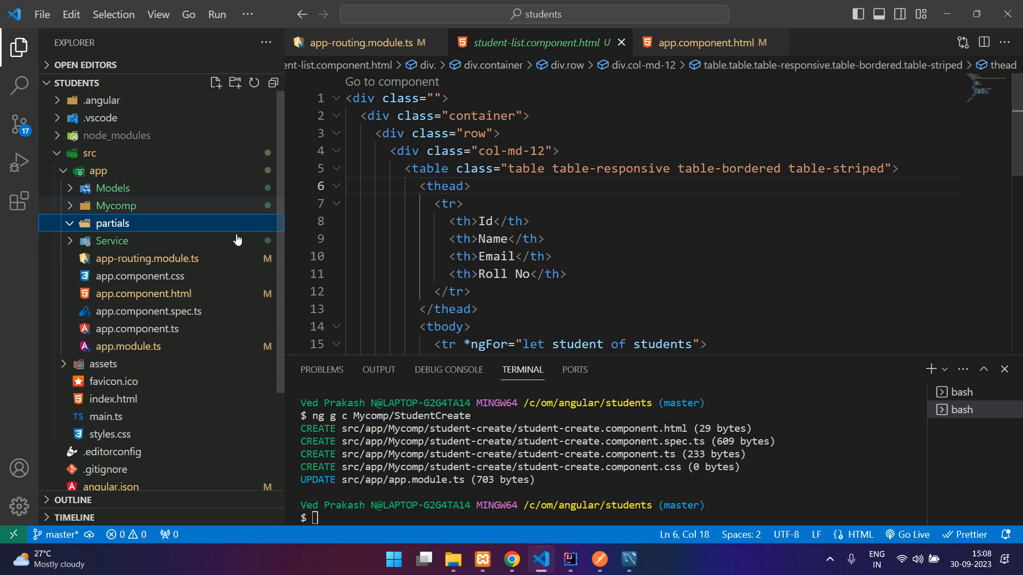
pyautogui.write('ng g c')
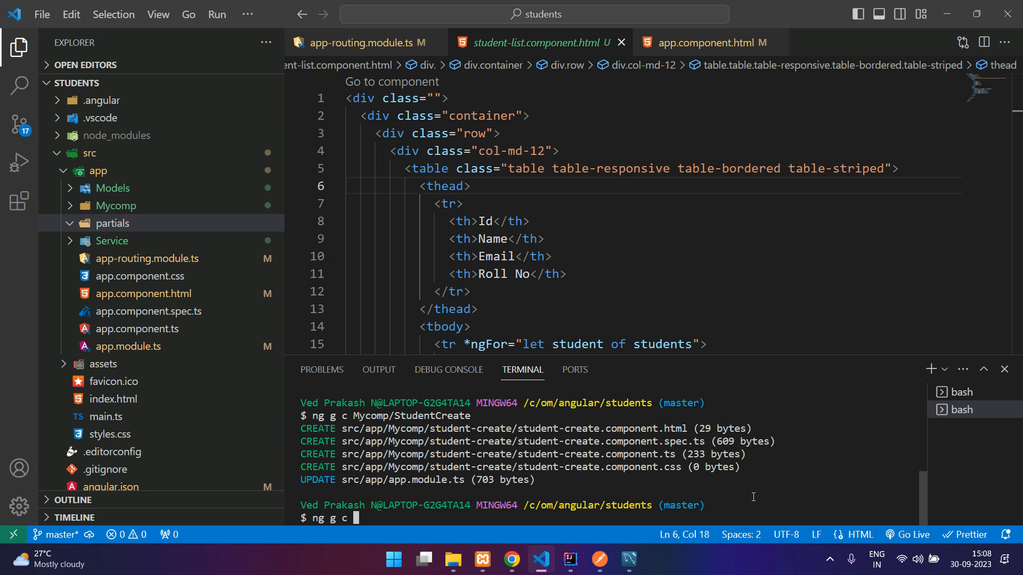
# Run ng g c partials/Navbar and open the generated navbar.component.html template.
pyautogui.write('partial')
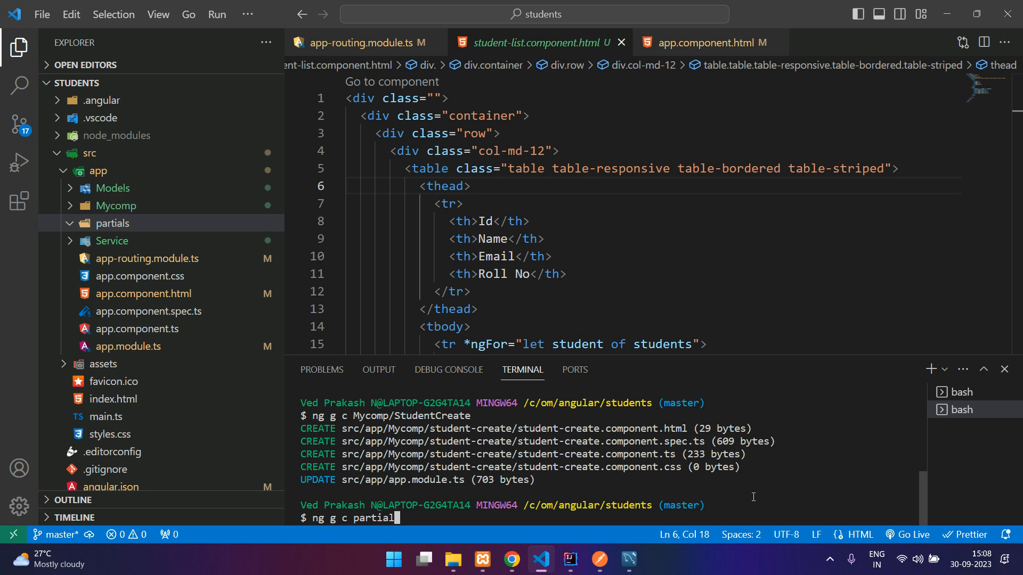
pyautogui.write('s/')
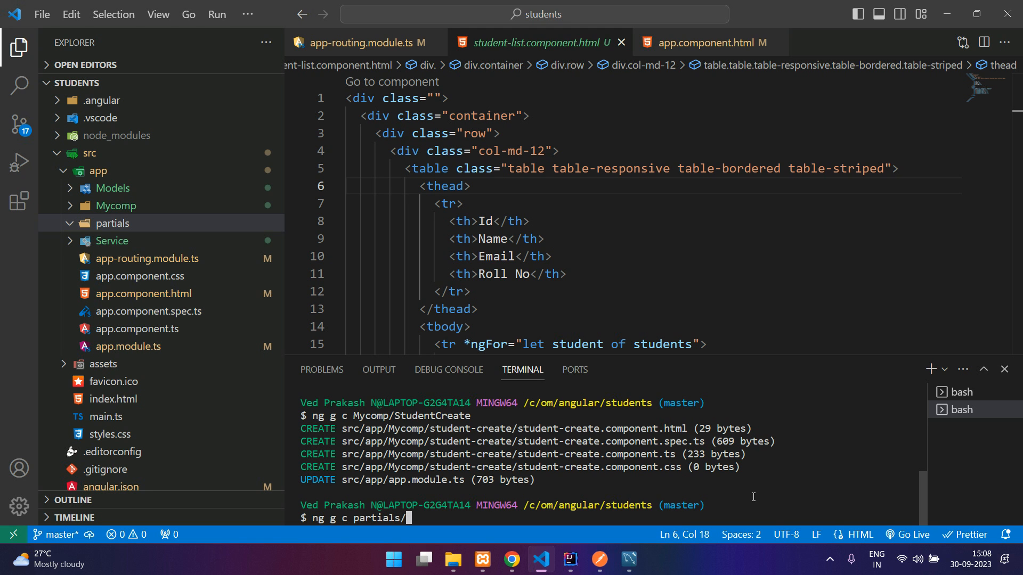
pyautogui.write('navbar')
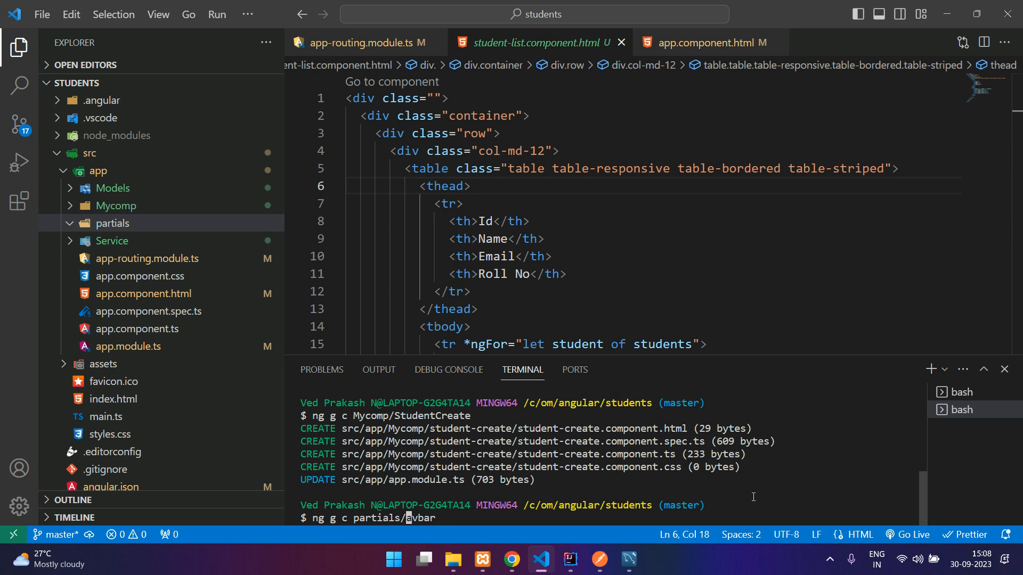
pyautogui.press('Return')
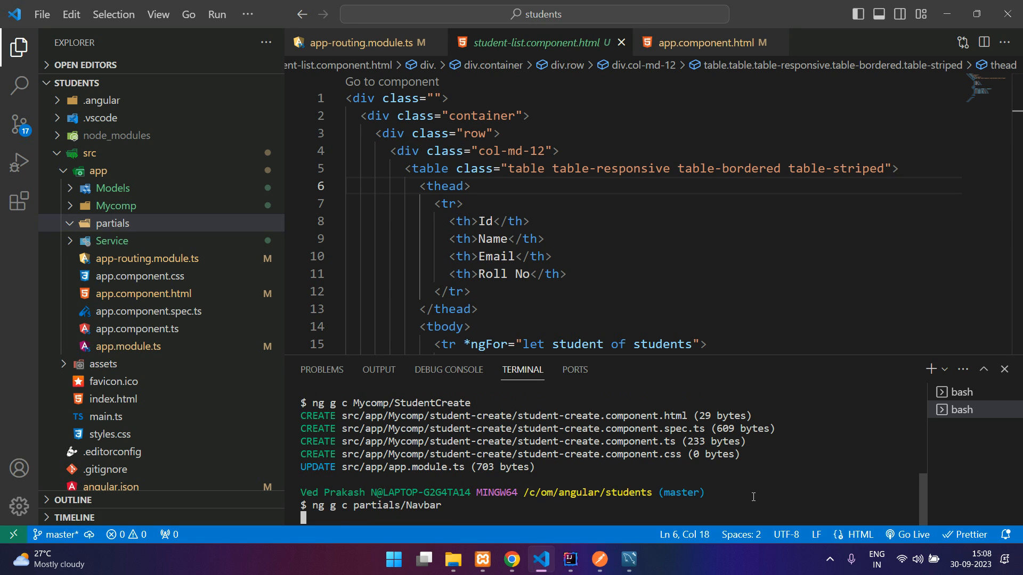
pyautogui.press('Return')
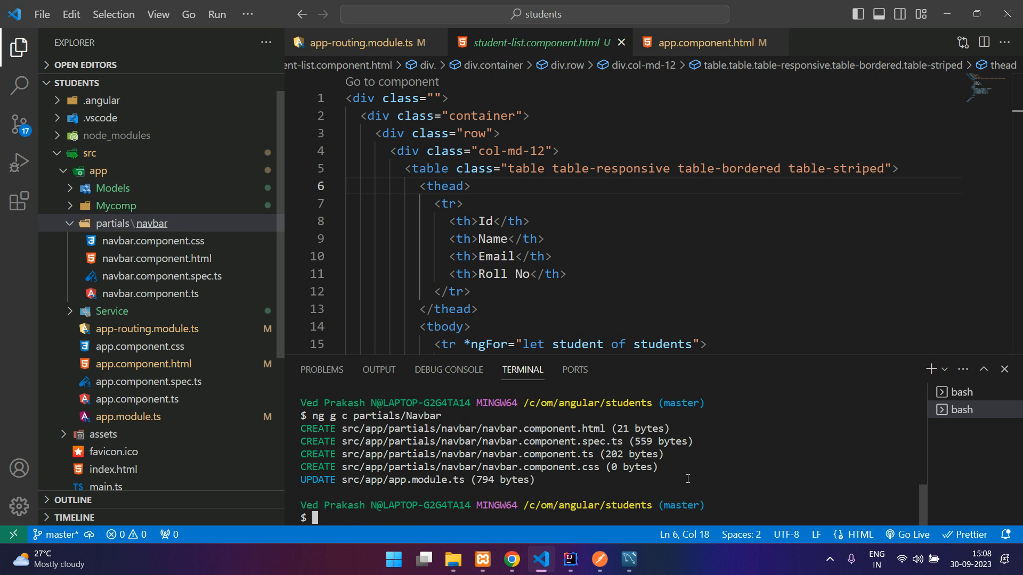
pyautogui.click(158, 258)
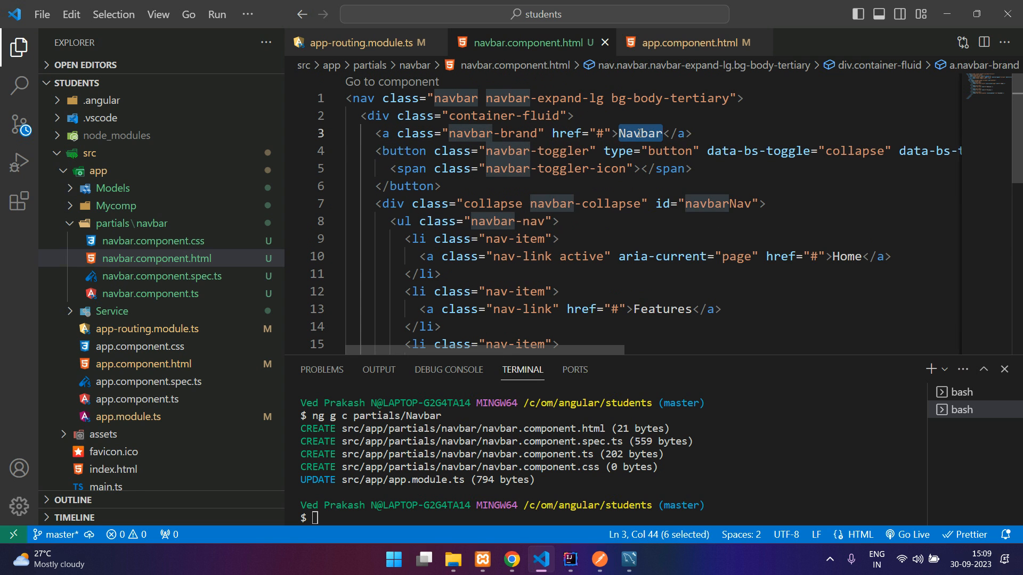
# Make the first link read Students and replace its href with routerLink="/students".
pyautogui.write('Students')
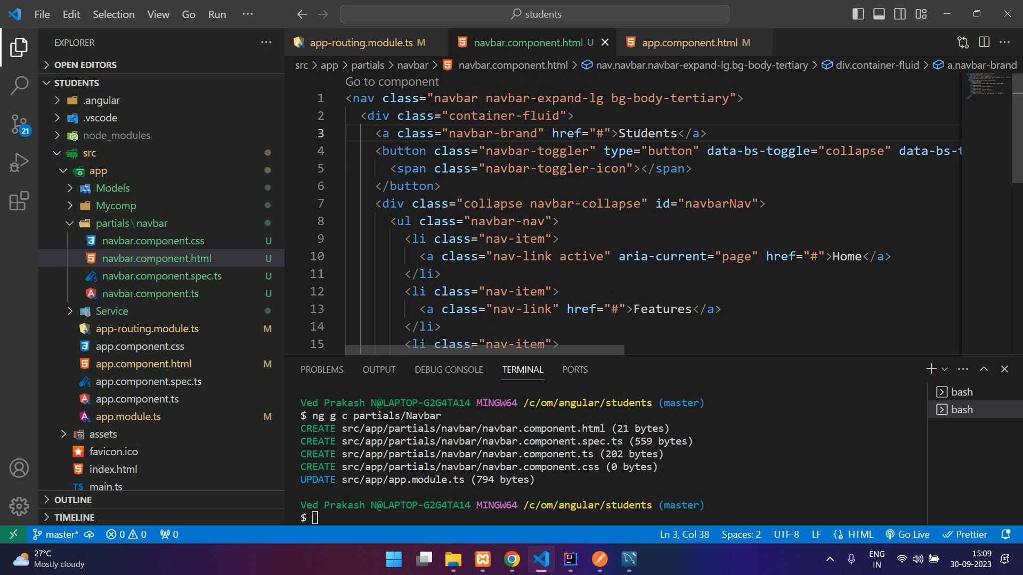
pyautogui.scroll(-3)
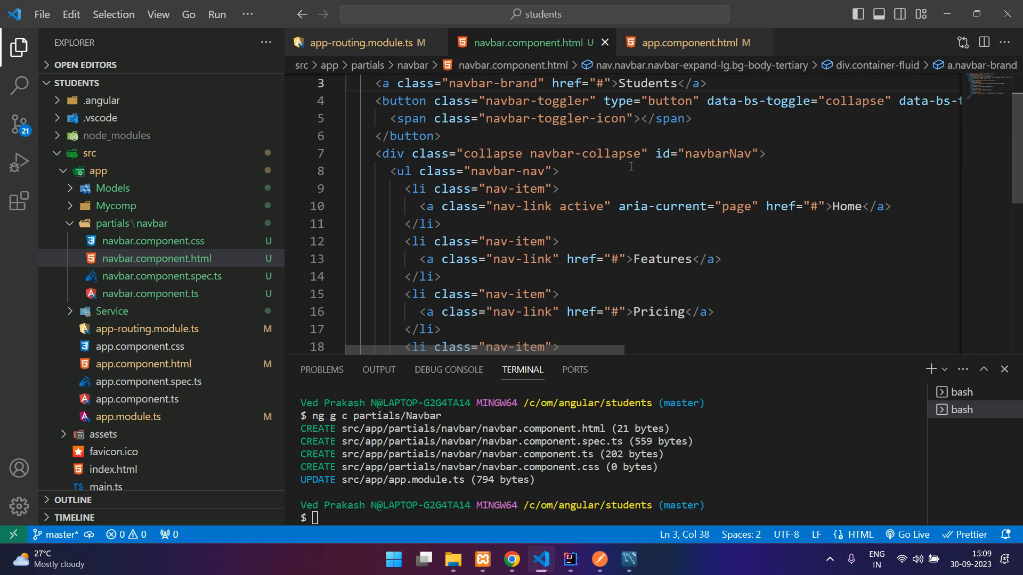
pyautogui.doubleClick(847, 206)
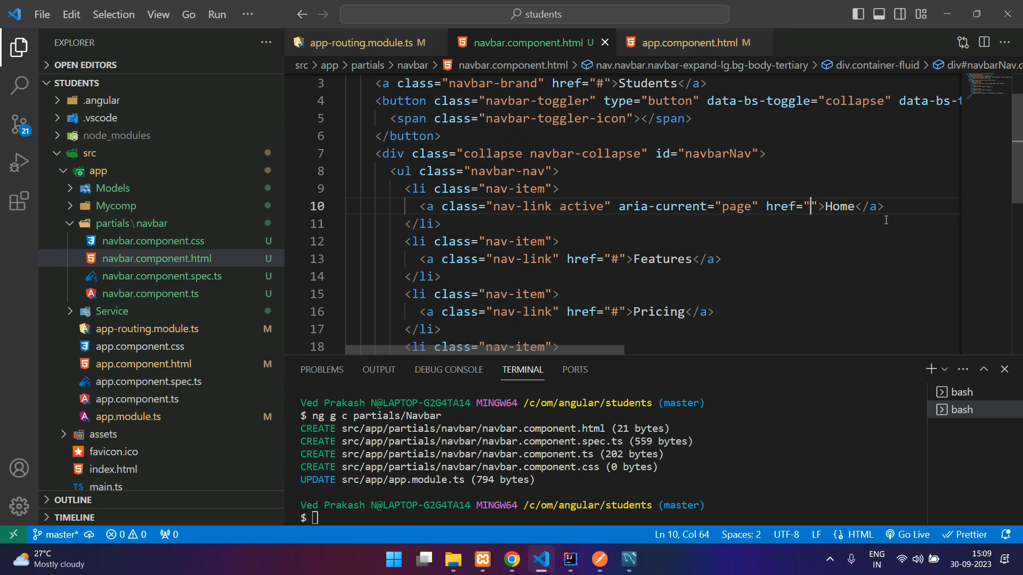
pyautogui.doubleClick(780, 206)
pyautogui.write('outerLink')
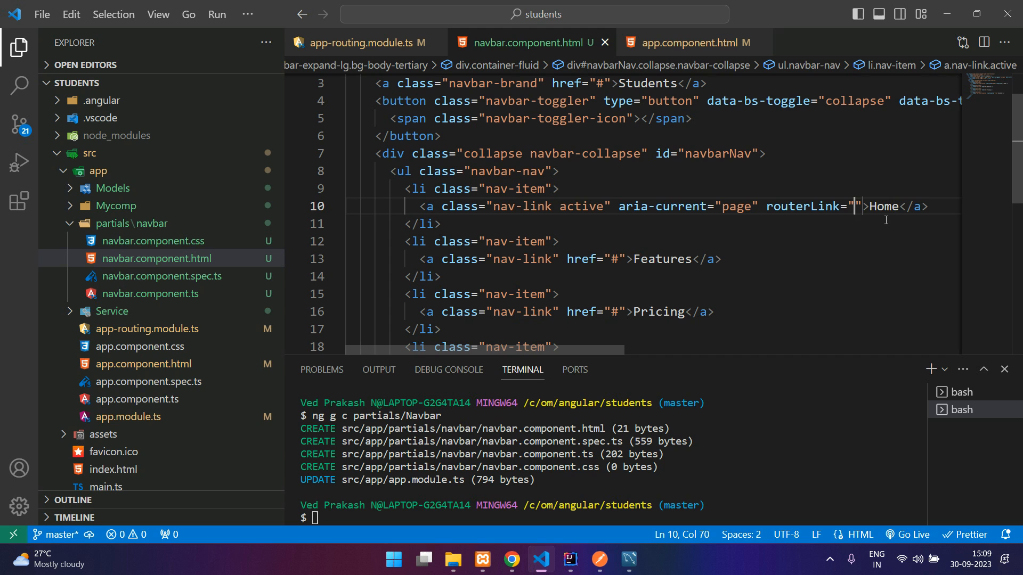
pyautogui.click(557, 240)
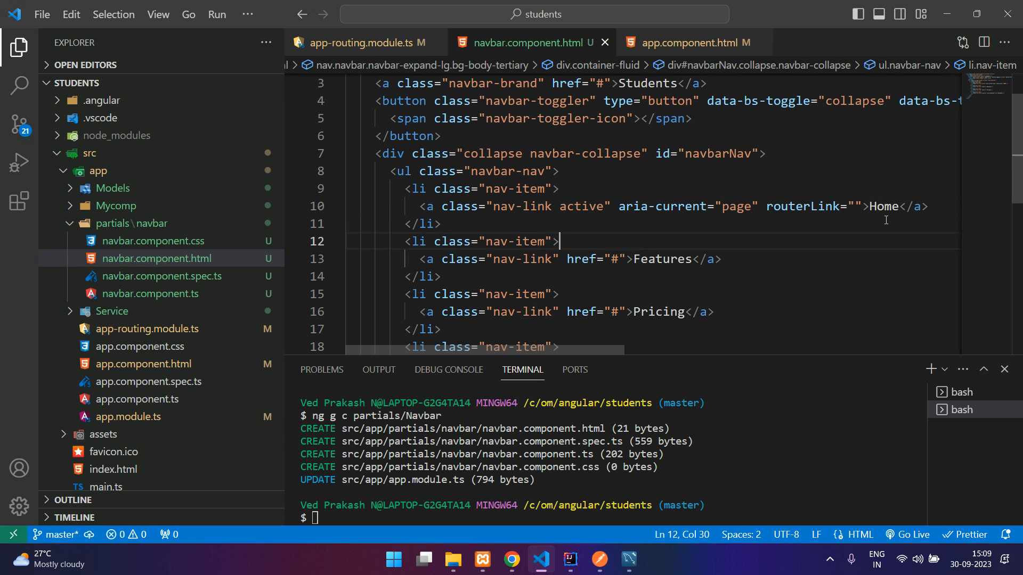
pyautogui.click(567, 259)
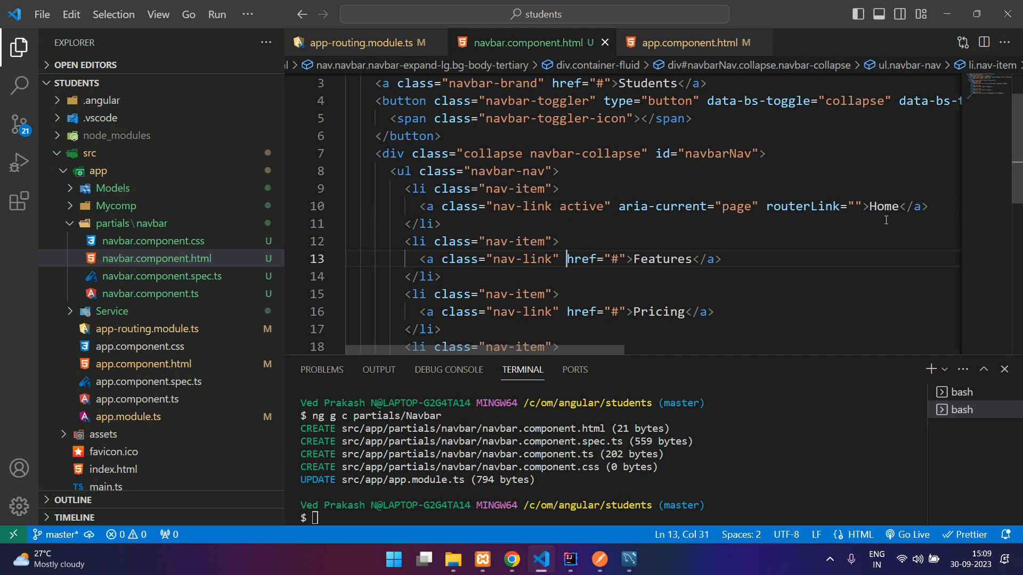
pyautogui.press('Backspace')
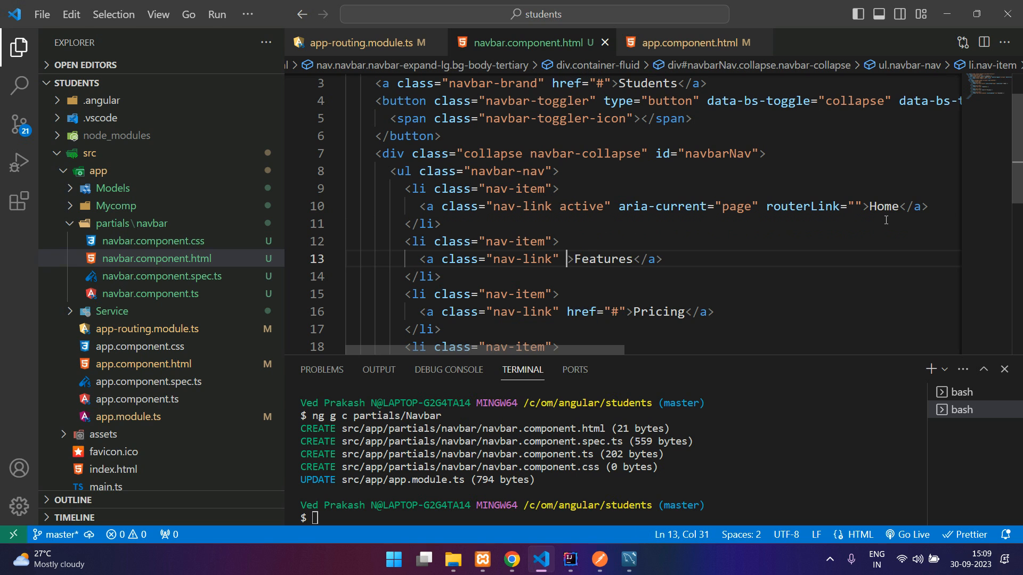
pyautogui.write('routerLink="')
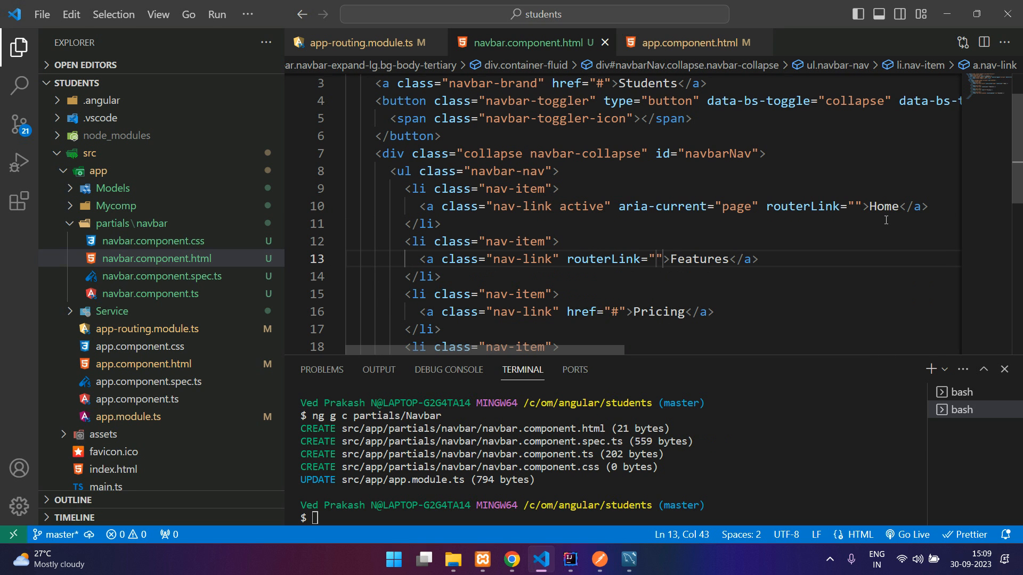
pyautogui.write('/students/add')
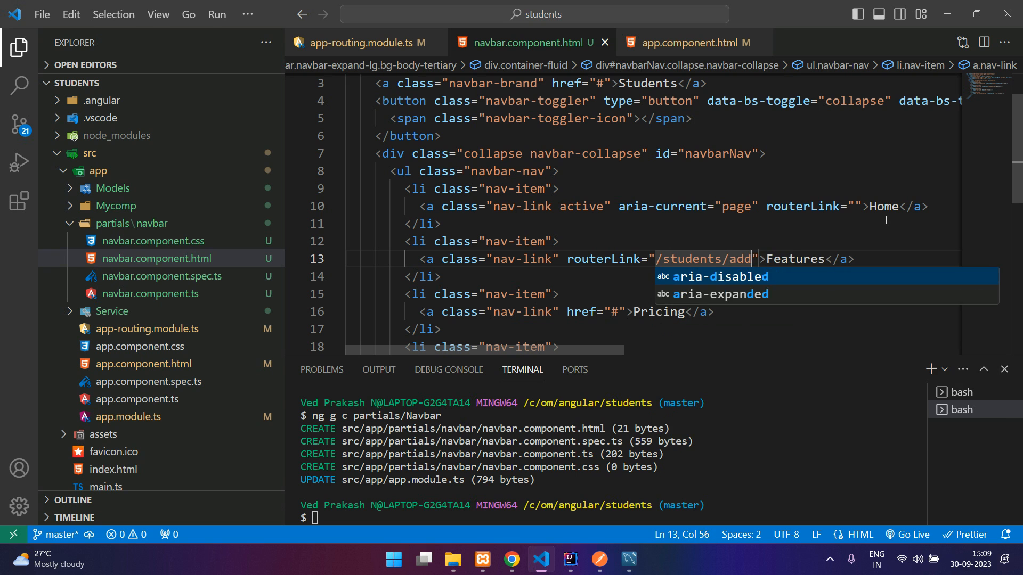
# Label the second link Add Student with routerLink="/students/add".
pyautogui.write('Add Stud')
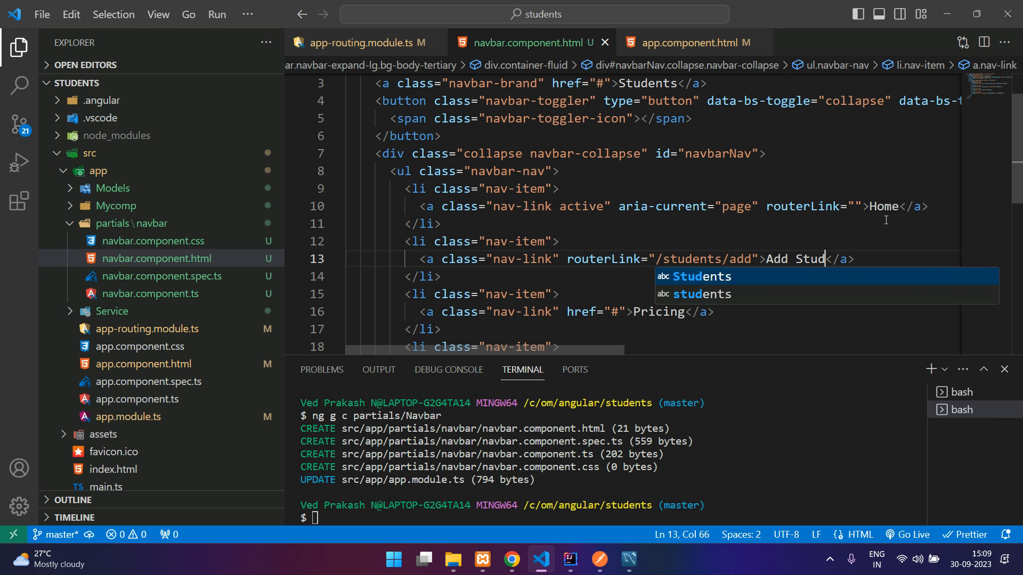
pyautogui.write('ent')
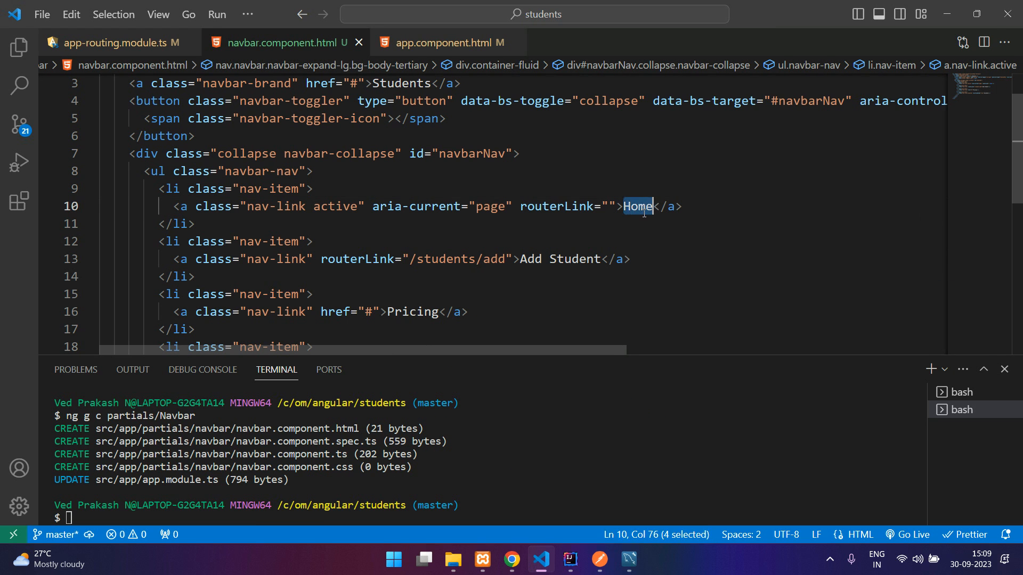
pyautogui.write('Studnet')
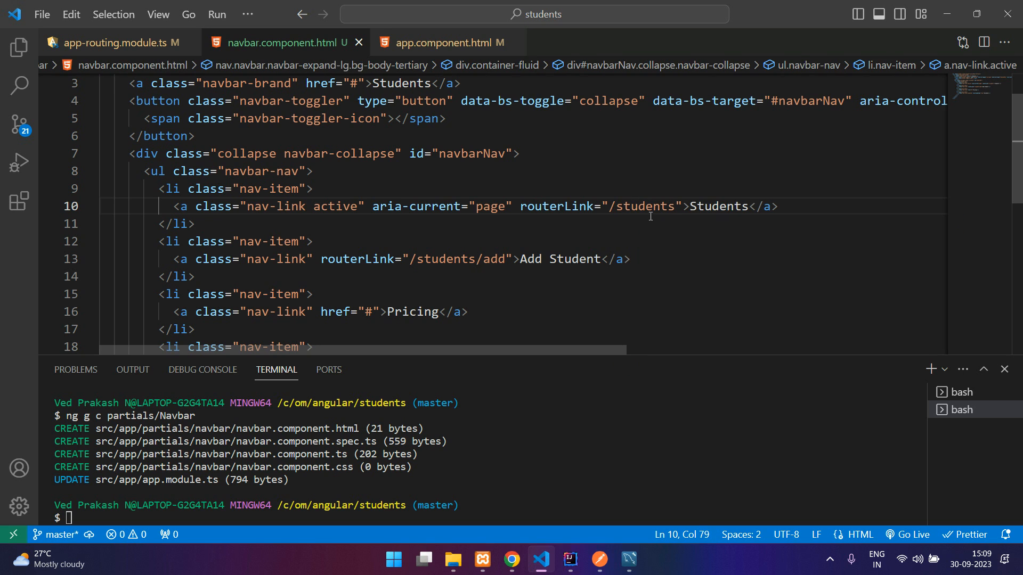
pyautogui.click(313, 189)
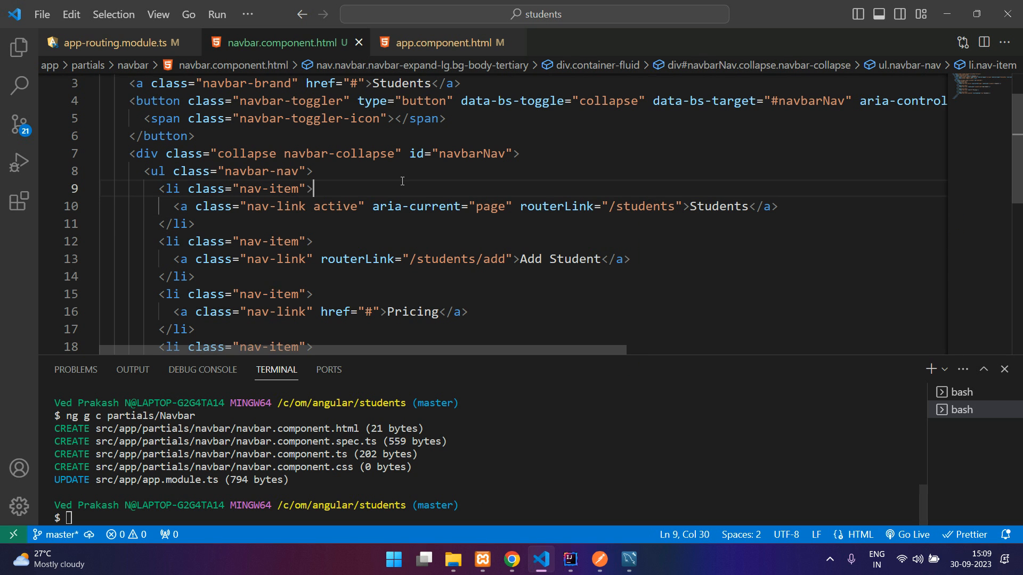
# In app.component.html wrap router-outlet in a div with app-navbar above it.
pyautogui.click(117, 43)
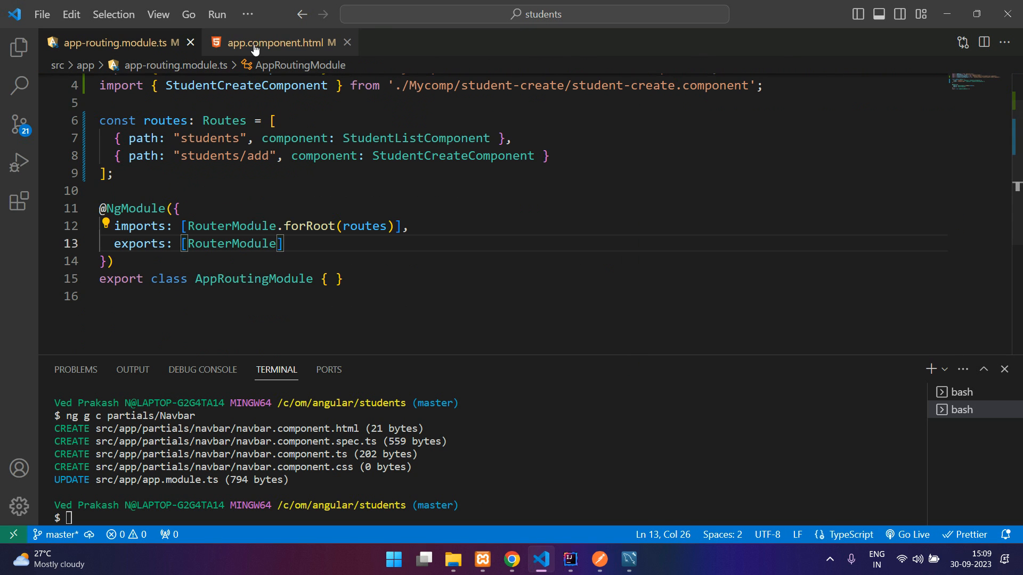
pyautogui.click(19, 47)
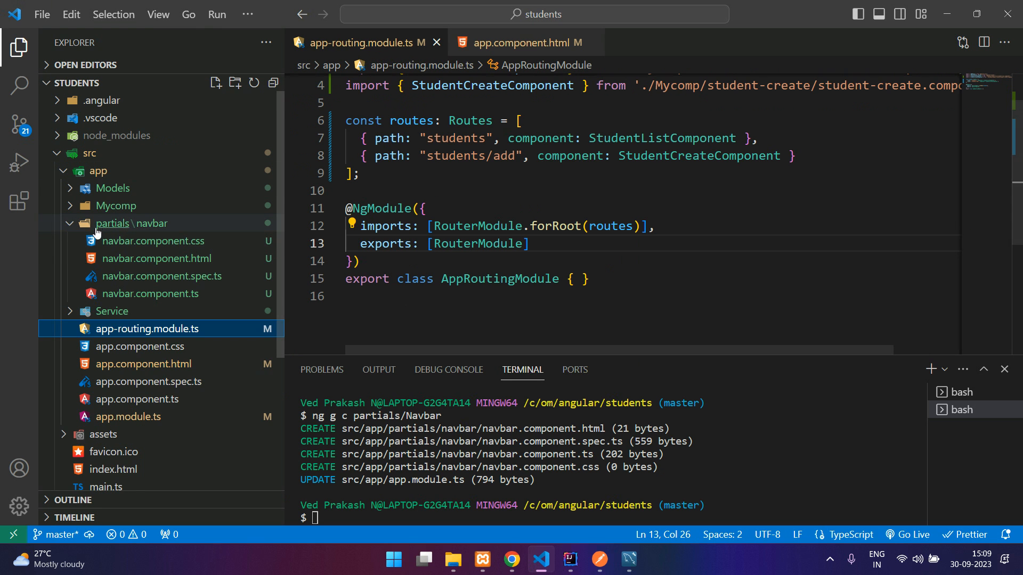
pyautogui.click(522, 42)
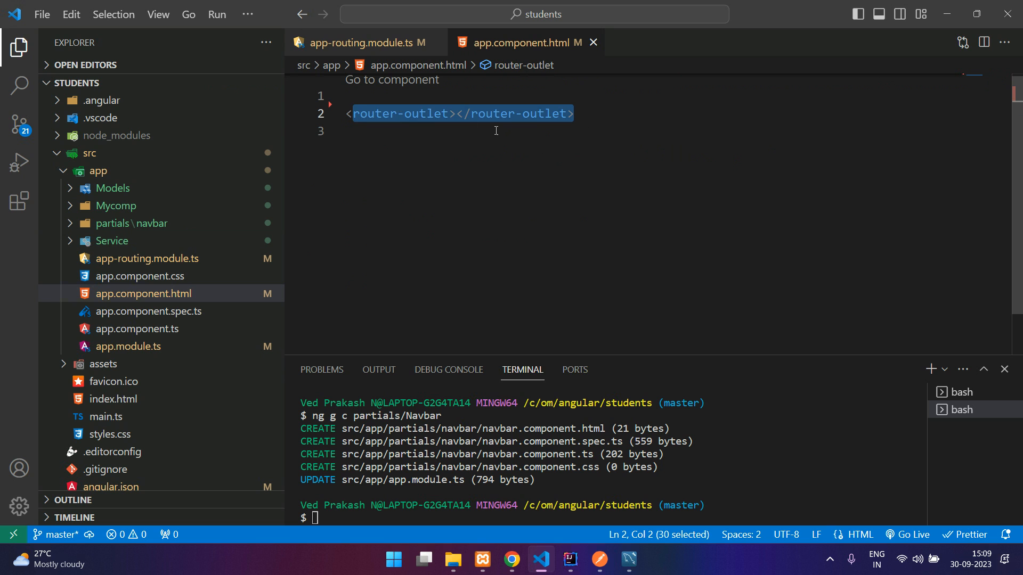
pyautogui.click(591, 108)
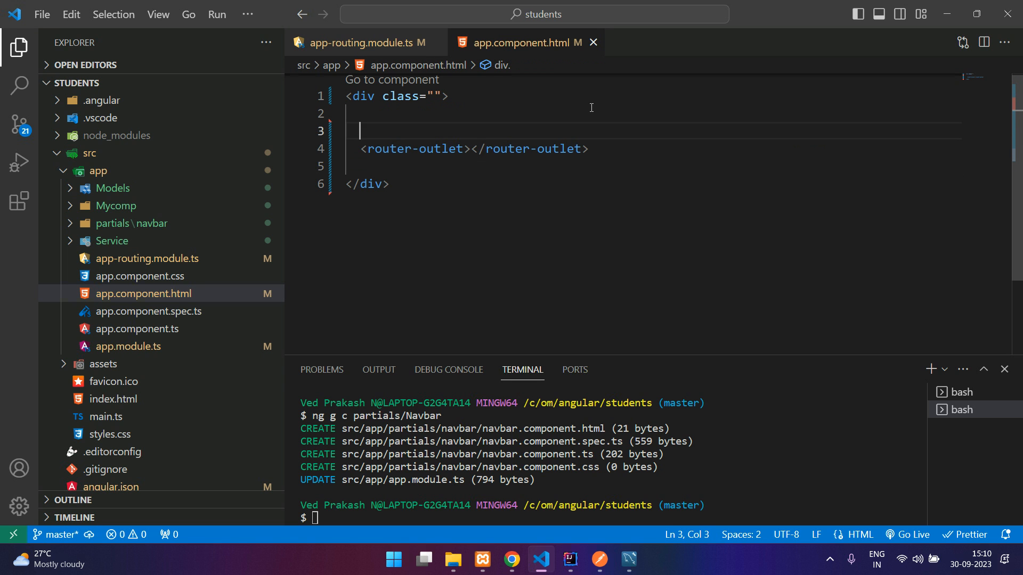
pyautogui.write('app')
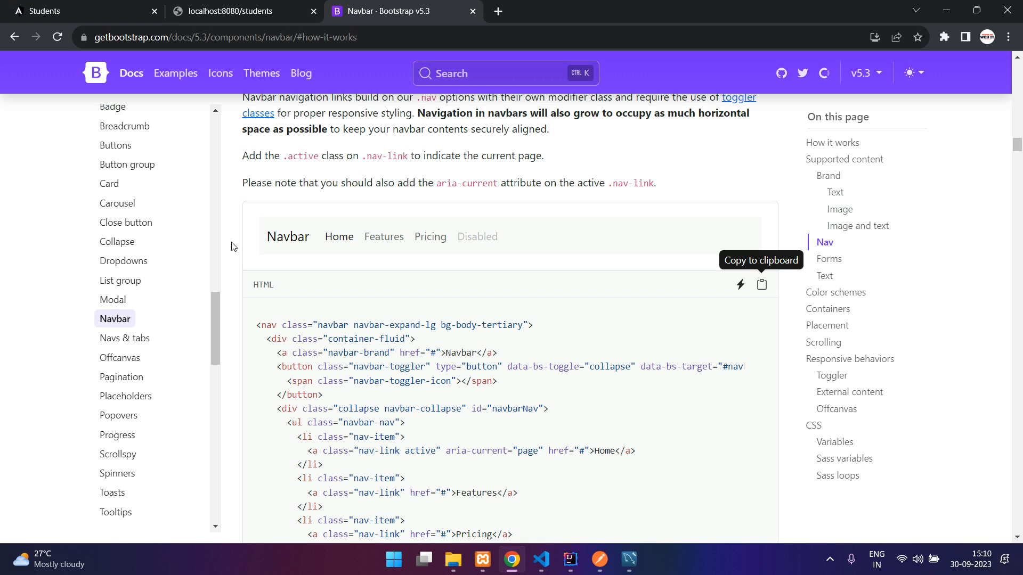
# On localhost:4200 switch between Add Student and Students via the navbar, then return to the editor.
pyautogui.click(78, 10)
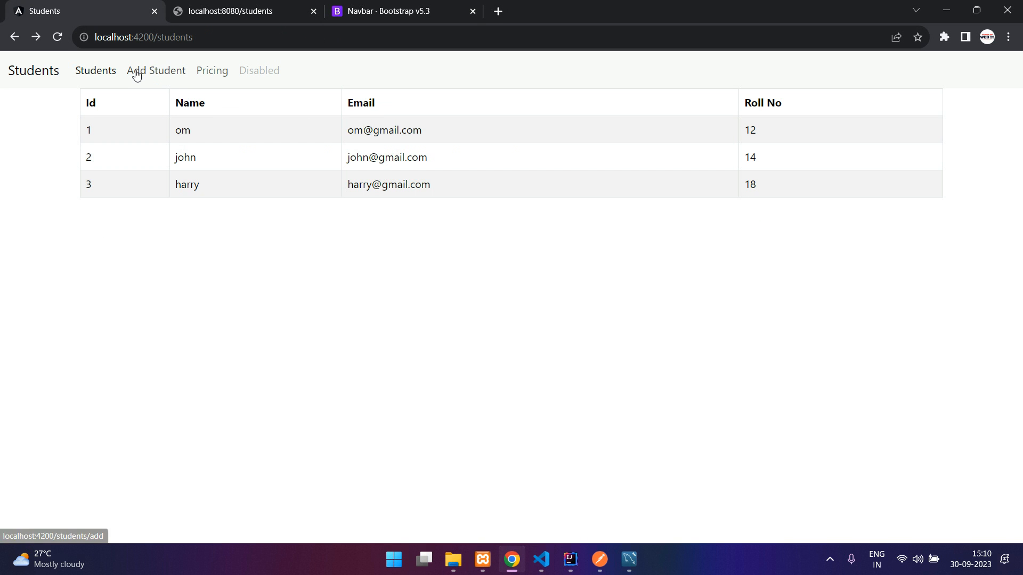
pyautogui.click(155, 70)
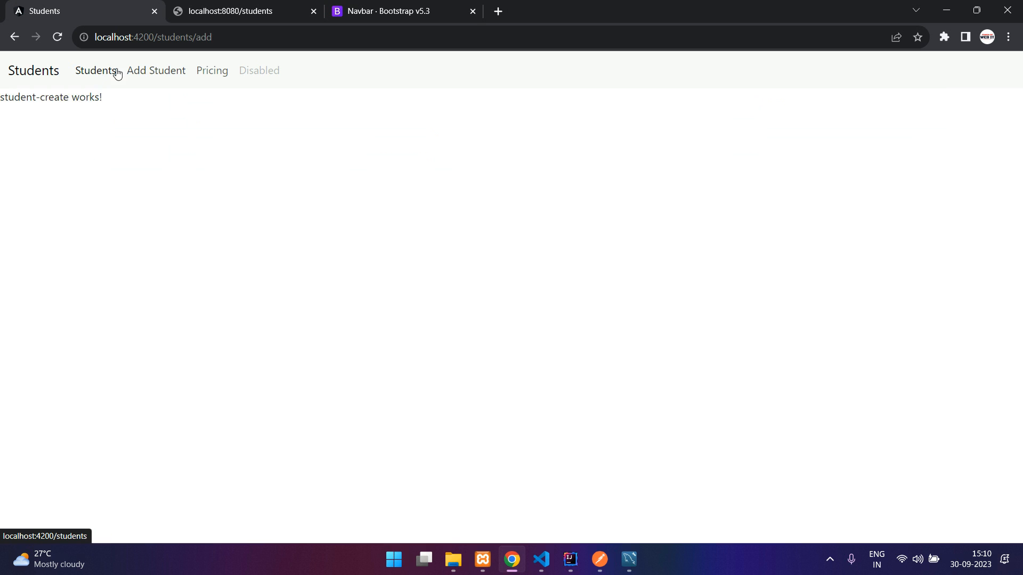
pyautogui.click(94, 71)
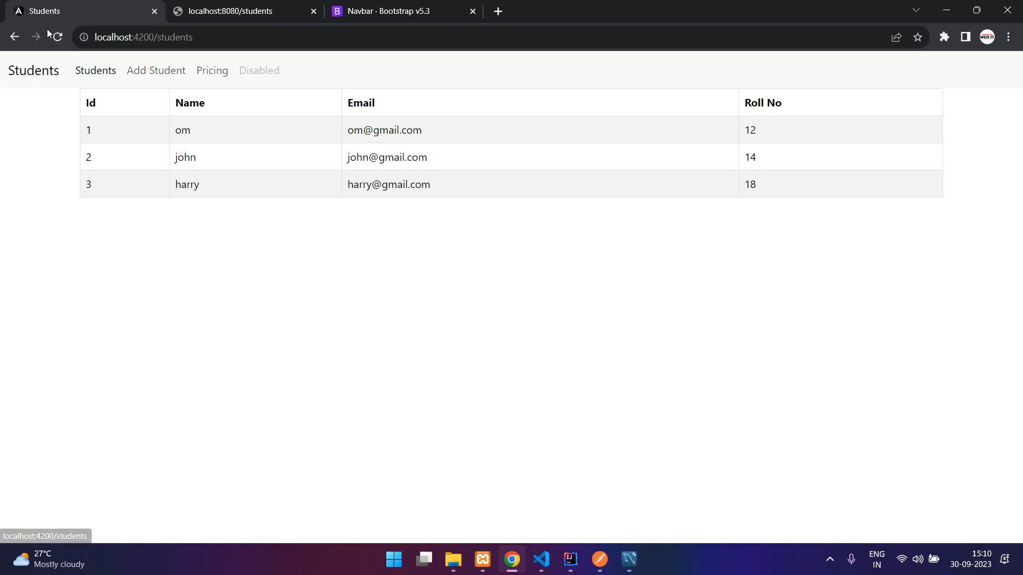
pyautogui.moveTo(155, 71)
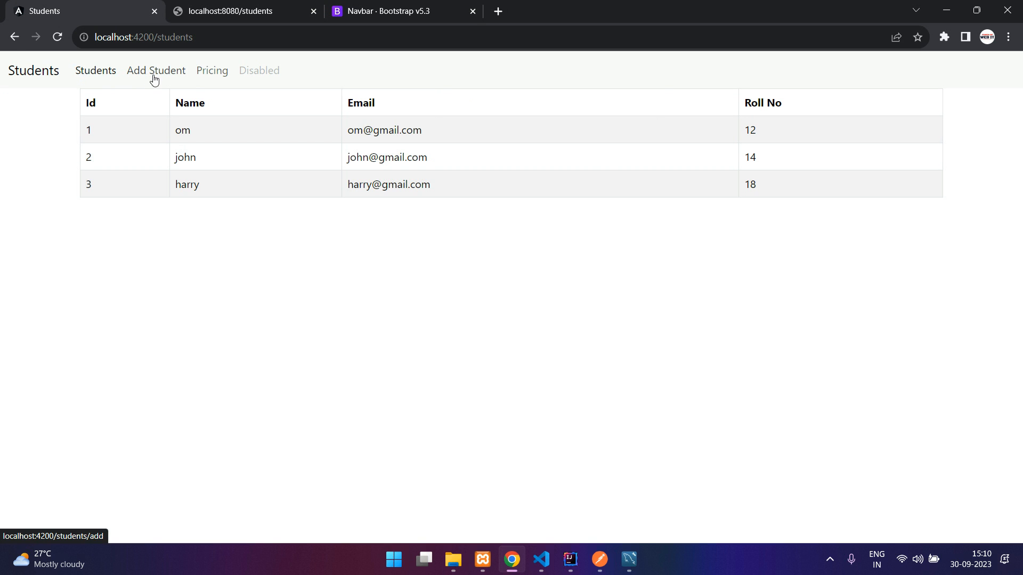
pyautogui.click(541, 559)
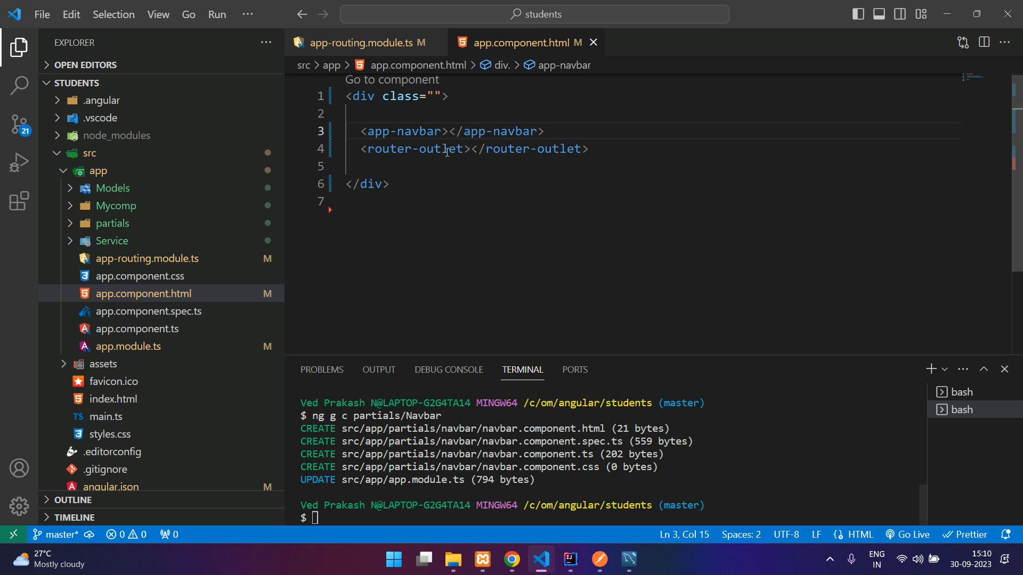
pyautogui.moveTo(117, 222)
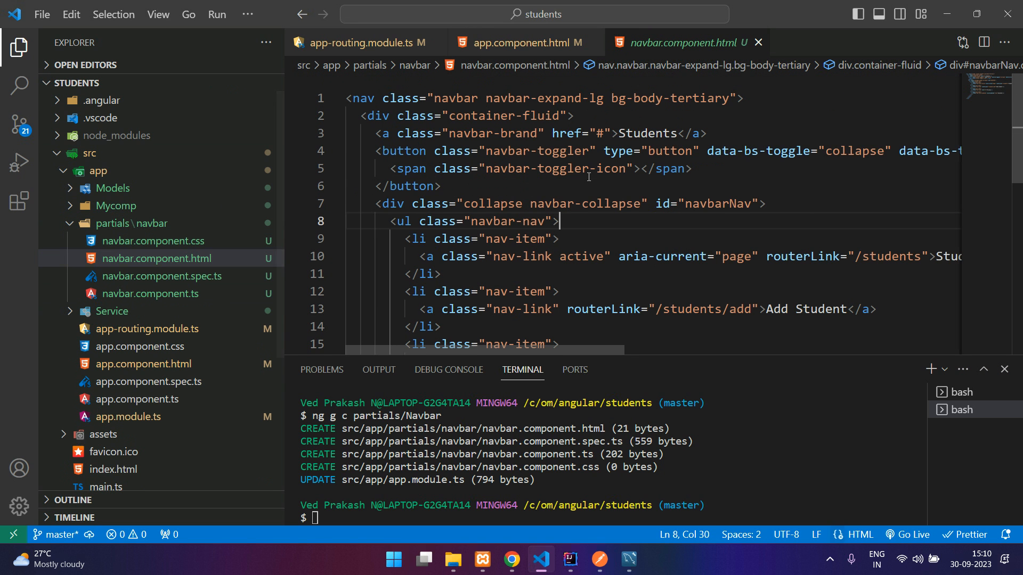
pyautogui.moveTo(522, 128)
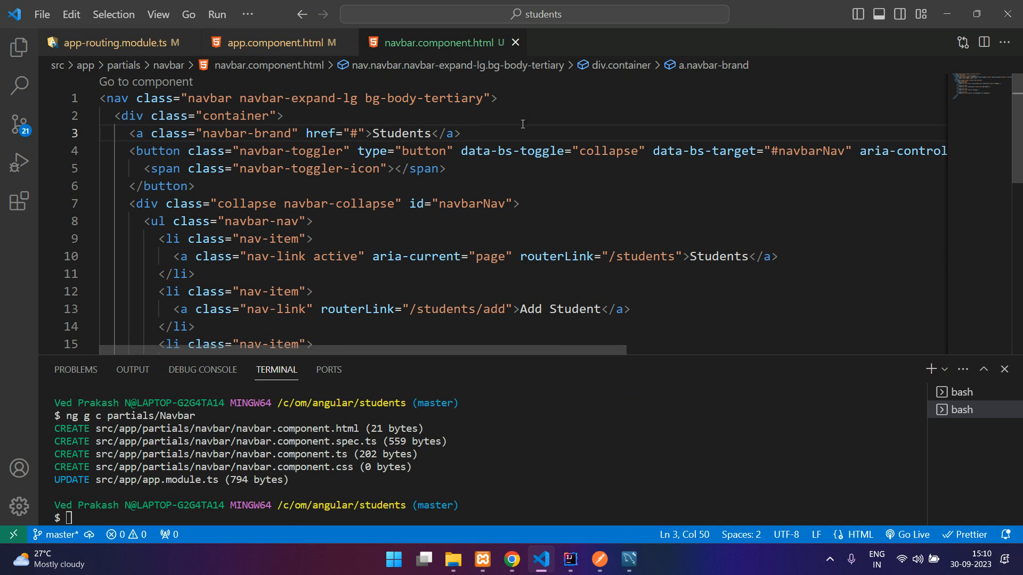
# Add ms-auto to the navbar-nav ul and a shadow class on the nav, checking in the browser.
pyautogui.scroll(-3)
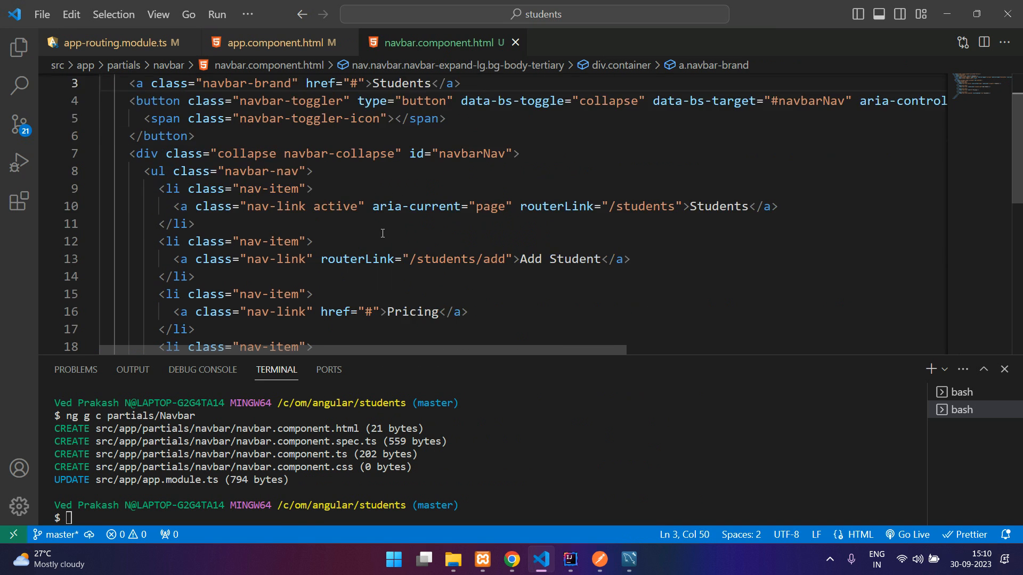
pyautogui.scroll(3)
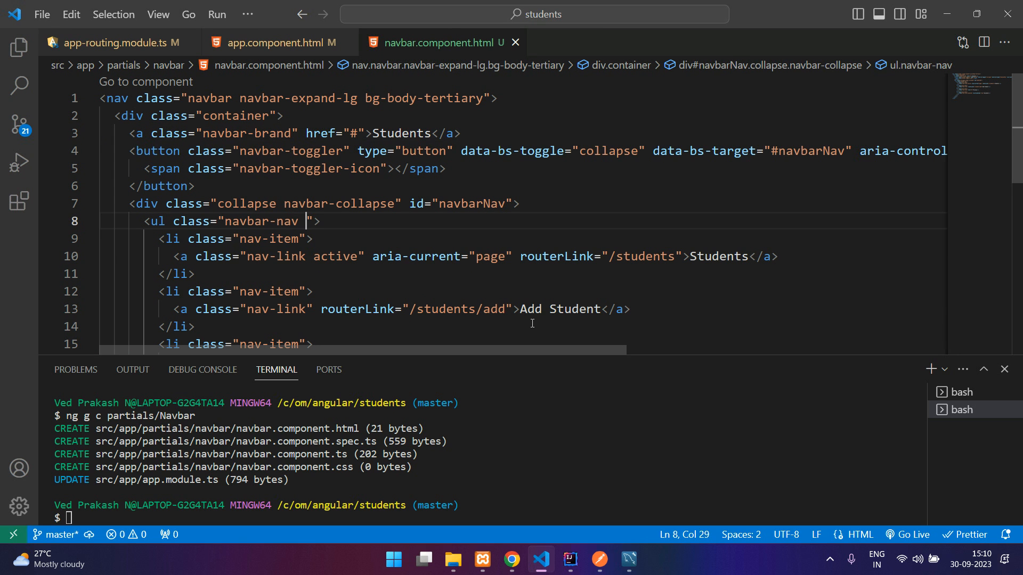
pyautogui.write('ms-auto')
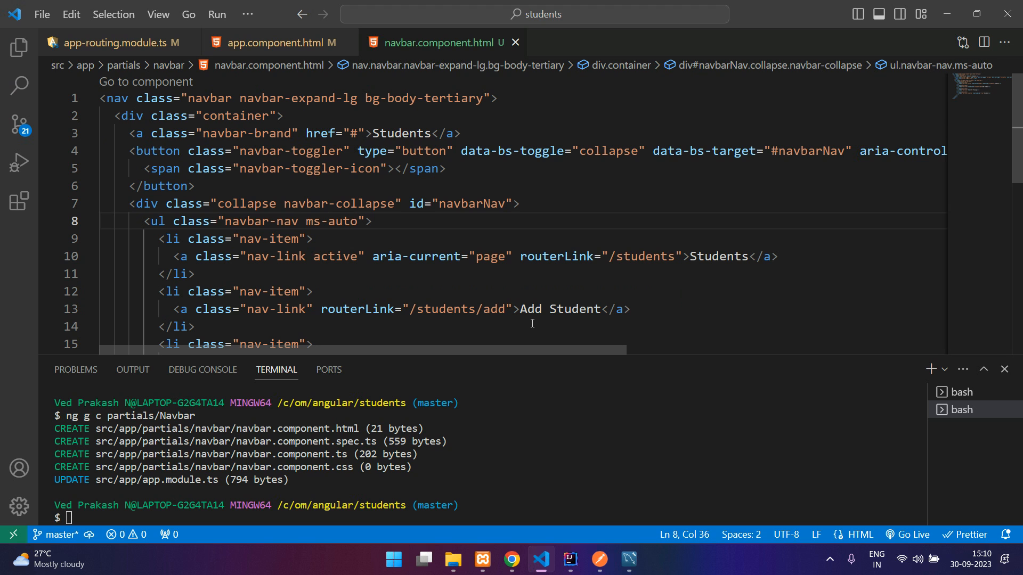
pyautogui.click(512, 560)
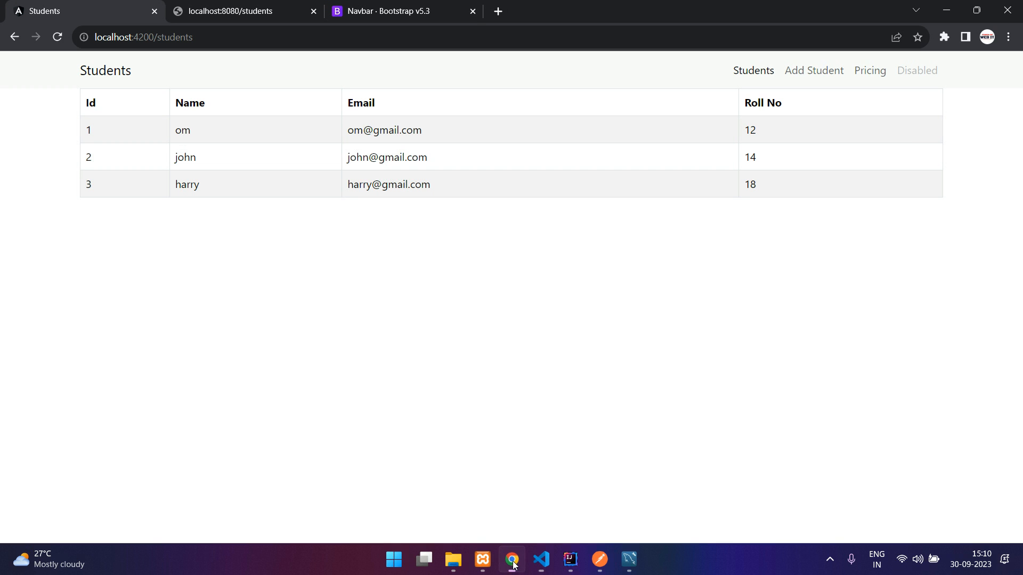
pyautogui.moveTo(563, 74)
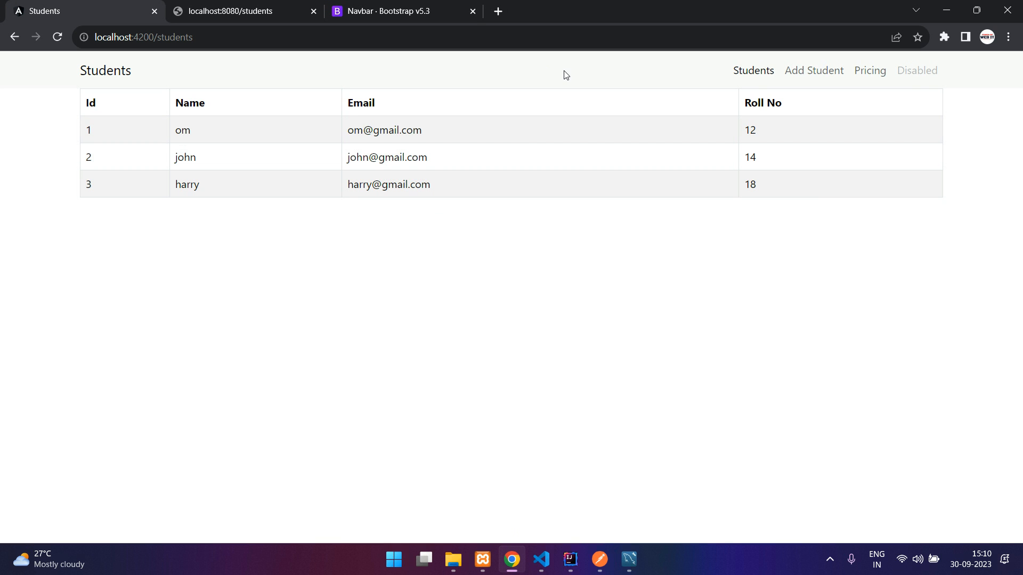
pyautogui.click(541, 560)
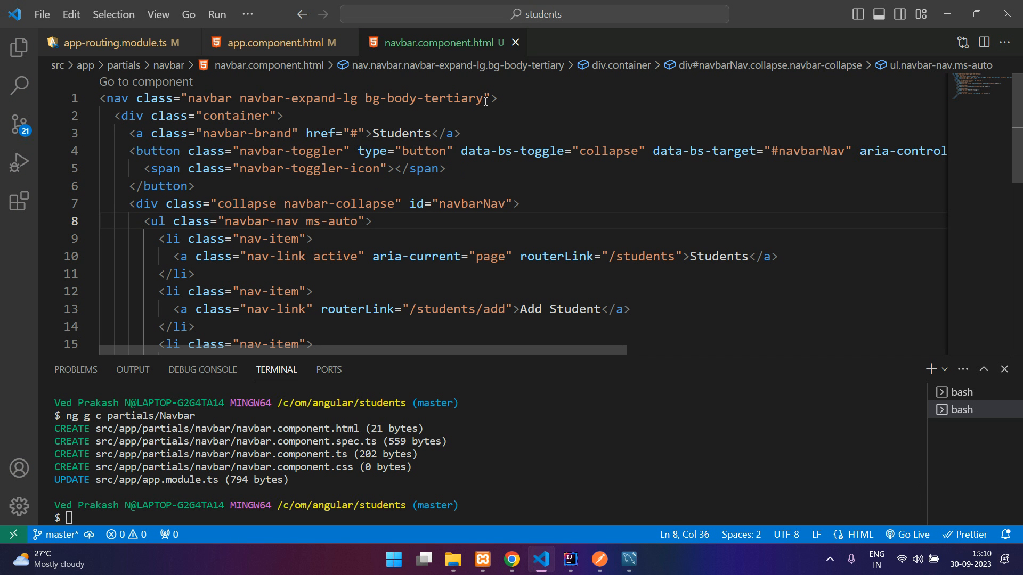
pyautogui.write('shadow')
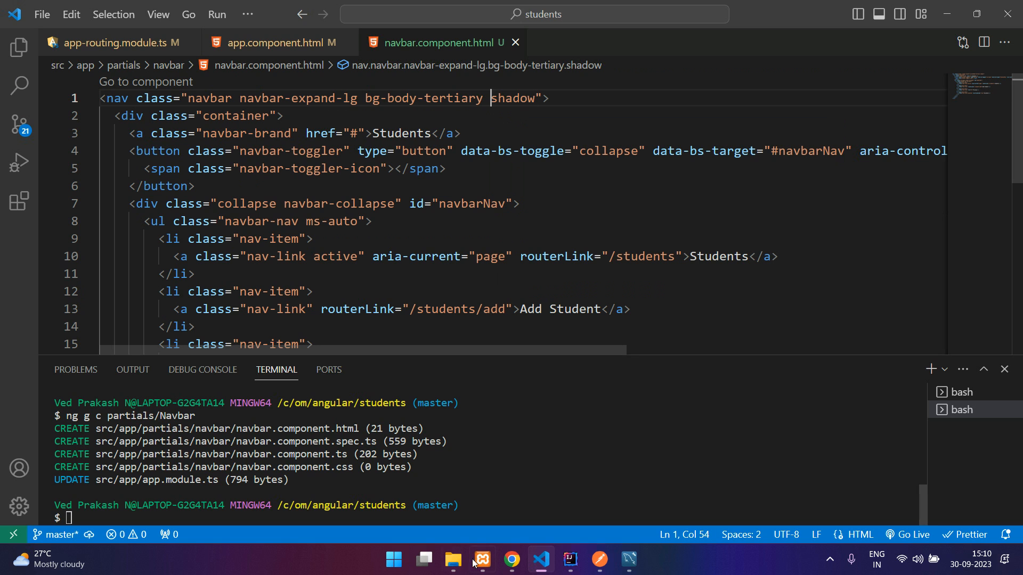
# View the shadowed navbar in the browser and switch between Add Student and Students links.
pyautogui.click(511, 560)
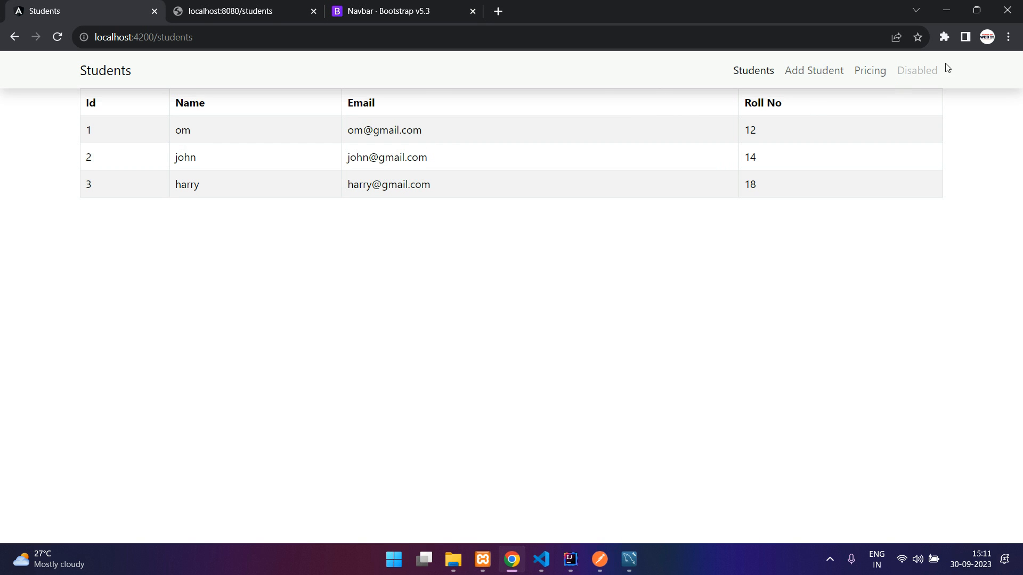
pyautogui.moveTo(559, 510)
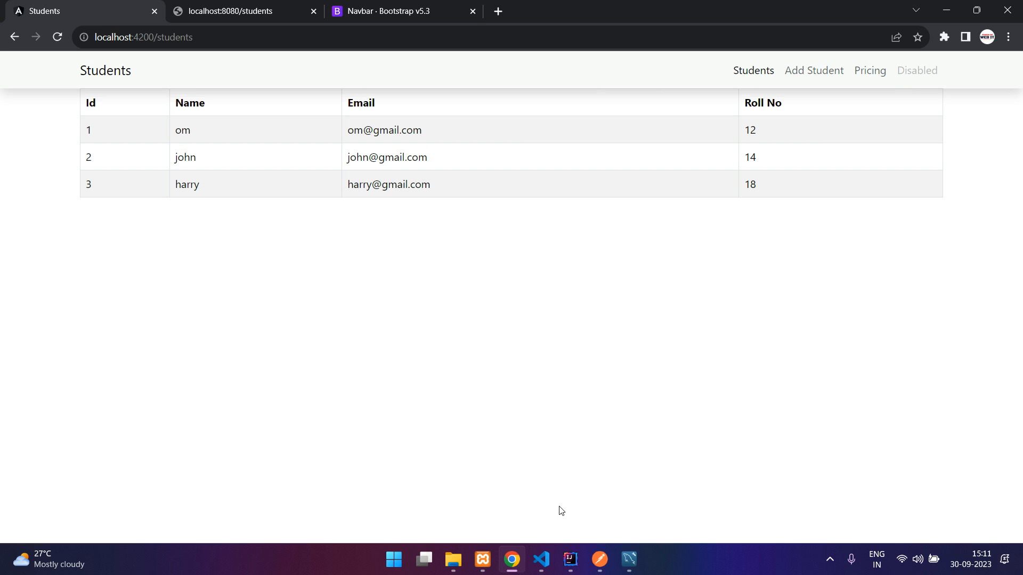
pyautogui.click(542, 559)
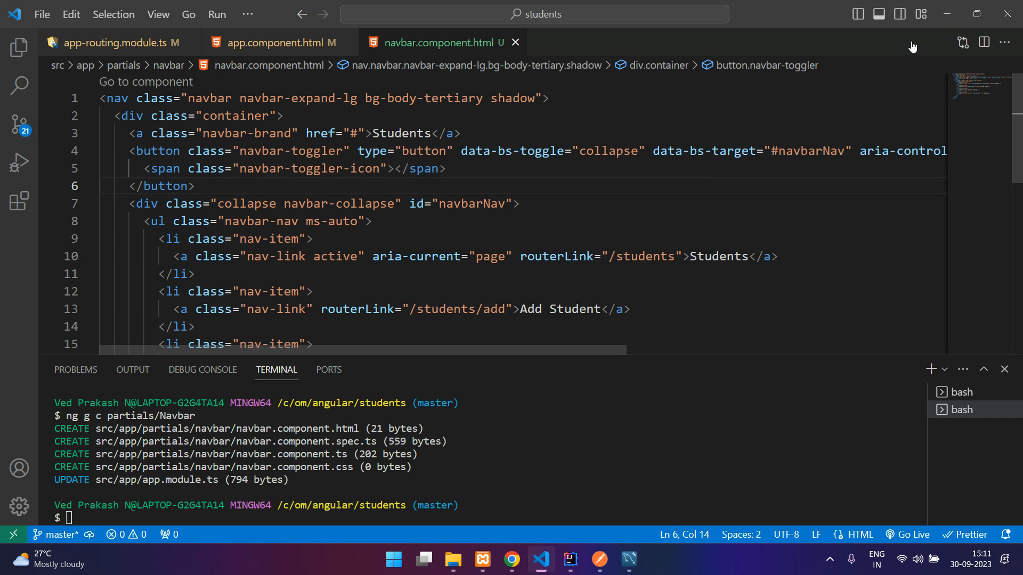
pyautogui.click(511, 559)
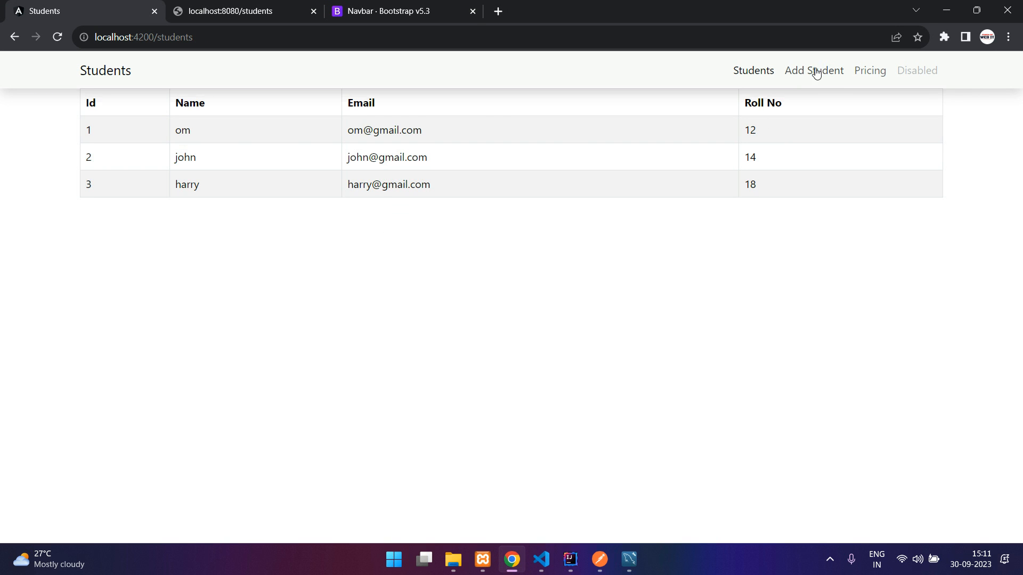
pyautogui.click(813, 71)
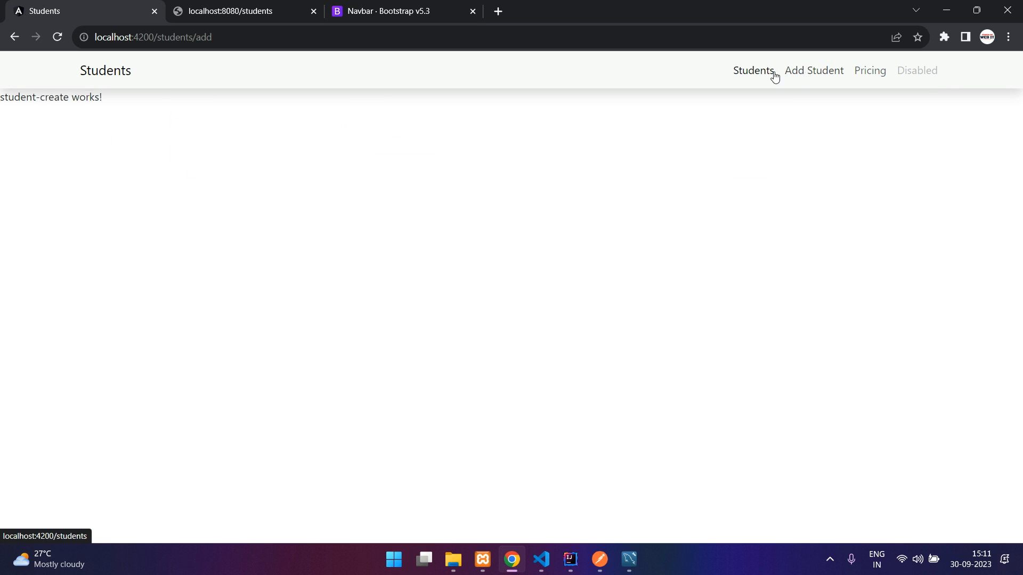
pyautogui.moveTo(749, 80)
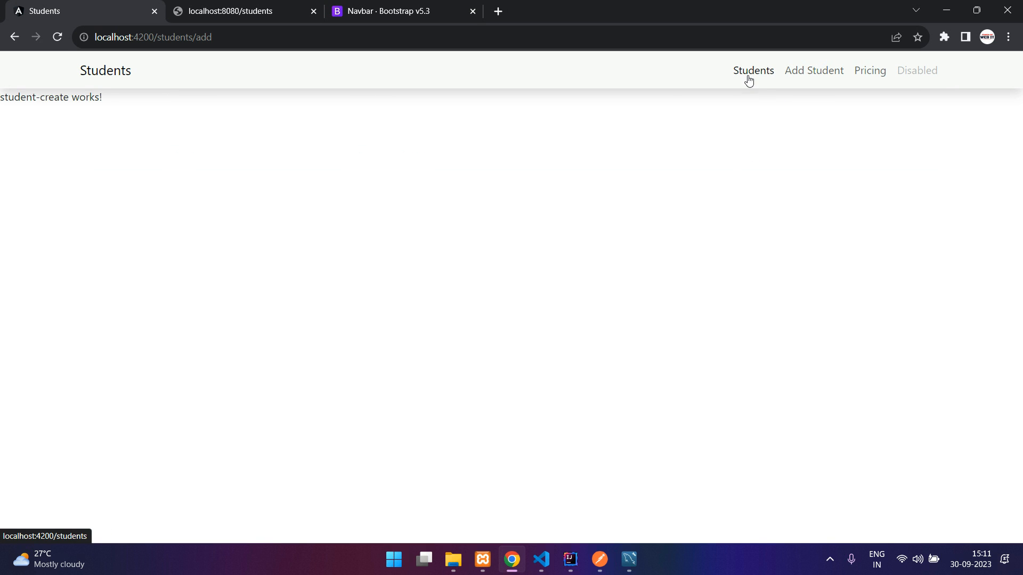
pyautogui.click(752, 70)
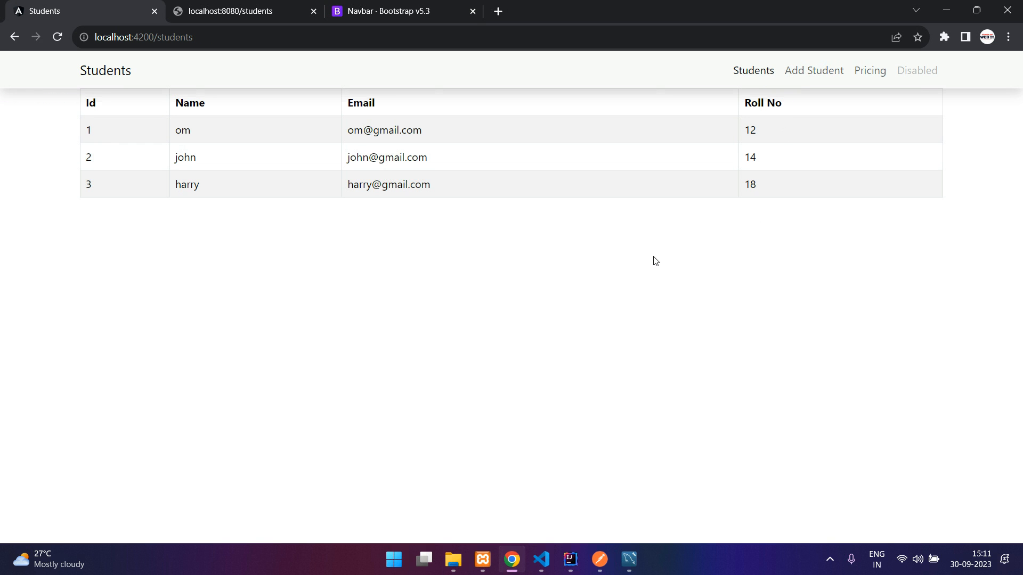